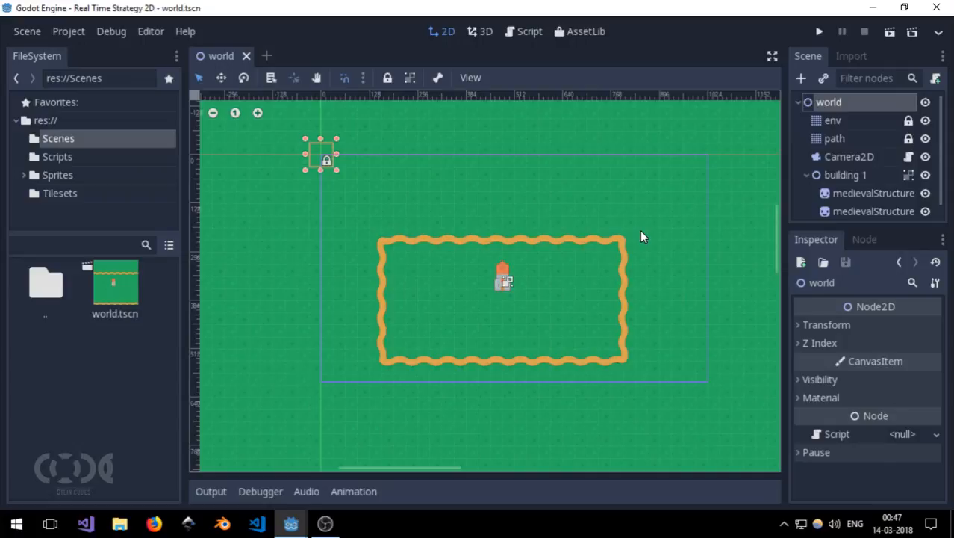
pyautogui.moveTo(612, 218)
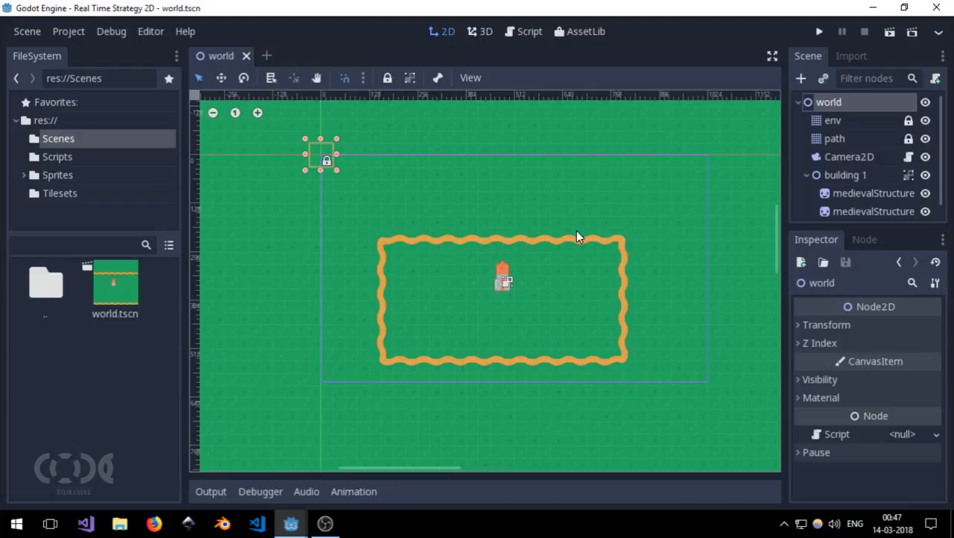
pyautogui.moveTo(842, 161)
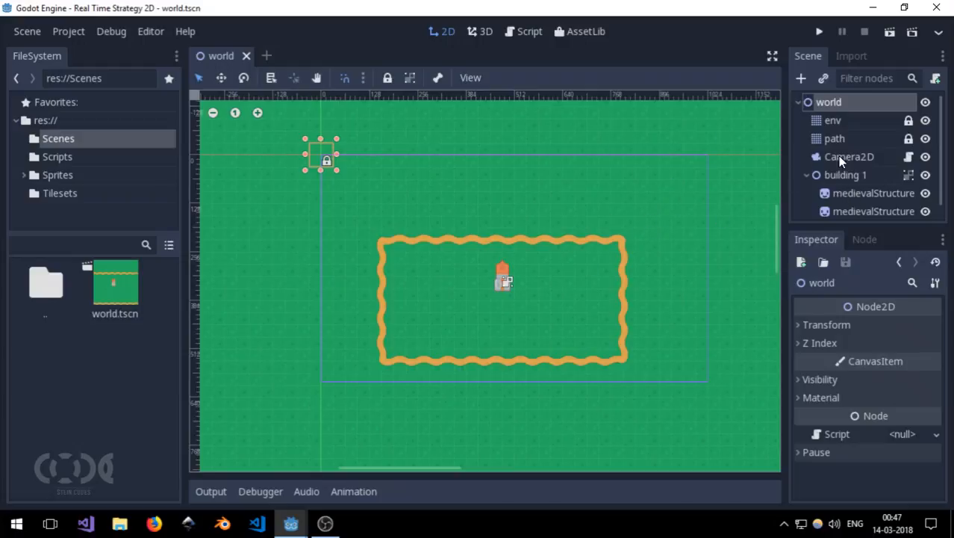
# - Select the building 1 node in the world scene tree
pyautogui.click(833, 138)
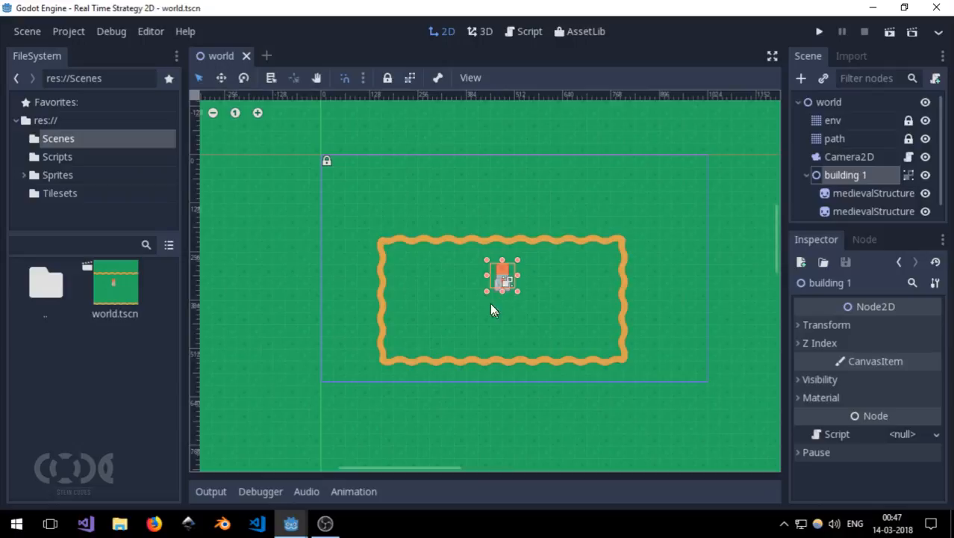
pyautogui.moveTo(503, 276); pyautogui.dragTo(491, 277)
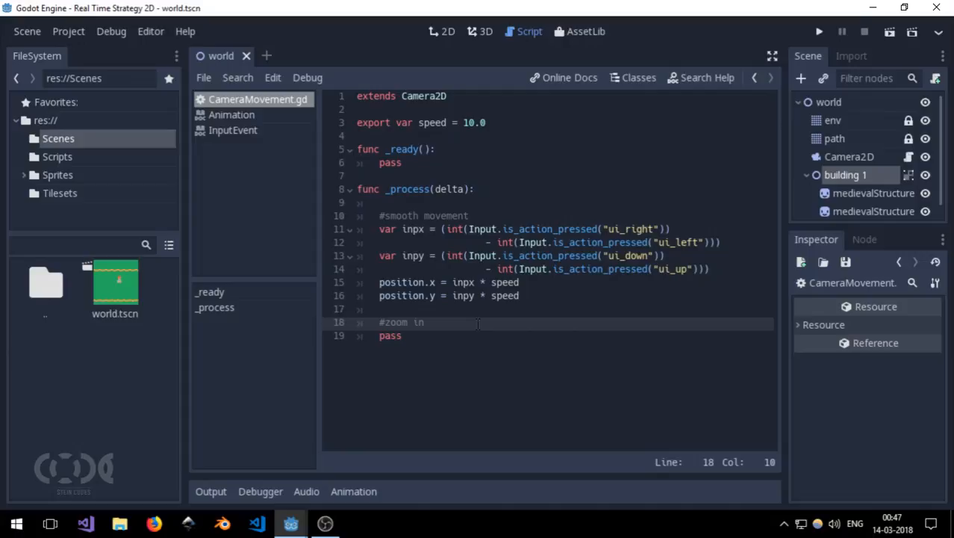
# - Rewrite position.x and position.y updates as lerp(position, position + inp * speed, speed * delta)
pyautogui.click(440, 269)
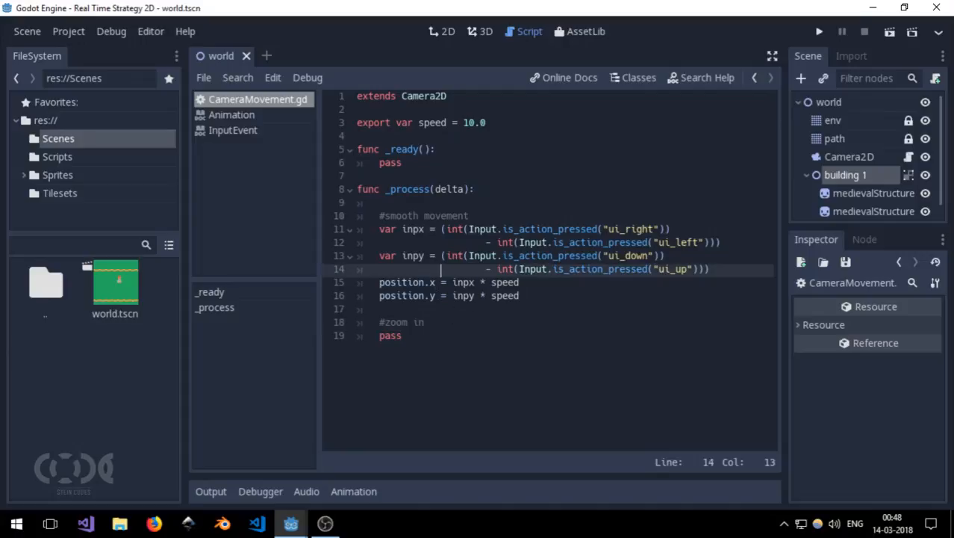
pyautogui.click(442, 282)
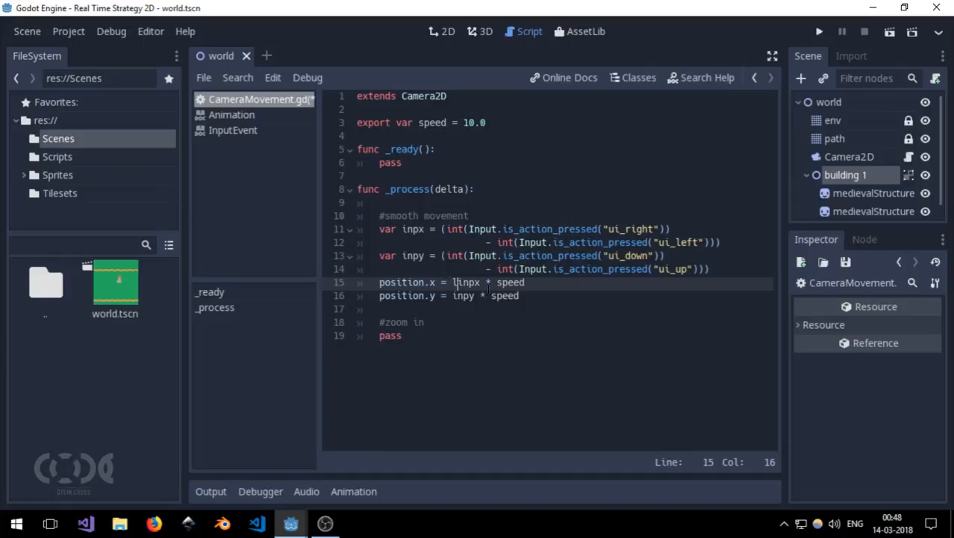
pyautogui.write('lerp()')
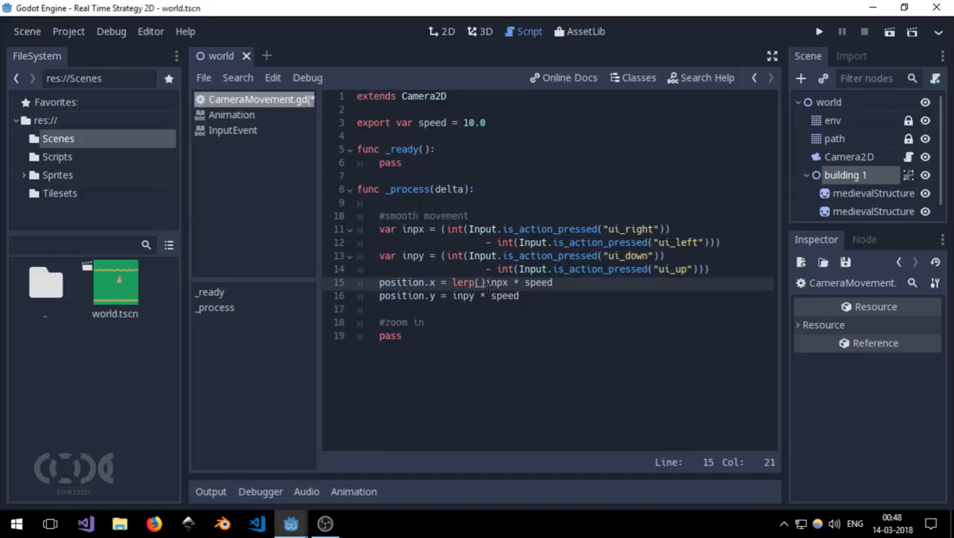
pyautogui.write('po')
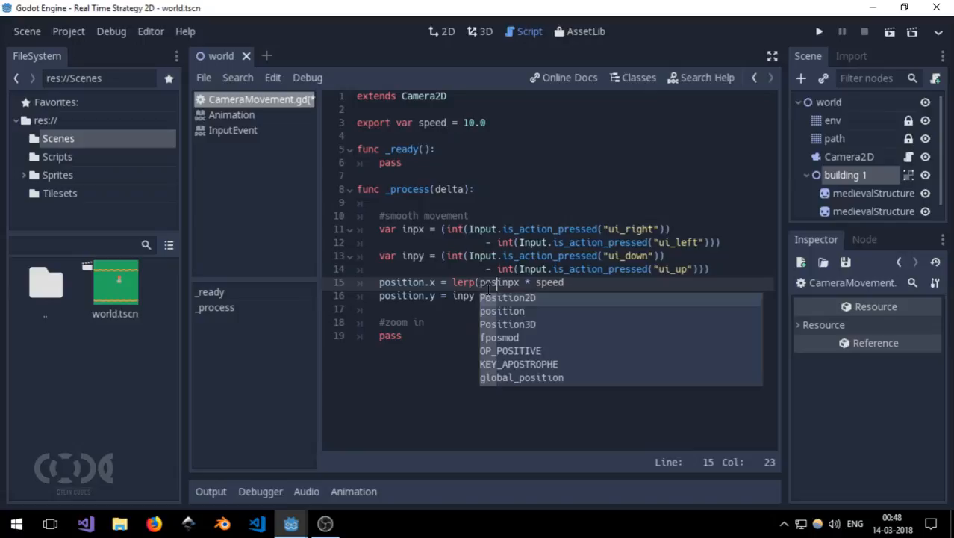
pyautogui.write('position.xi')
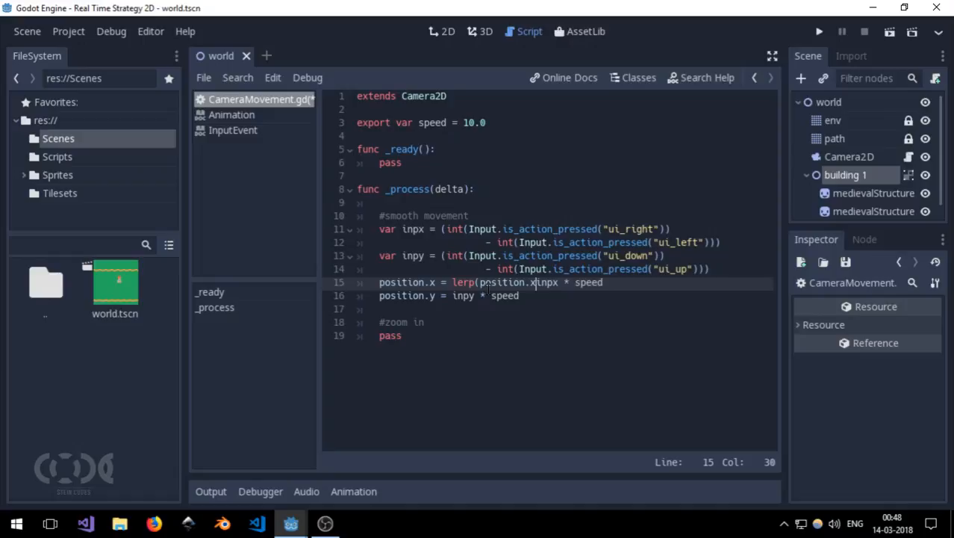
pyautogui.write('position.x +')
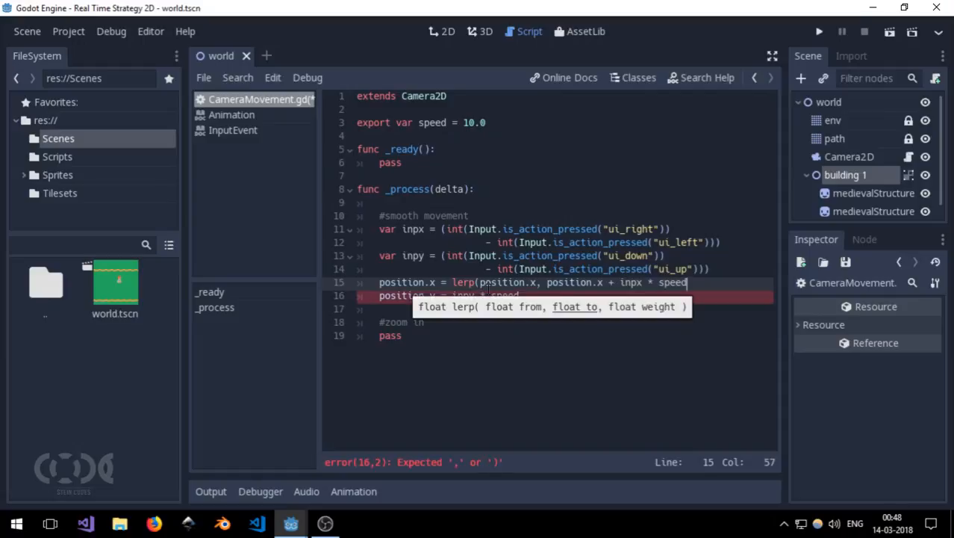
pyautogui.write(',')
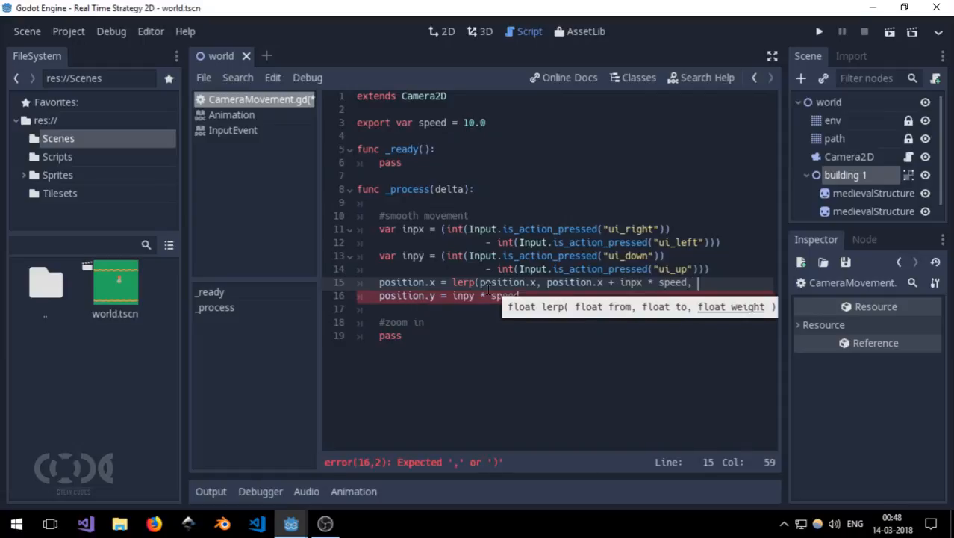
pyautogui.write('speed * d')
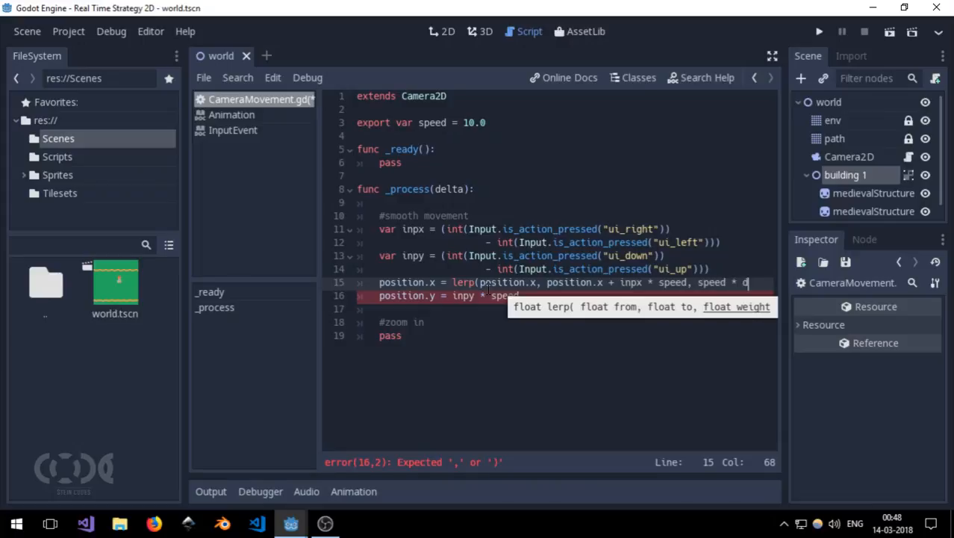
pyautogui.write('elta)')
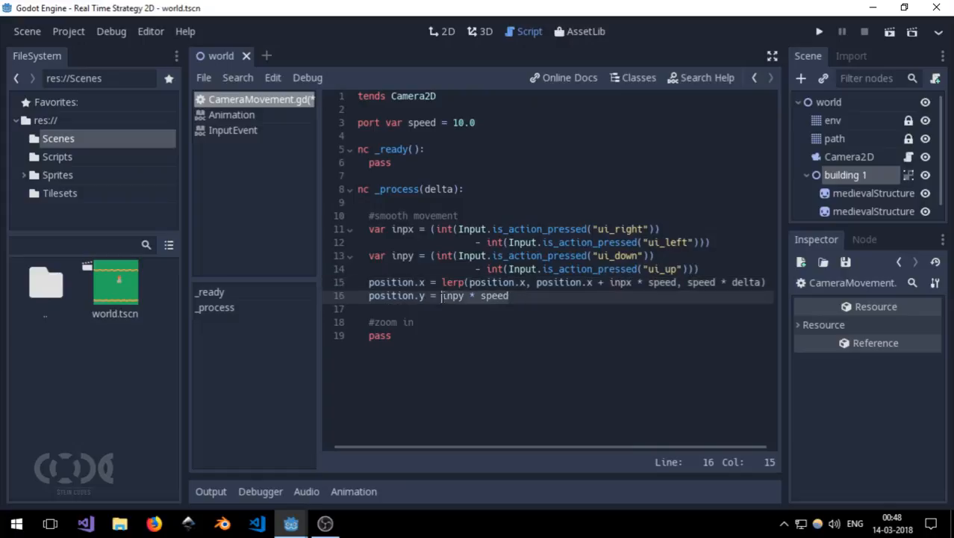
pyautogui.write('lerp(position.x, position.x + inpx * speed, speed * delta)')
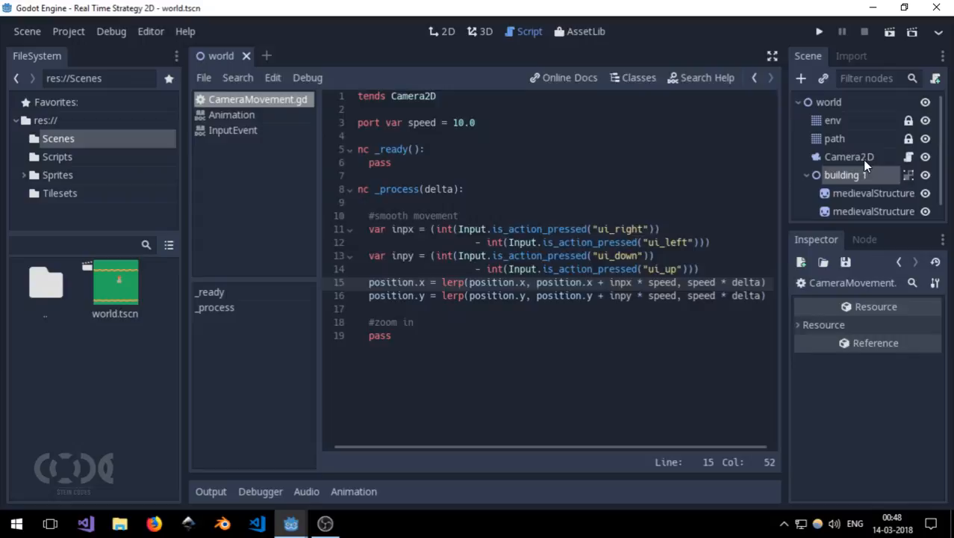
# - Select Camera2D and run the world scene to test the smoothed camera
pyautogui.click(448, 31)
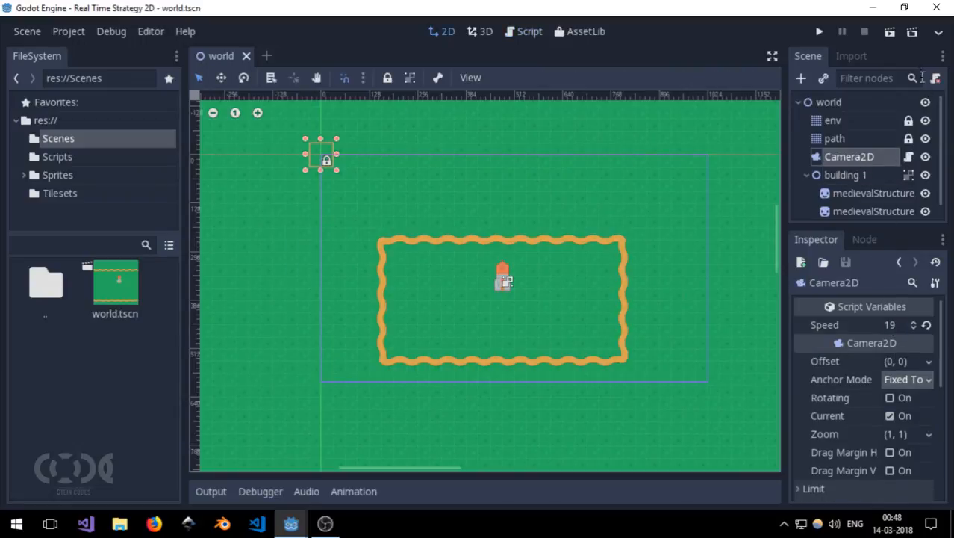
pyautogui.click(819, 31)
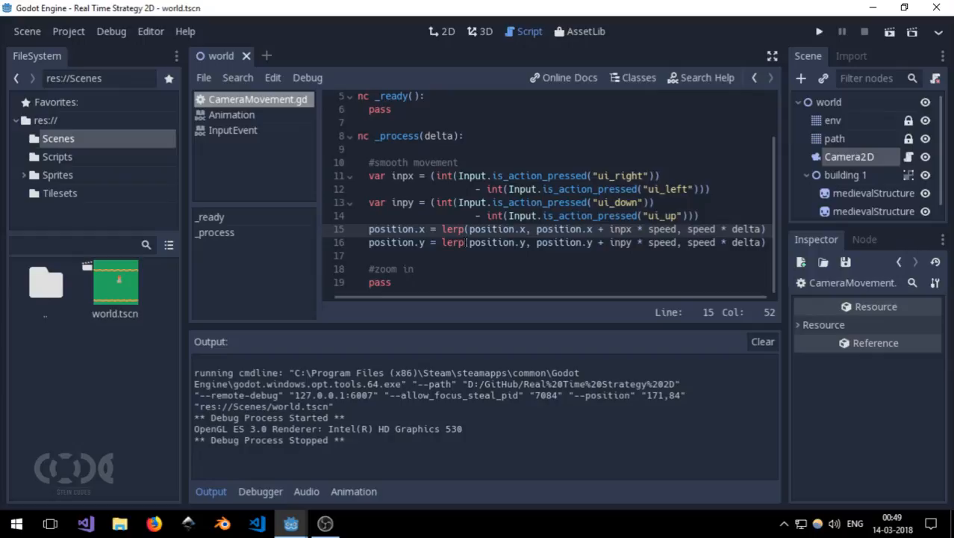
# - Under #zoom in, add zoom.x = lerp(zoom.x, zoom.x * zoomfactor, zoomspeed * delta) and the zoom.y version
pyautogui.click(436, 269)
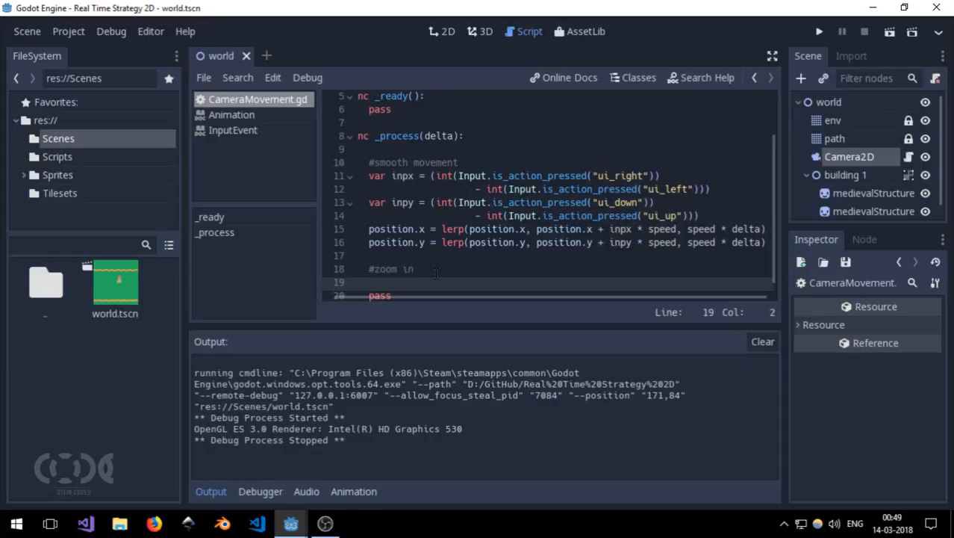
pyautogui.write('zoomx.')
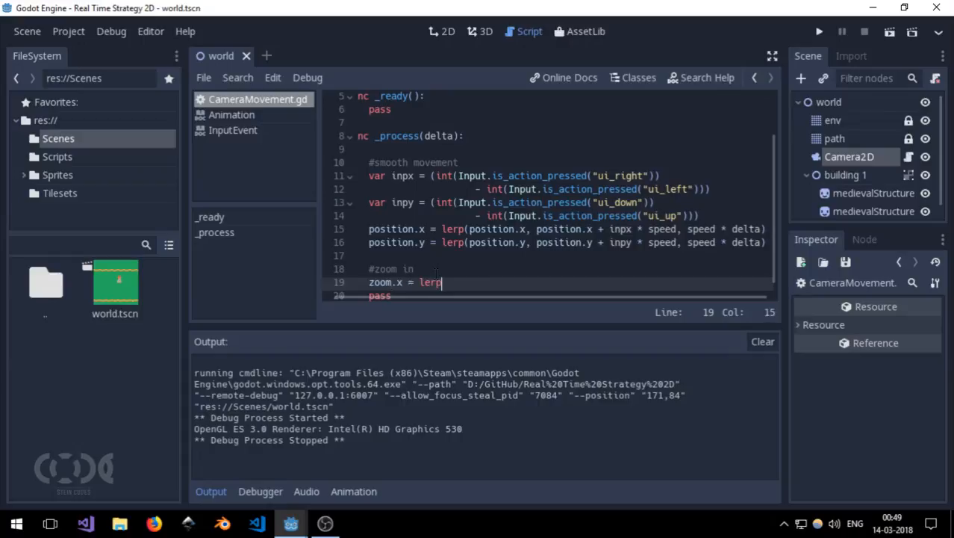
pyautogui.write('(')
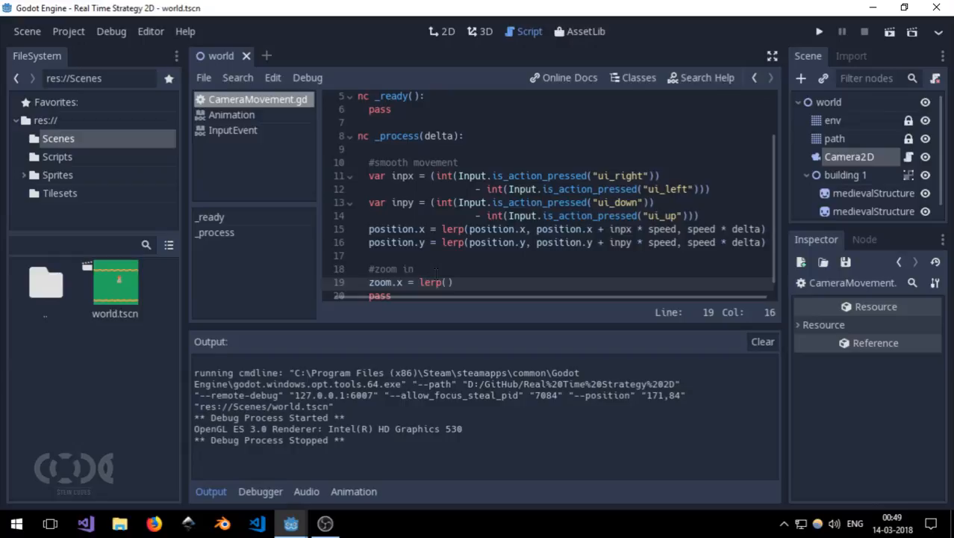
pyautogui.write('zoom.x')
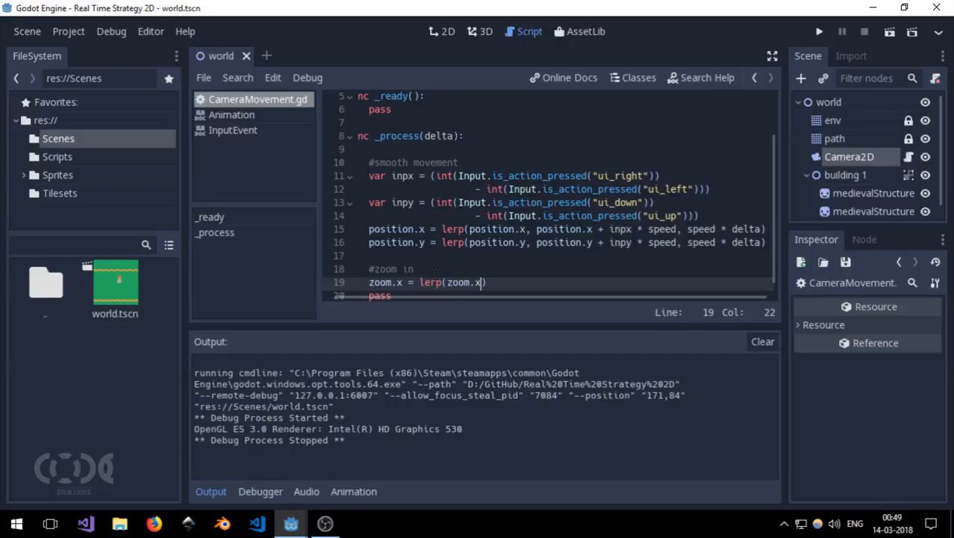
pyautogui.write(', zoom.x *')
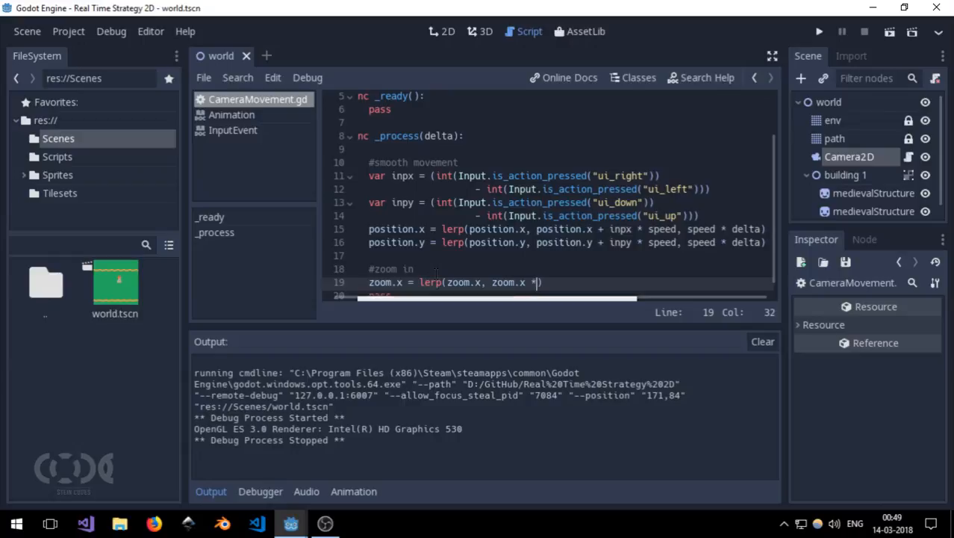
pyautogui.write('zoom')
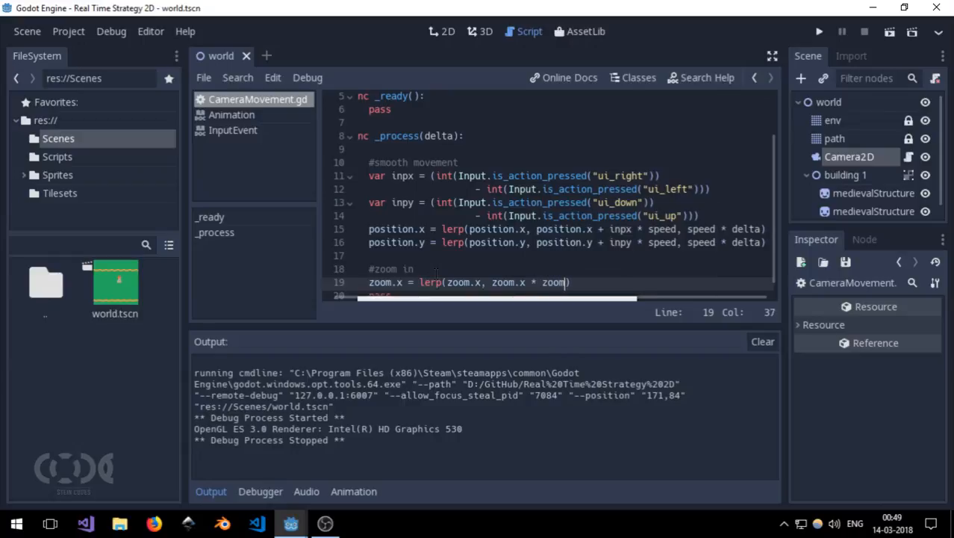
pyautogui.write('factor')
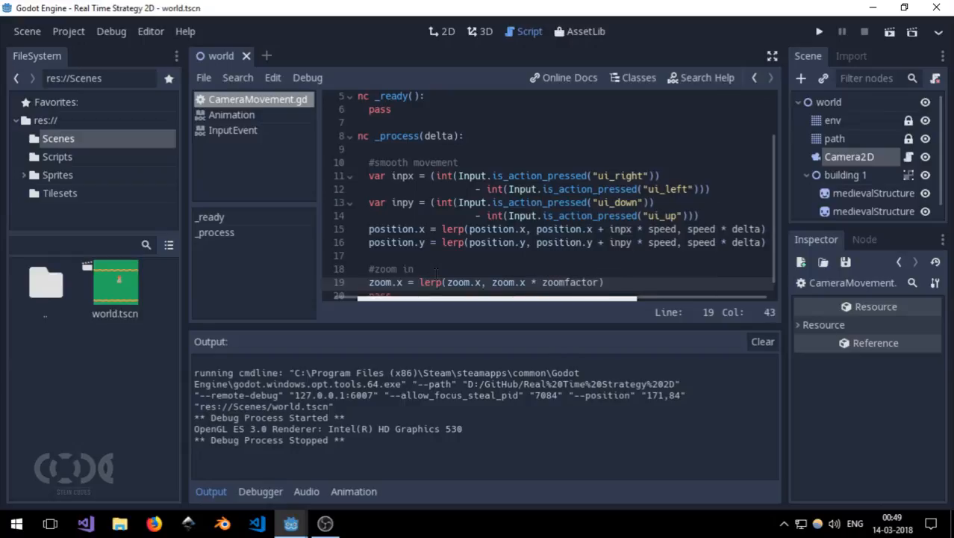
pyautogui.write(',')
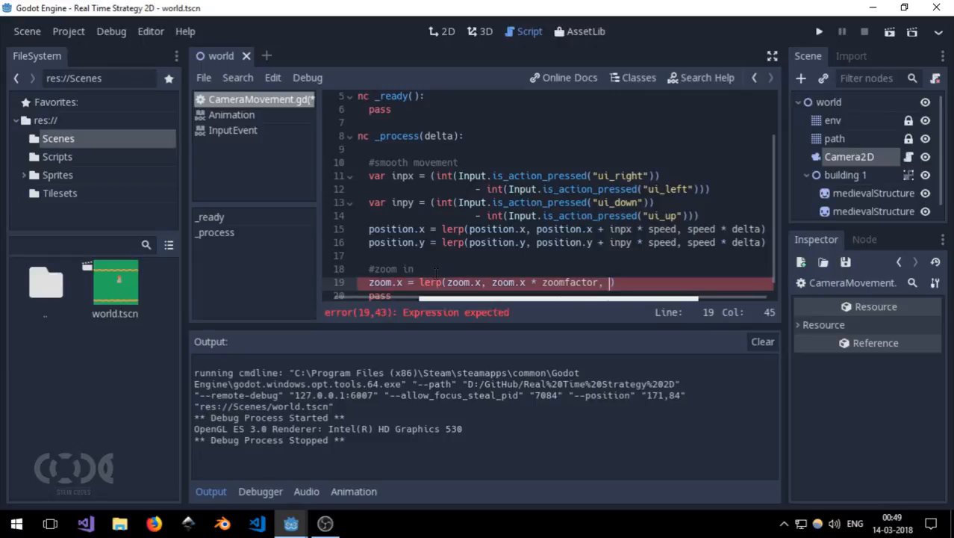
pyautogui.write('z')
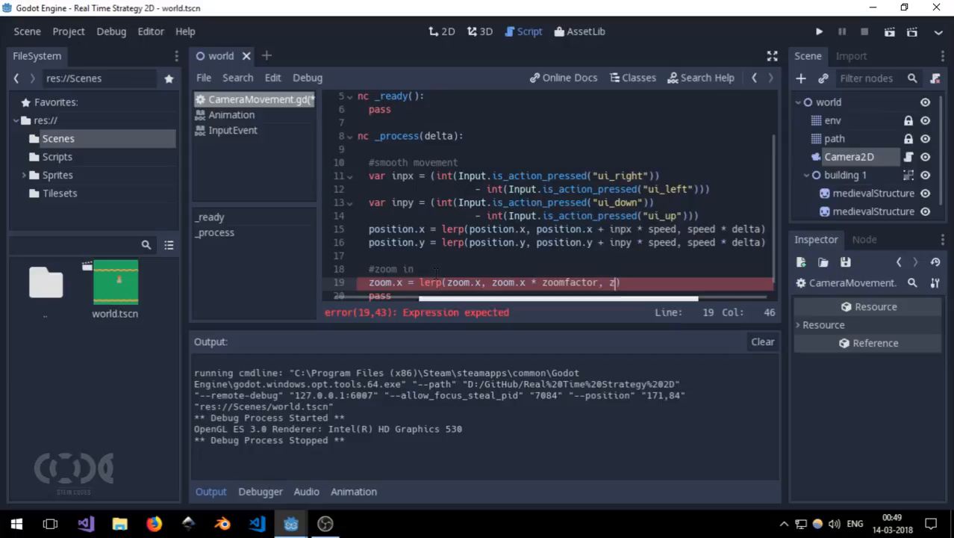
pyautogui.write('oomspeed')
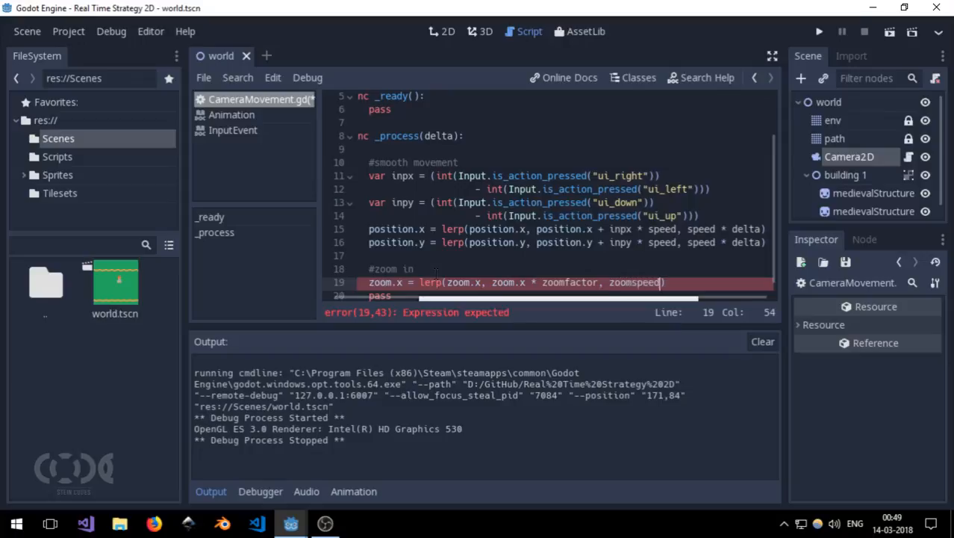
pyautogui.write('*')
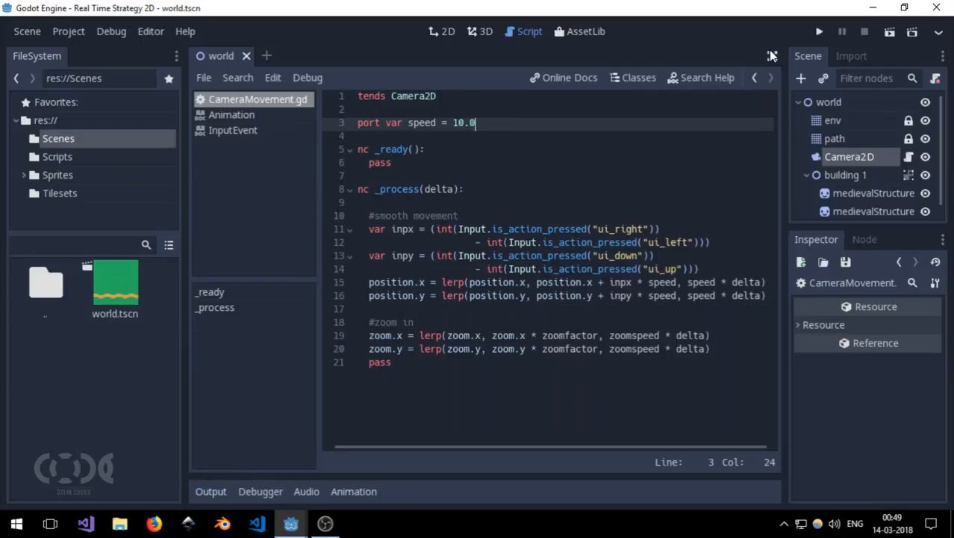
# - In distraction-free mode, declare export var zoomspeed = 10.0 and export var zoommargin = 0.1
pyautogui.click(774, 55)
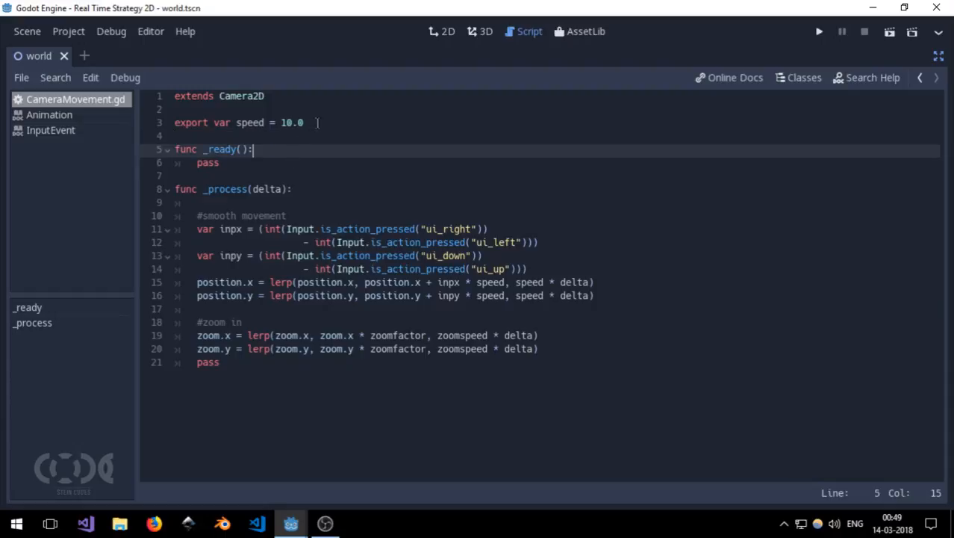
pyautogui.moveTo(940, 57)
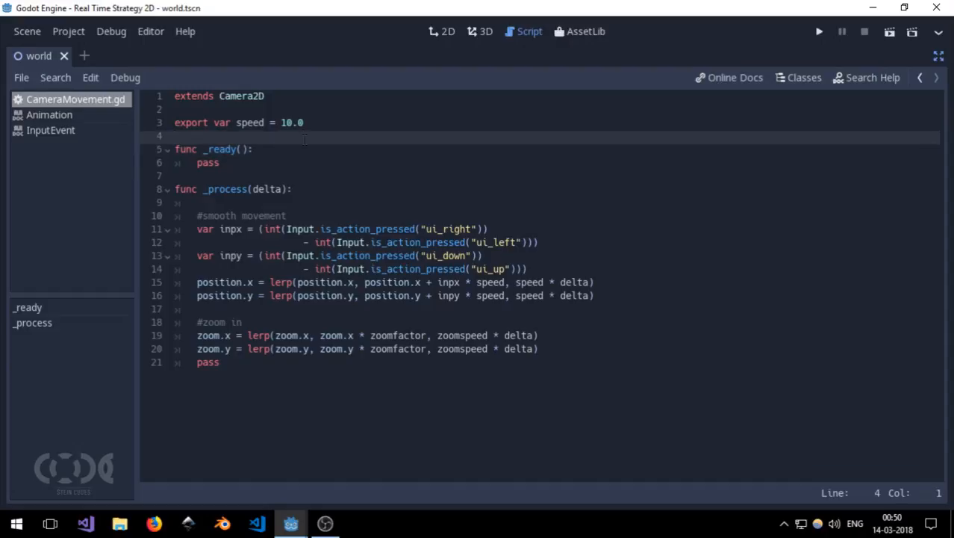
pyautogui.write('expo')
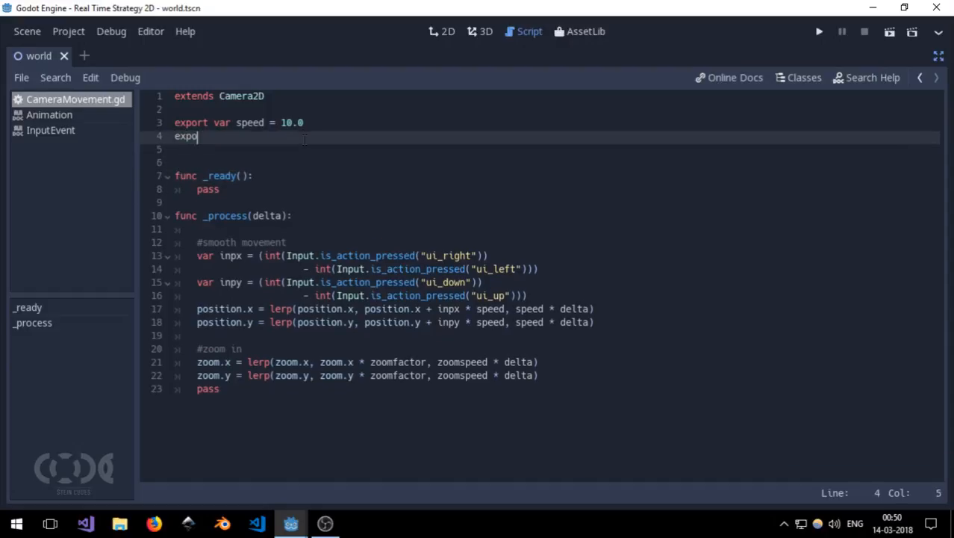
pyautogui.write('rt var')
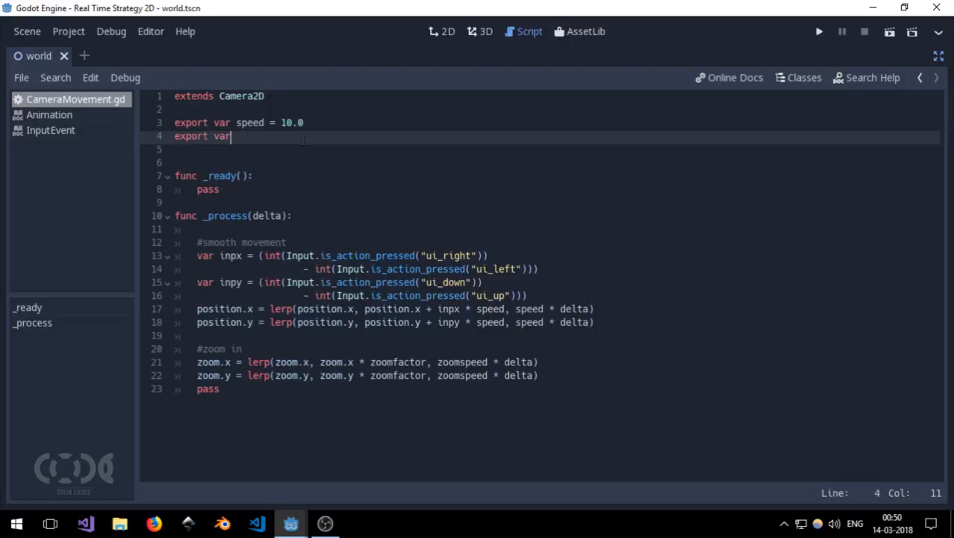
pyautogui.write('zo')
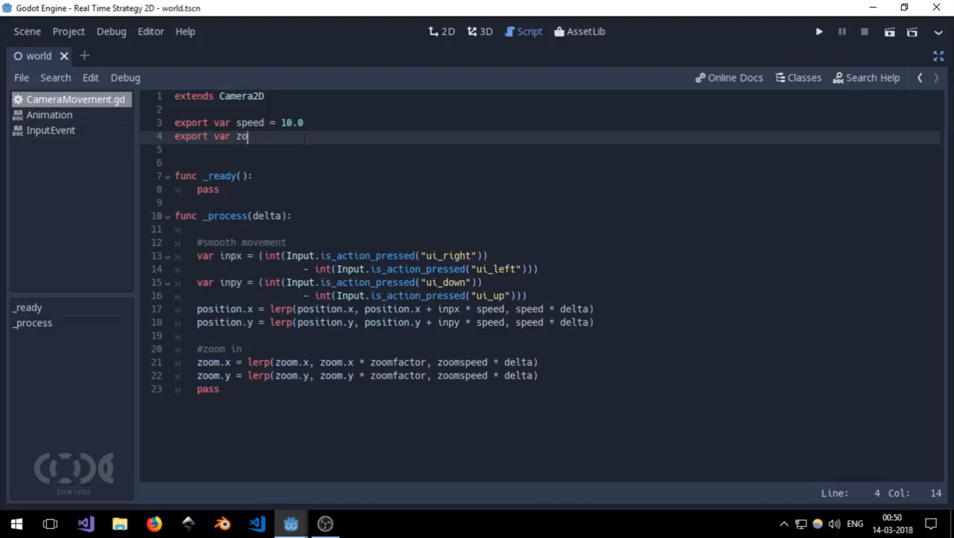
pyautogui.write('omspeed')
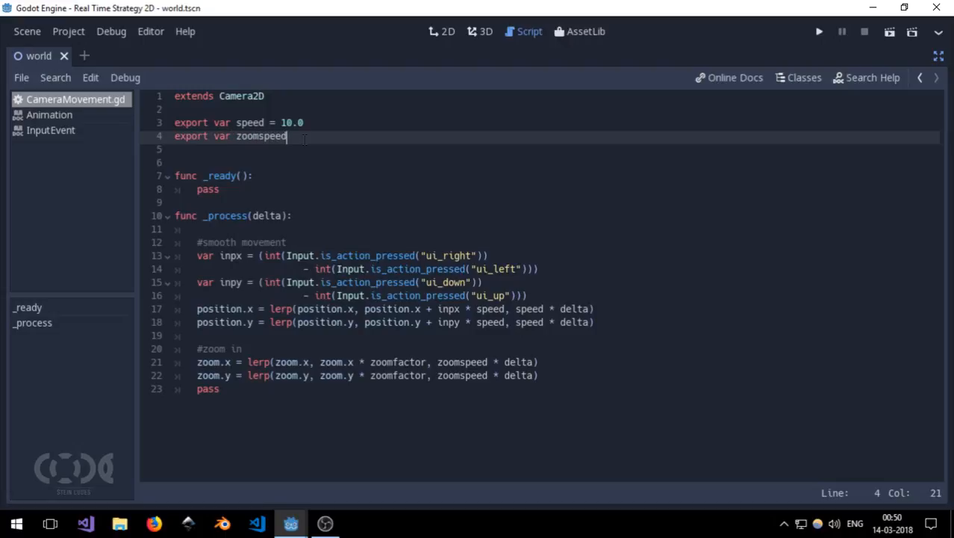
pyautogui.write('= 10')
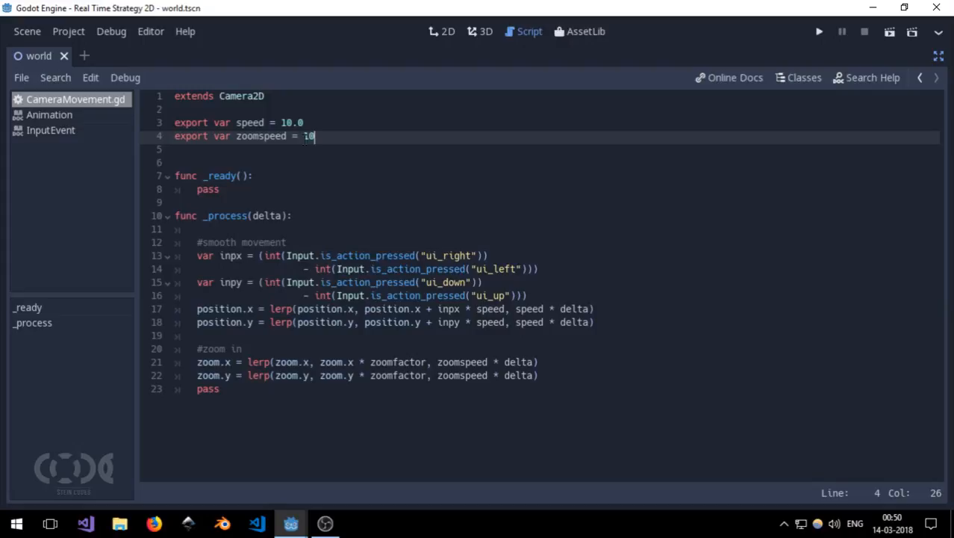
pyautogui.write('.0')
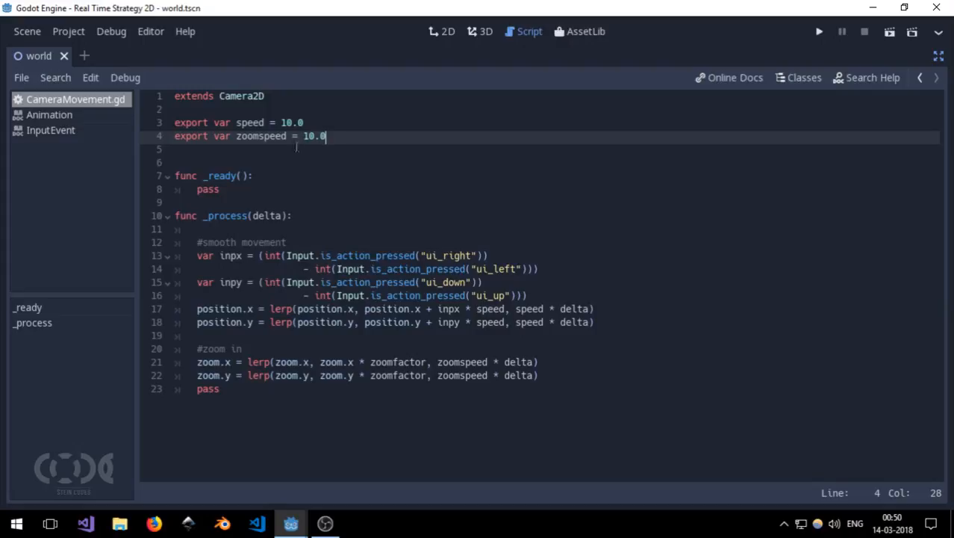
pyautogui.write('export var')
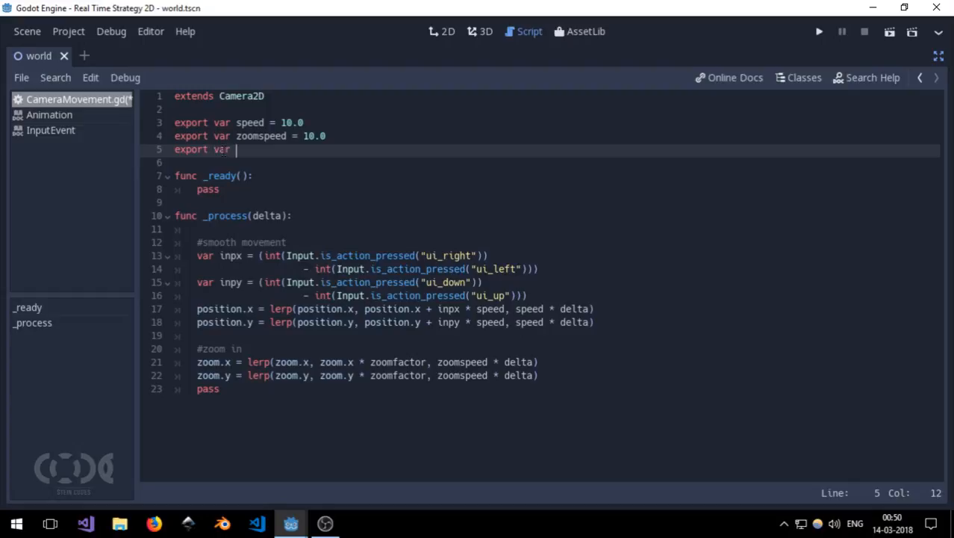
pyautogui.write('zoom')
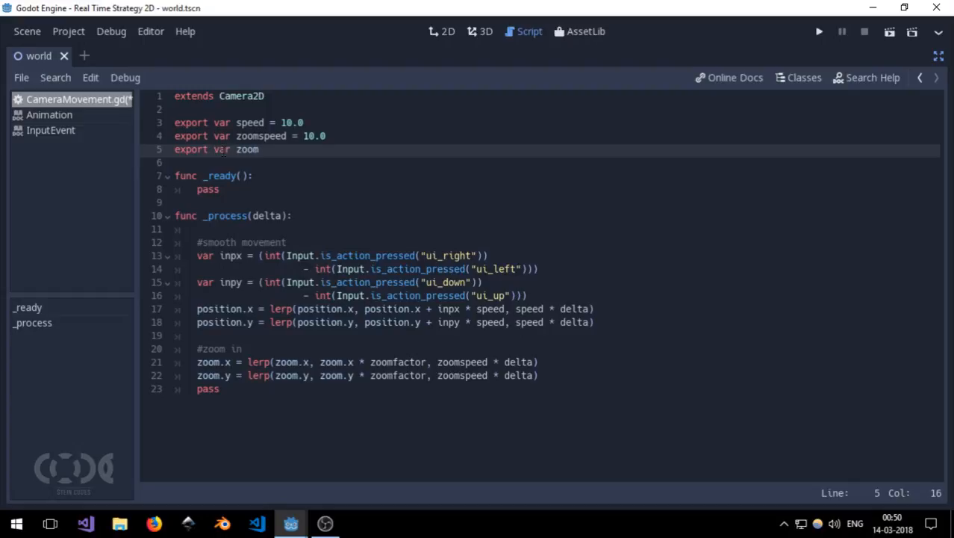
pyautogui.write('margin')
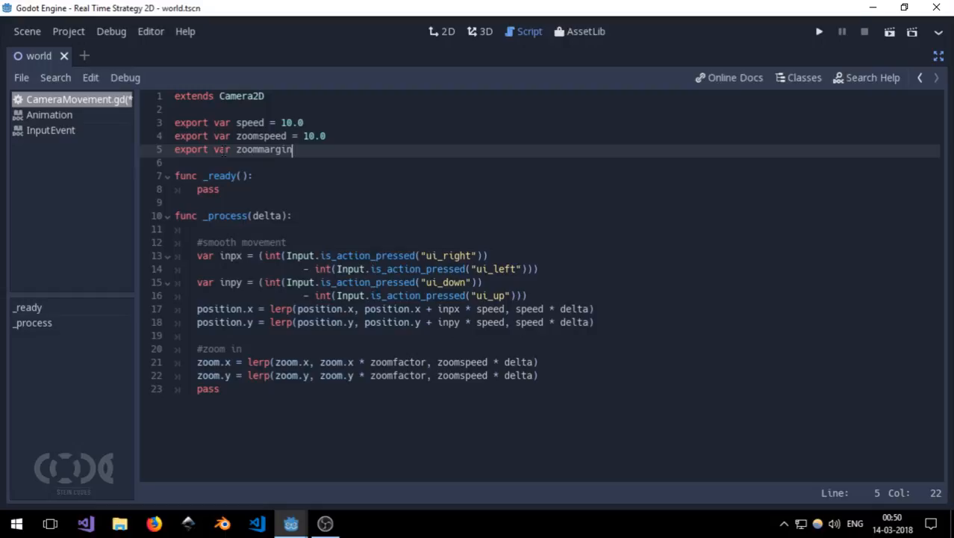
pyautogui.write('= 0.')
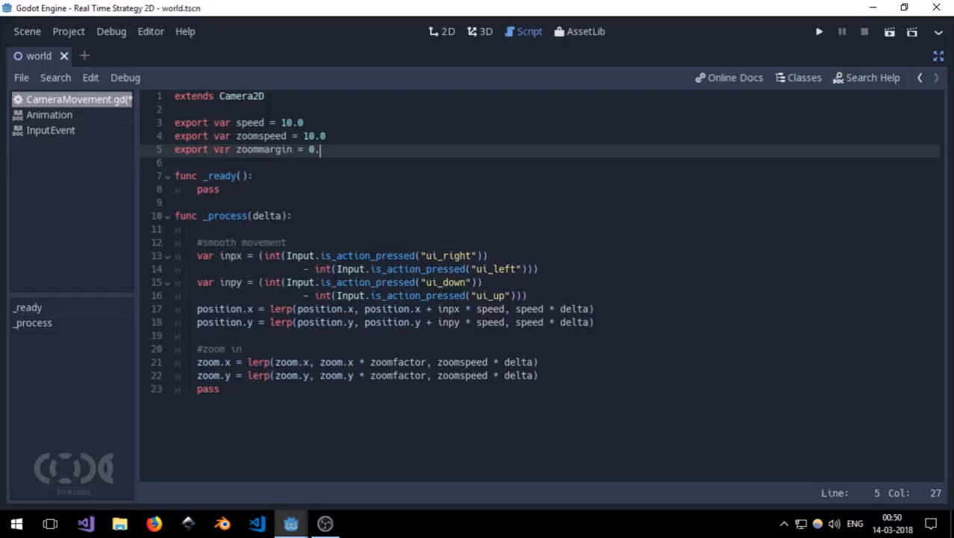
pyautogui.write('1')
pyautogui.write('var')
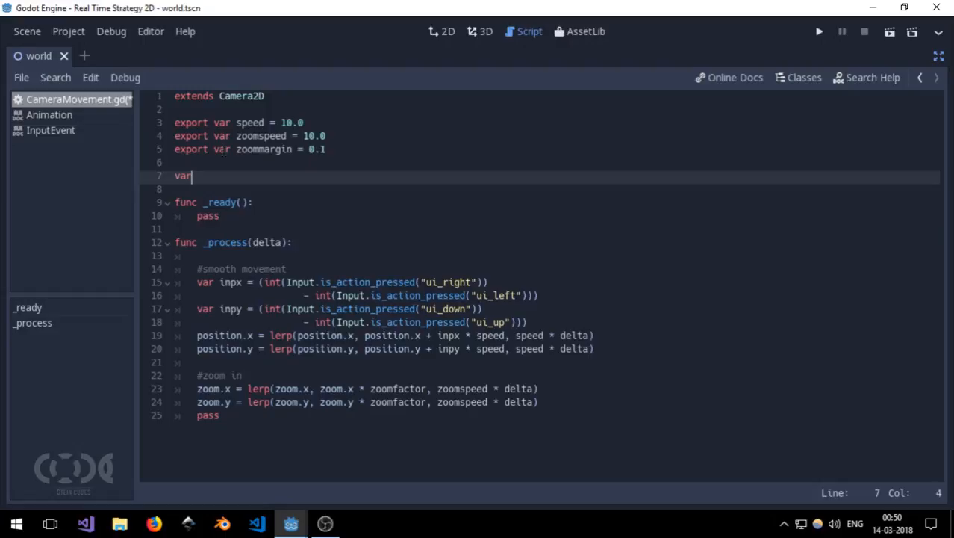
# - Declare var zoompos = Vector2() and var zoomfactor = 1.0, then move to the script's end
pyautogui.write('zoom')
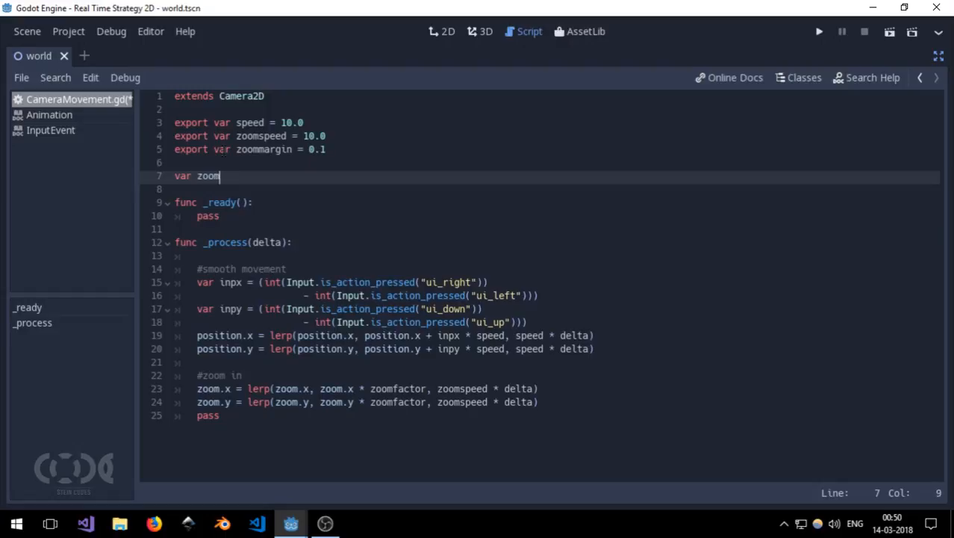
pyautogui.write('pos =')
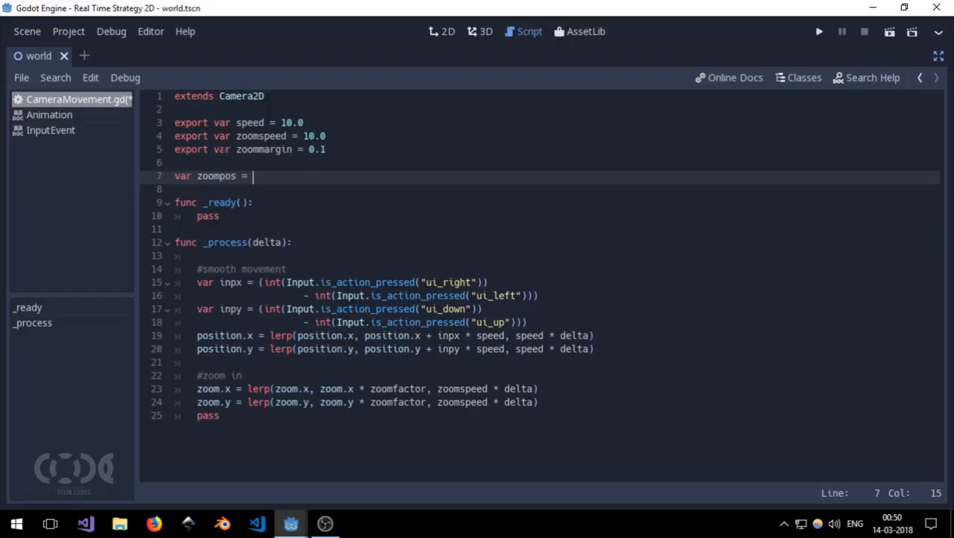
pyautogui.write('Vector2')
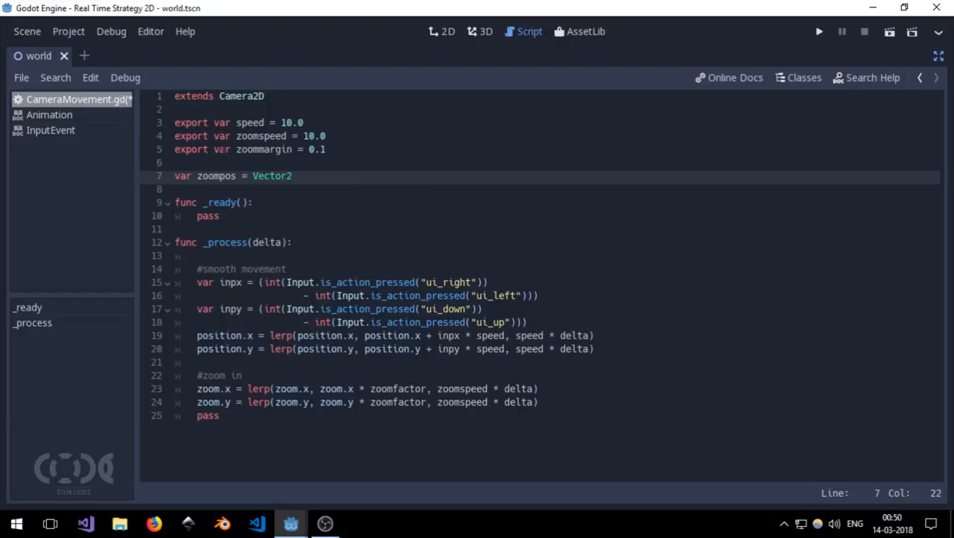
pyautogui.write('(')
pyautogui.click(556, 188)
pyautogui.write('var')
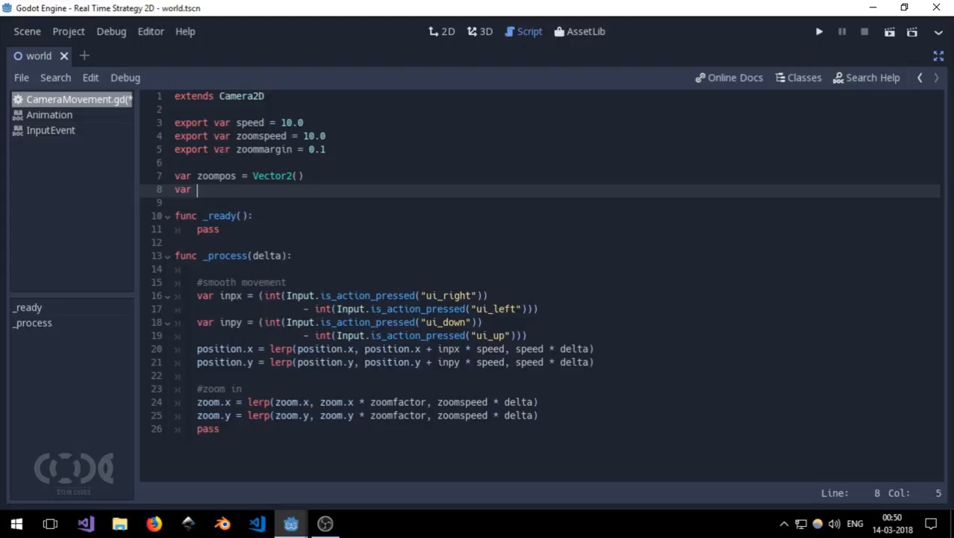
pyautogui.write('zoom')
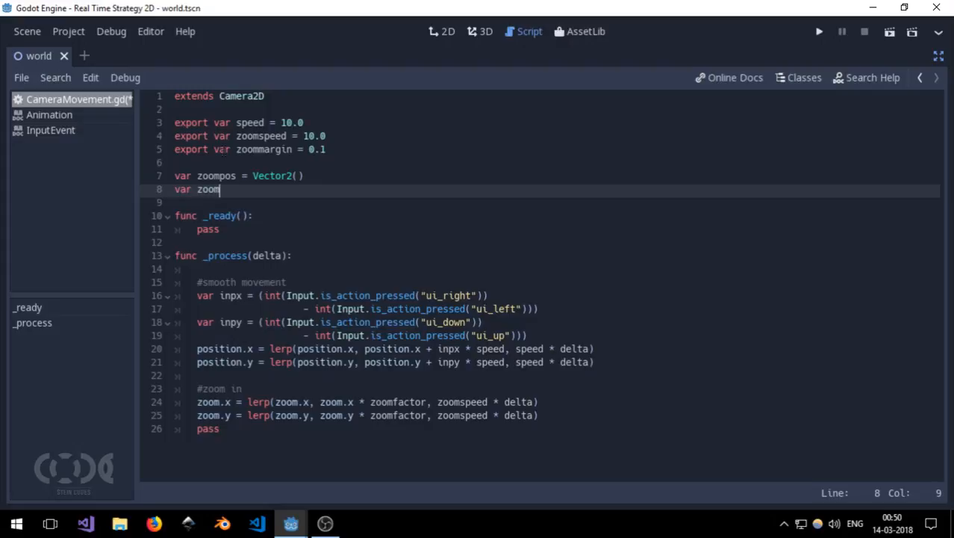
pyautogui.write('factor =')
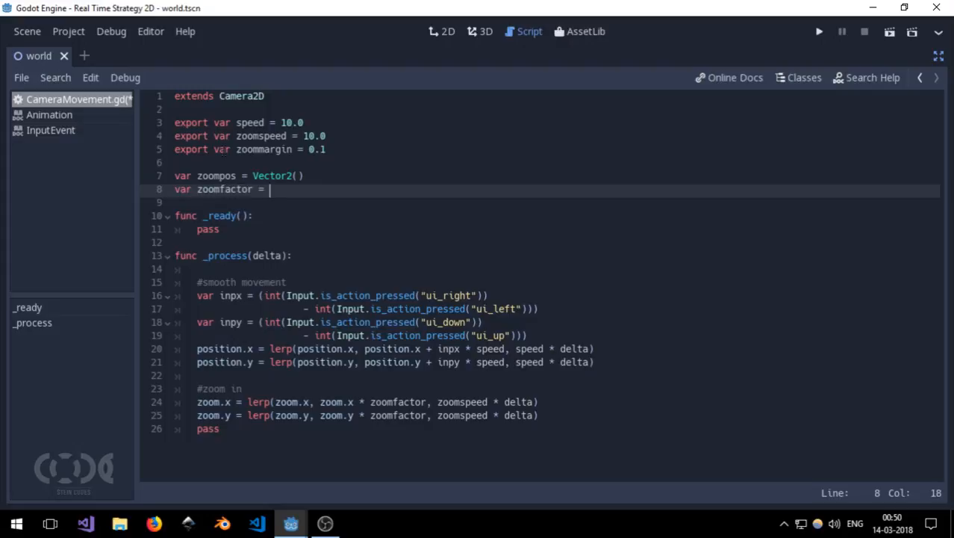
pyautogui.write('1.0')
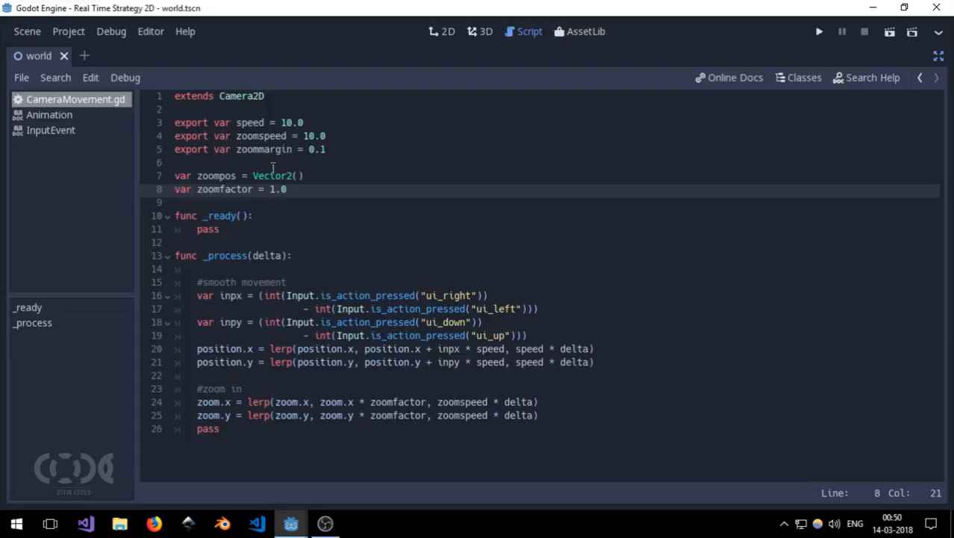
pyautogui.click(287, 188)
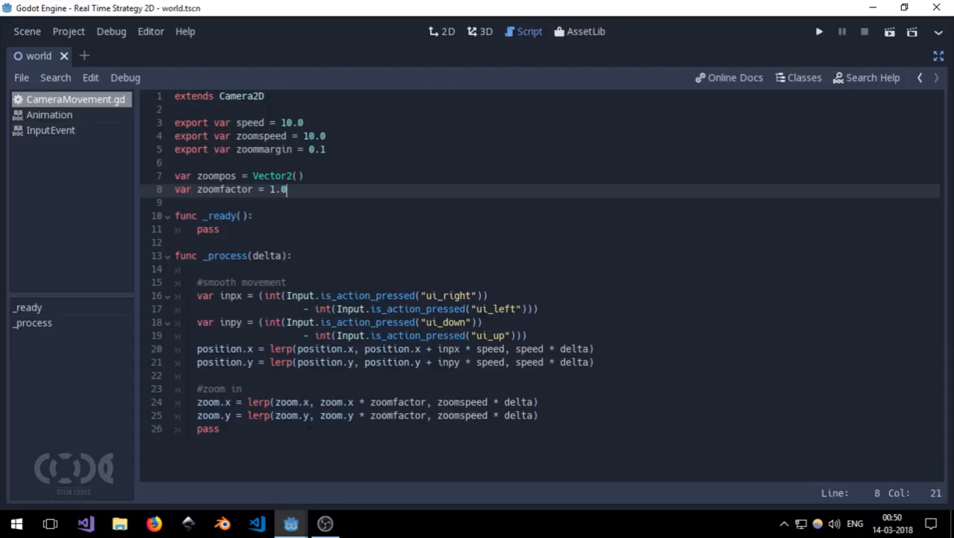
pyautogui.click(221, 427)
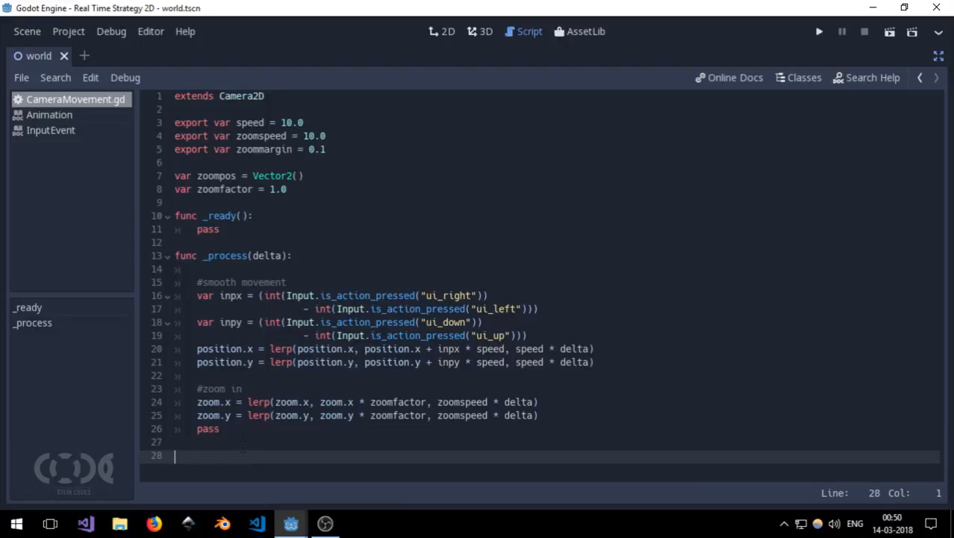
# - Write func _input(event) with nested checks for a pressed InputEventMouseButton whose button_index == BUTTON_WHEEL_UP
pyautogui.write('func _input(event):')
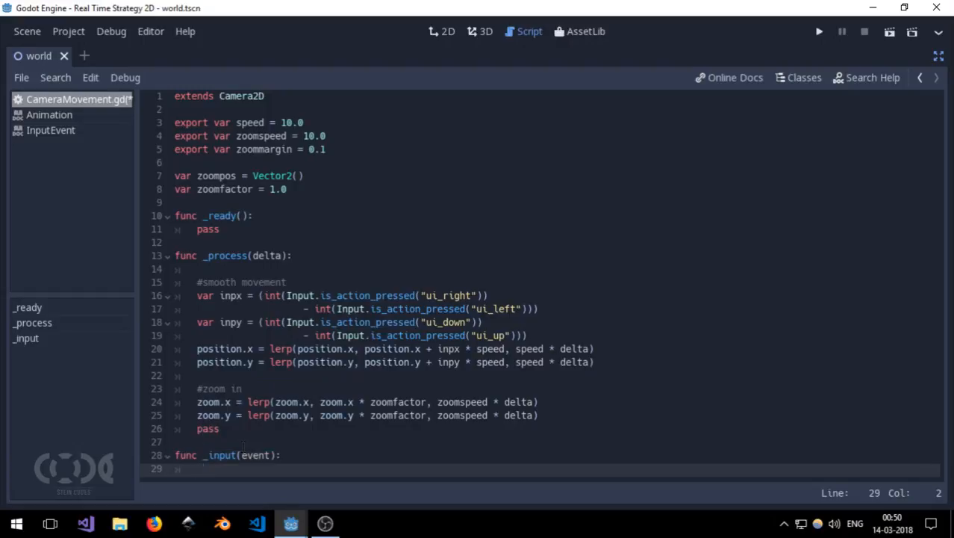
pyautogui.write('if event is InputEventMouseButton:')
pyautogui.write('if event.is_pressed():')
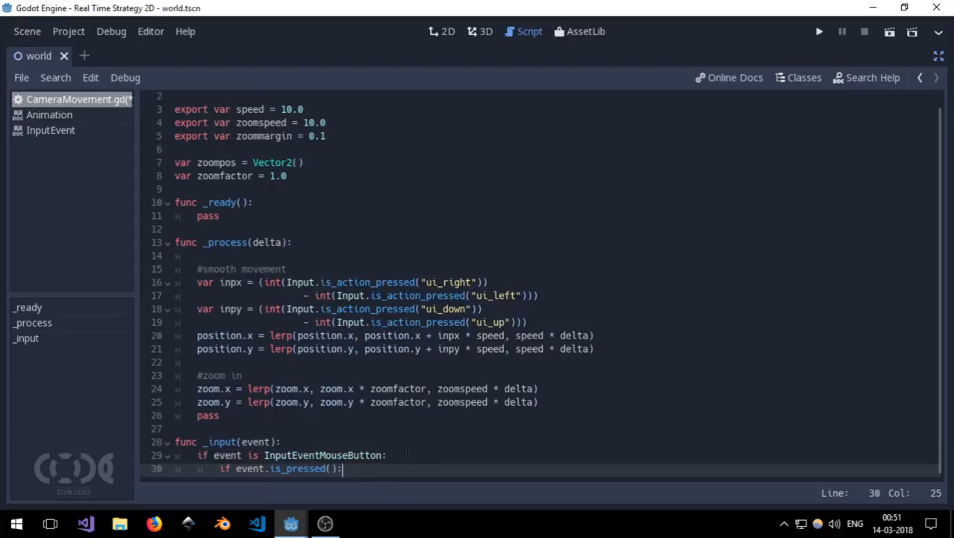
pyautogui.press('enter')
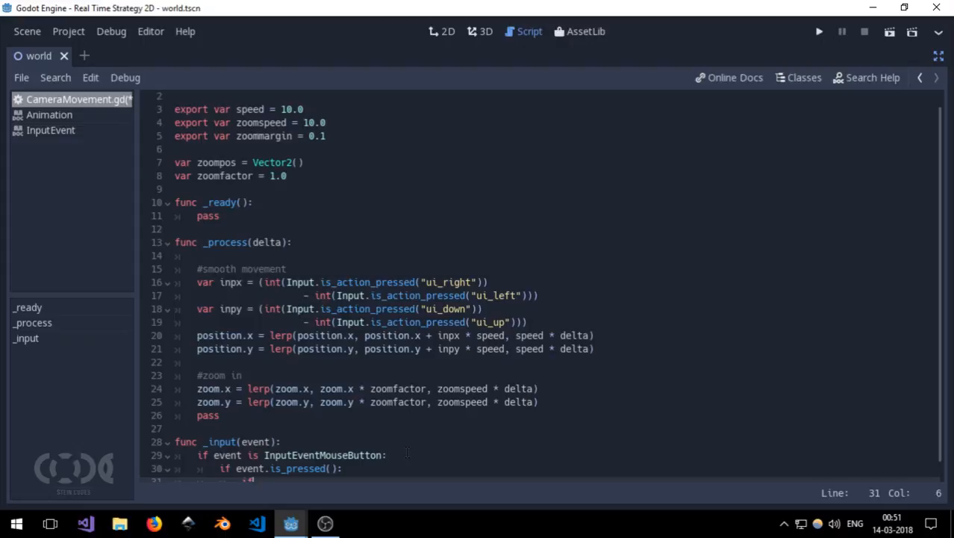
pyautogui.write('event.button_index')
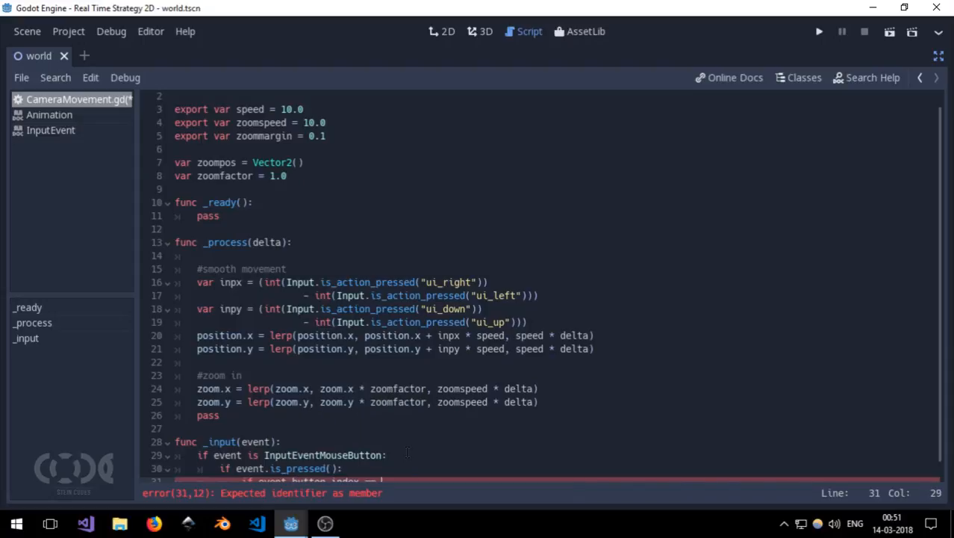
pyautogui.write('==')
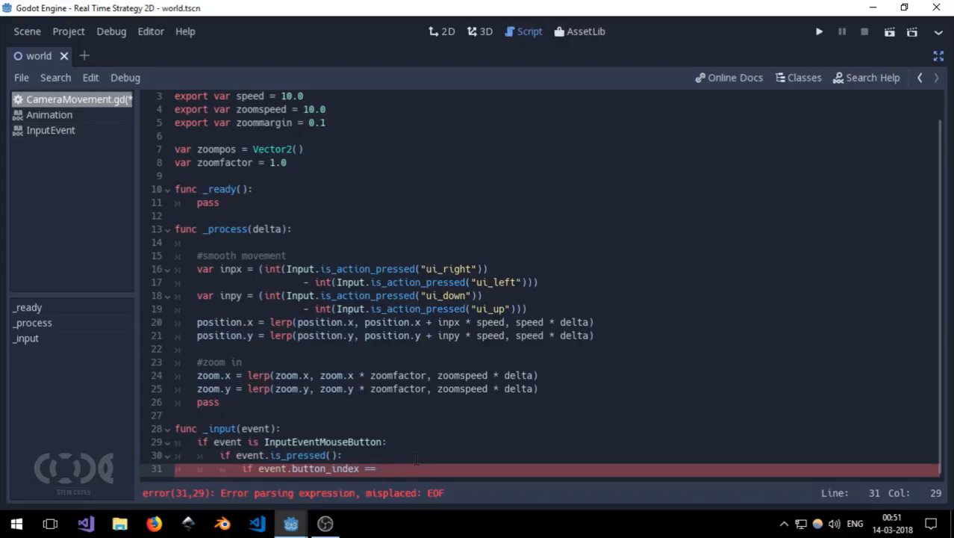
pyautogui.write('B')
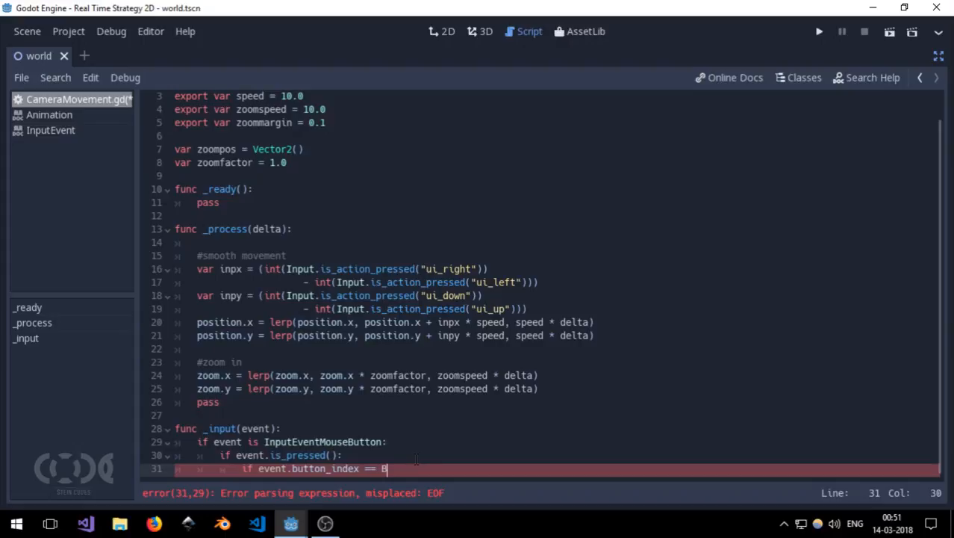
pyautogui.write('UTTON_WHEEL_UP:')
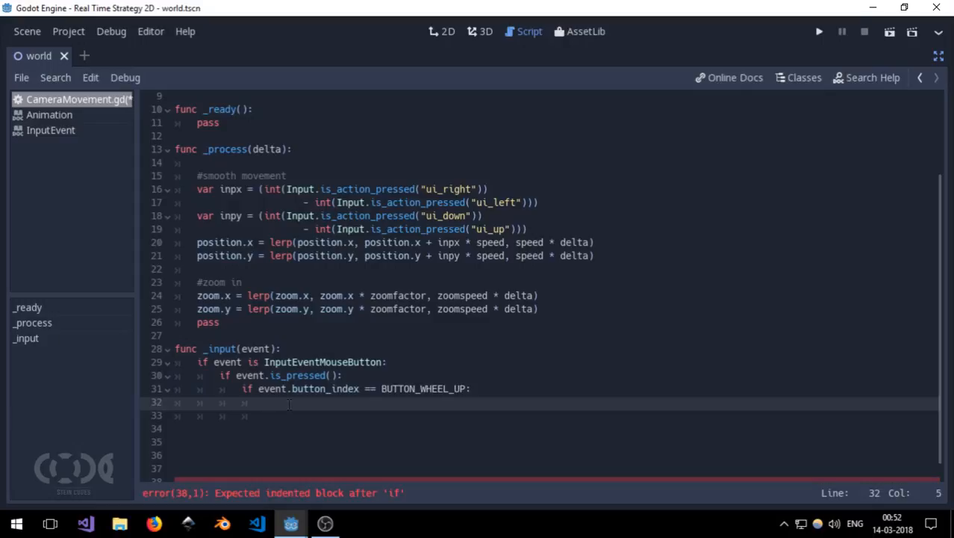
# - Under wheel-up set zoomfactor -= 0.01 and zoompos = get_global_mouse_position(), mirror for wheel-down, and save
pyautogui.write('z')
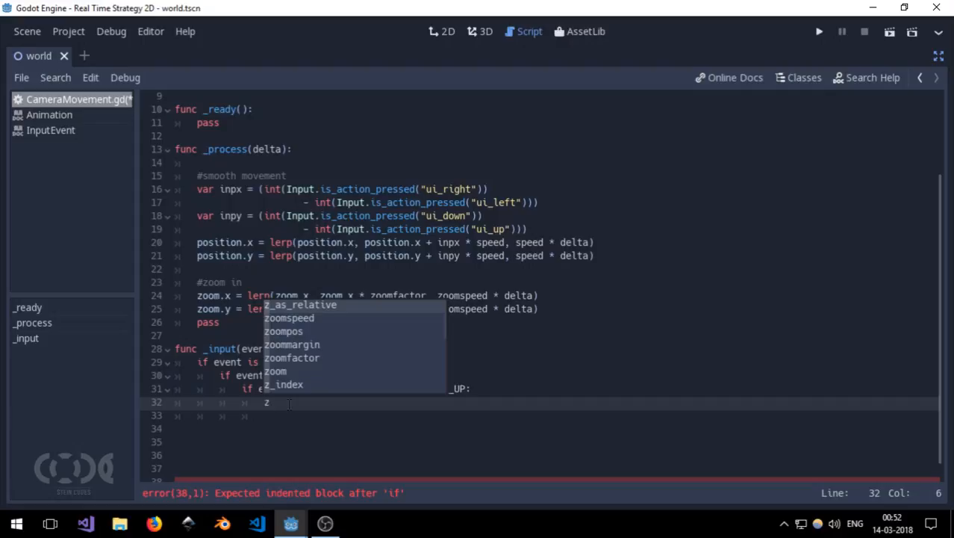
pyautogui.write('oo')
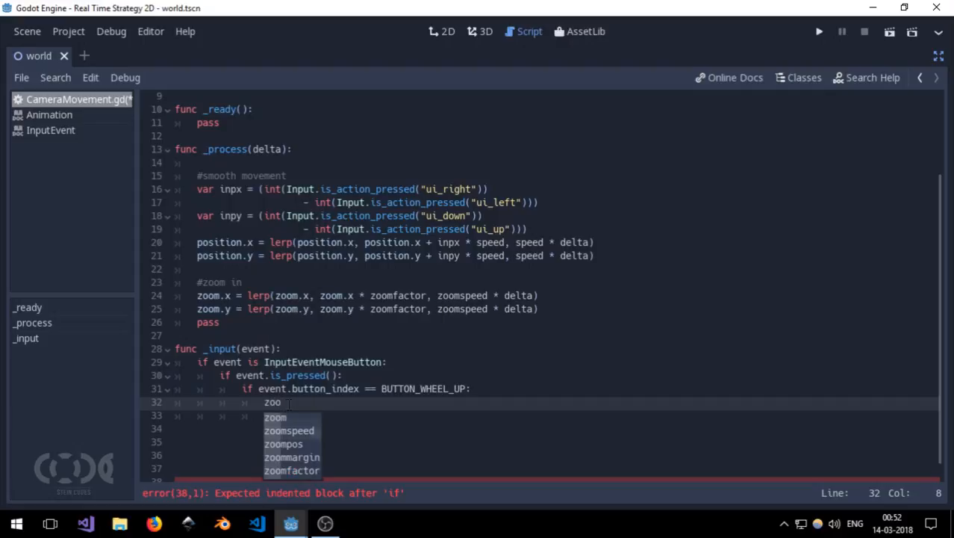
pyautogui.write('zoomfactor =')
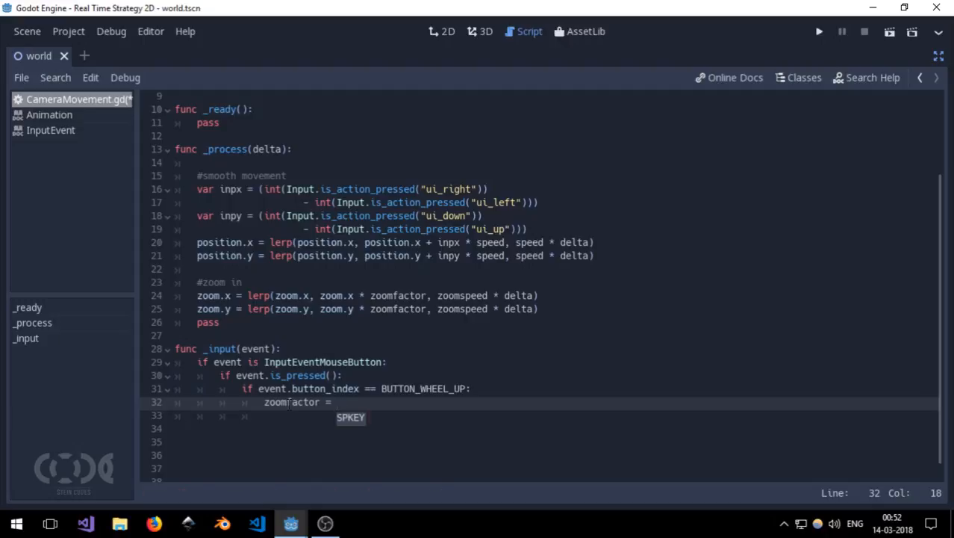
pyautogui.write('-=')
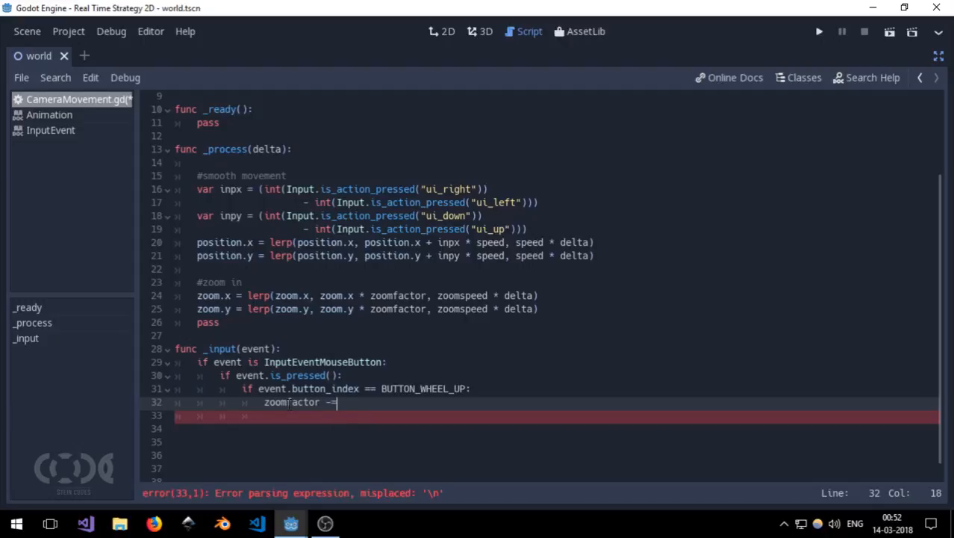
pyautogui.write('0.01')
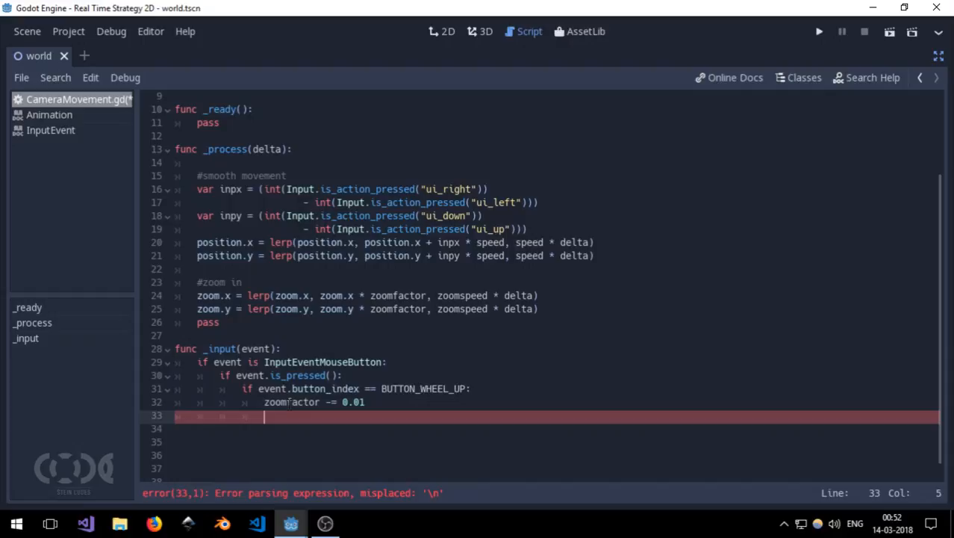
pyautogui.write('zoom')
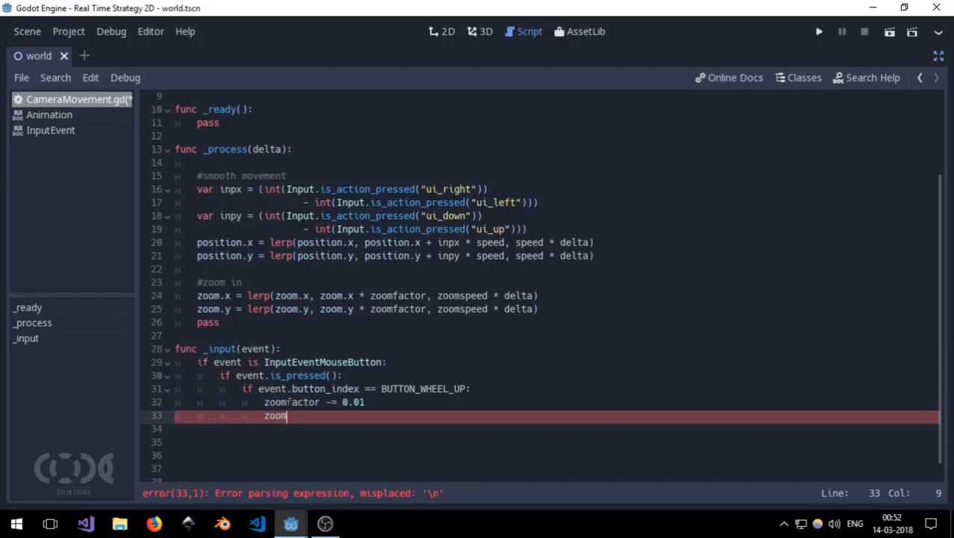
pyautogui.write('pos = get_gl')
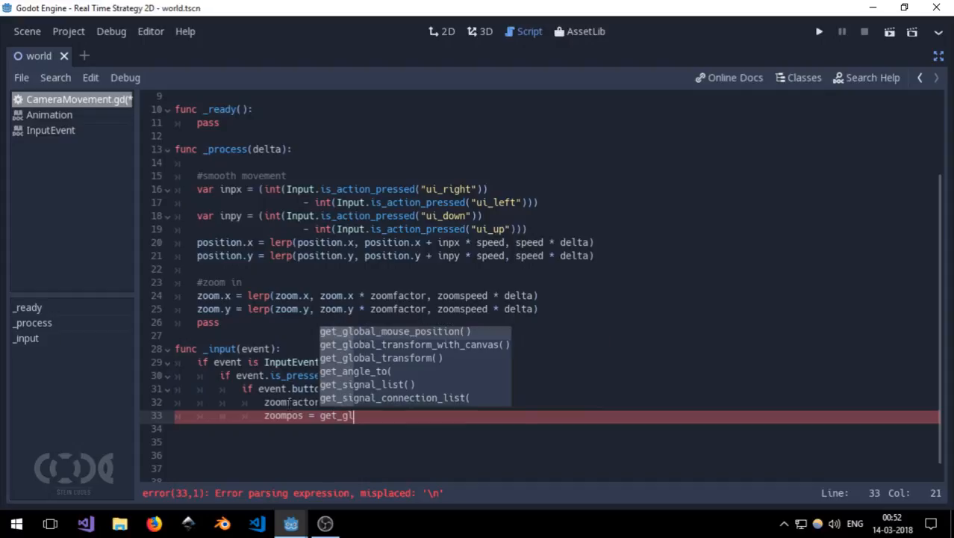
pyautogui.press('Tab')
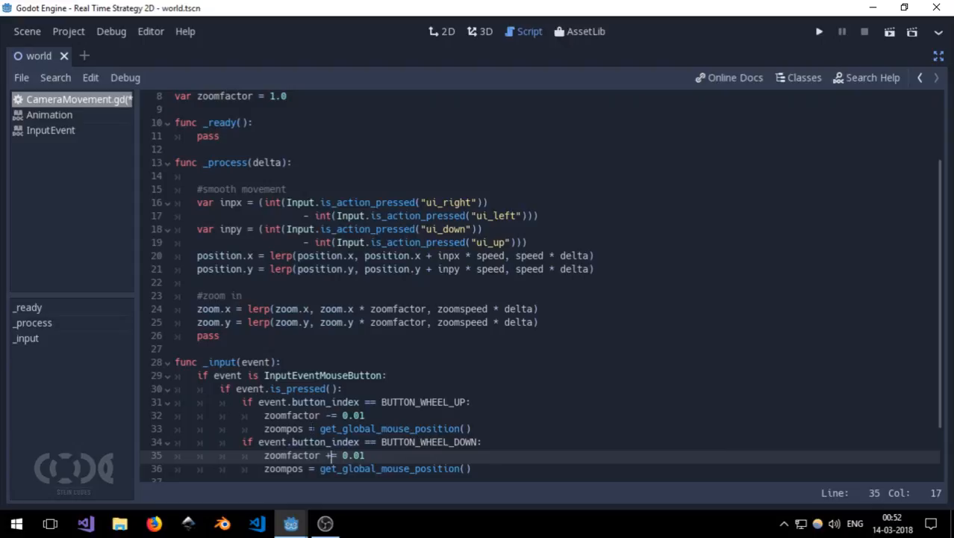
pyautogui.press('ctrl+s')
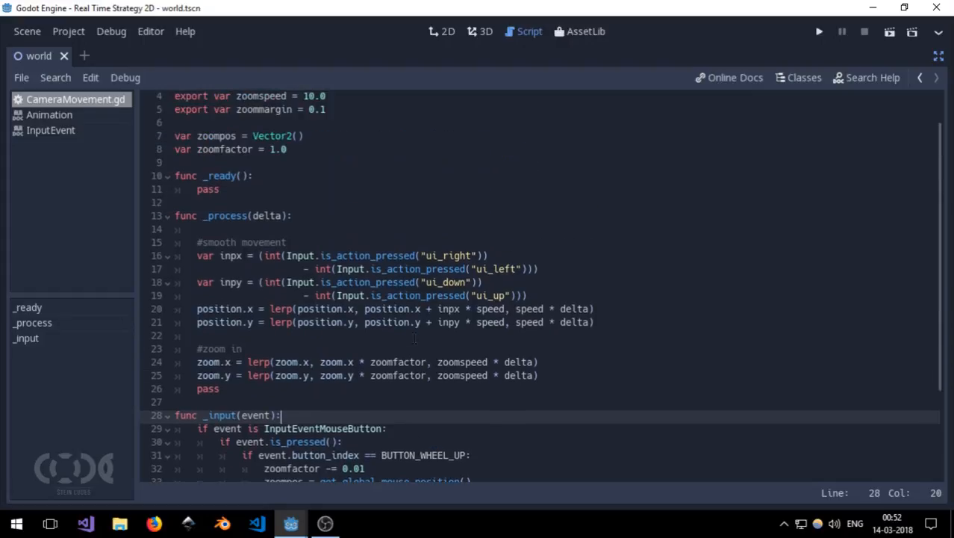
# - Add if abs(zoompos.x - get_global_mouse_position().x) > zoommargin: zoomfactor = 1.0
pyautogui.scroll(-3)
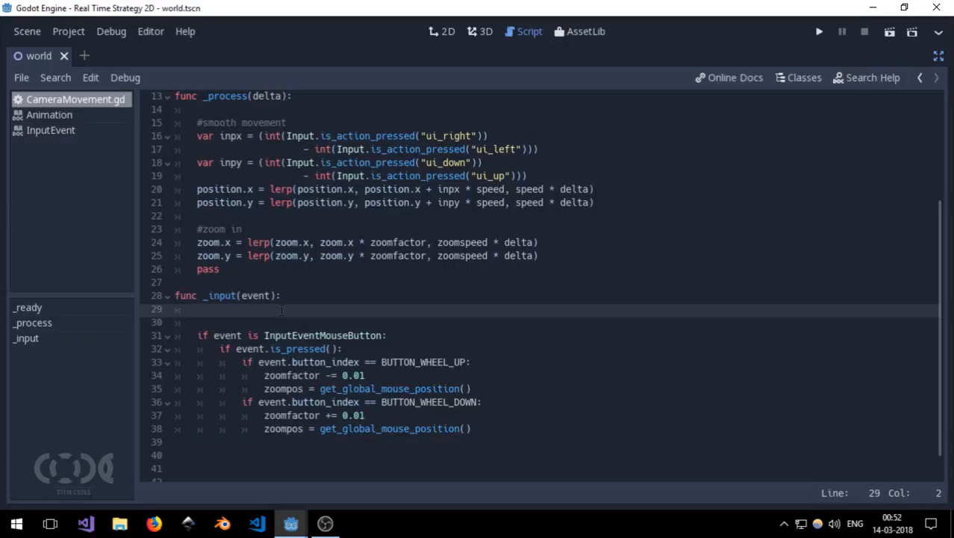
pyautogui.write('if')
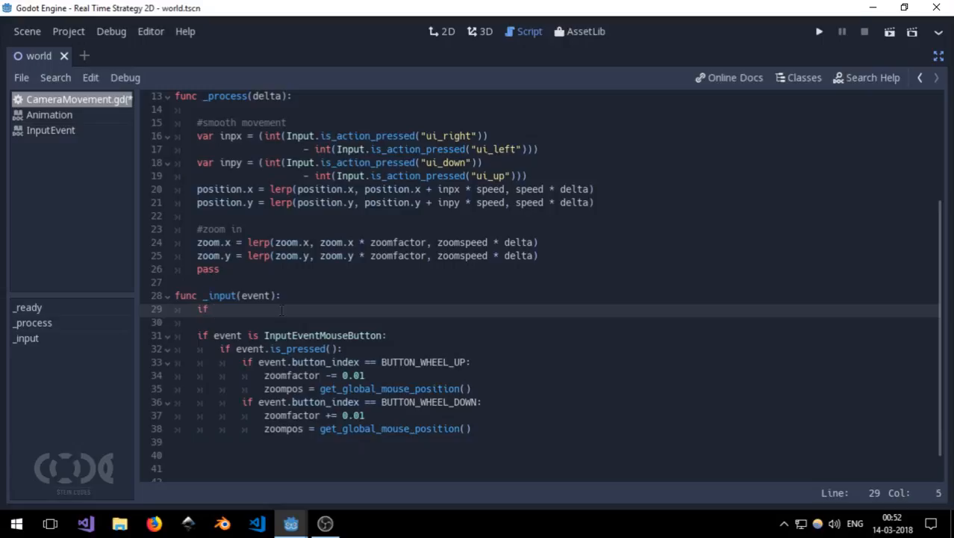
pyautogui.write('abs')
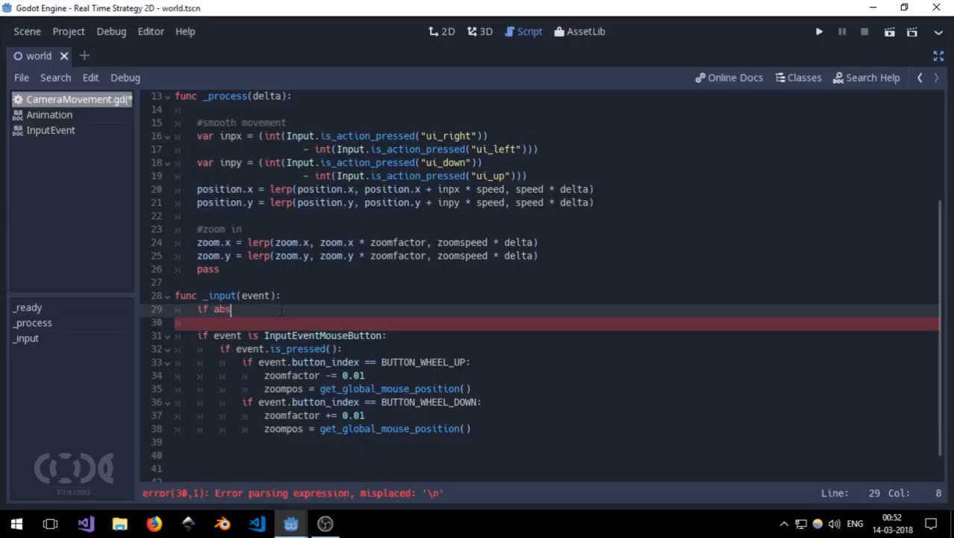
pyautogui.write('()')
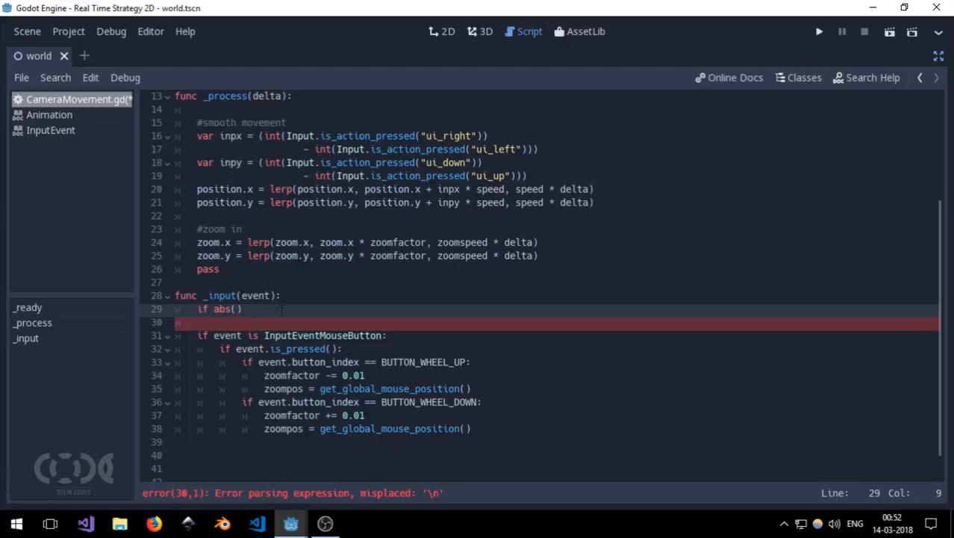
pyautogui.write('zoom.x')
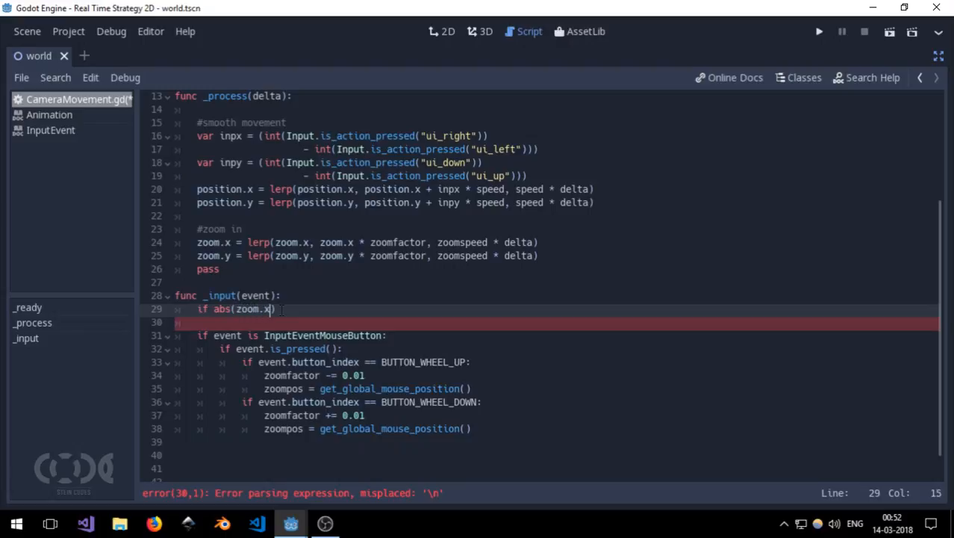
pyautogui.press('BackSpace')
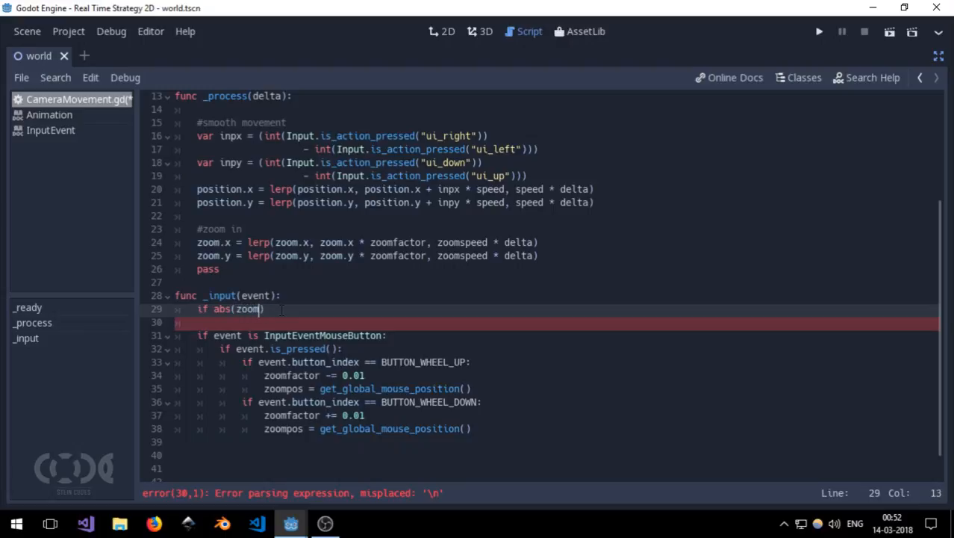
pyautogui.write('pos')
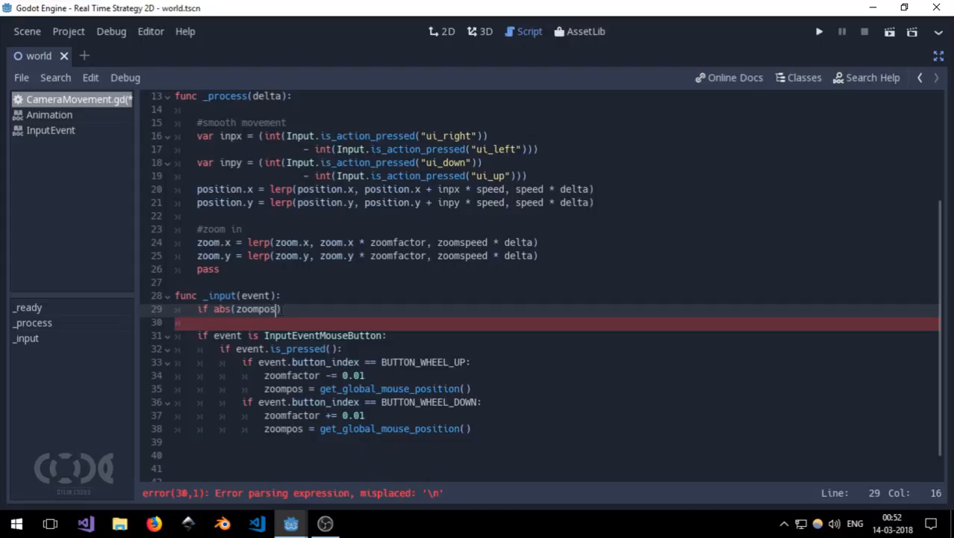
pyautogui.write('.x -')
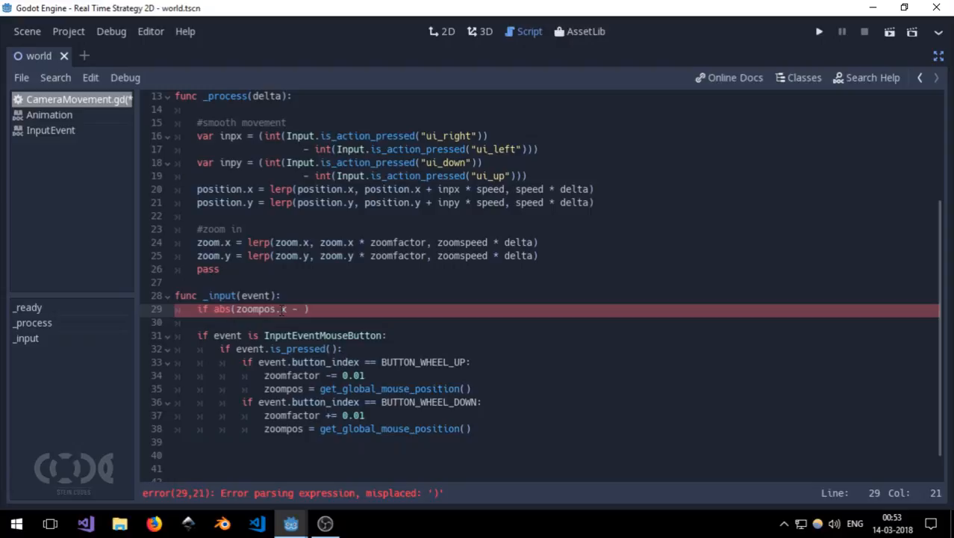
pyautogui.write('get_global_mouse_position(')
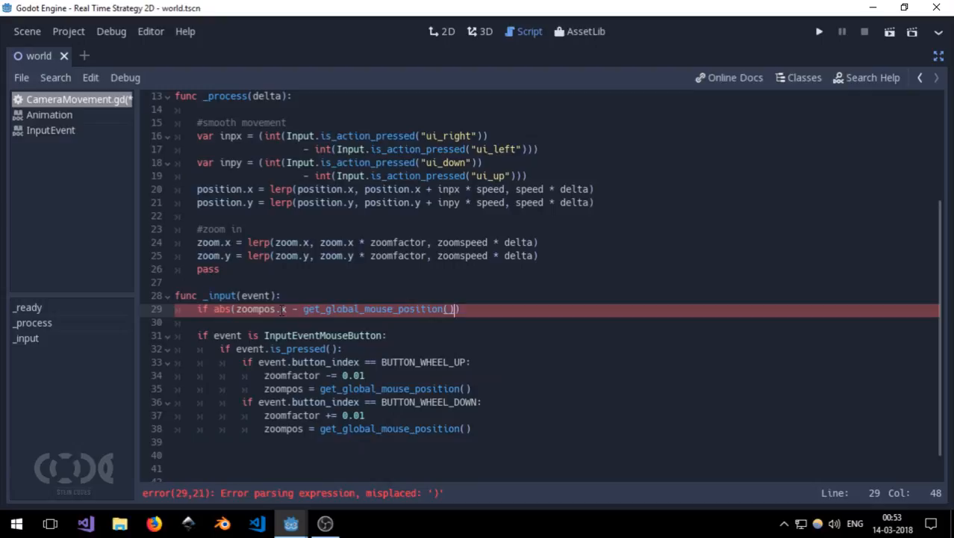
pyautogui.write('.x) >')
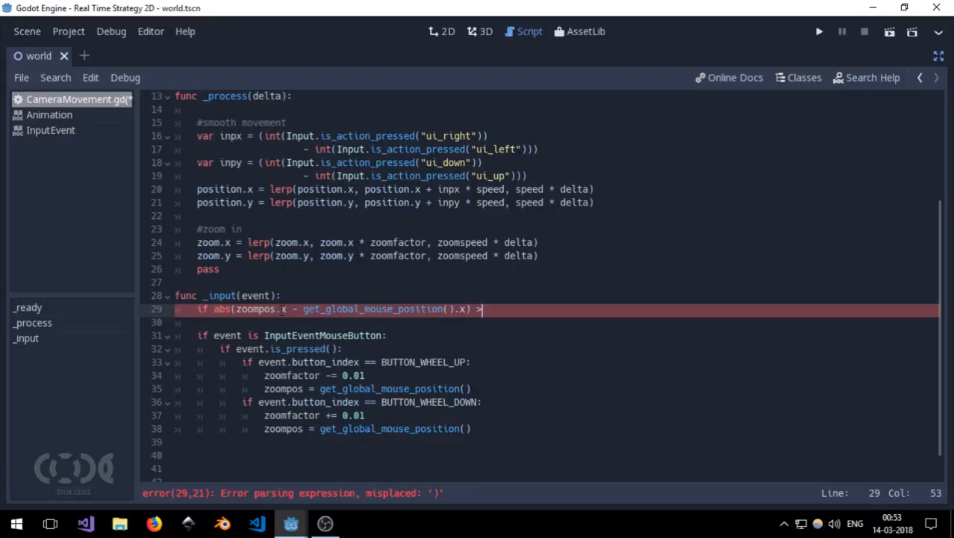
pyautogui.write('zoom')
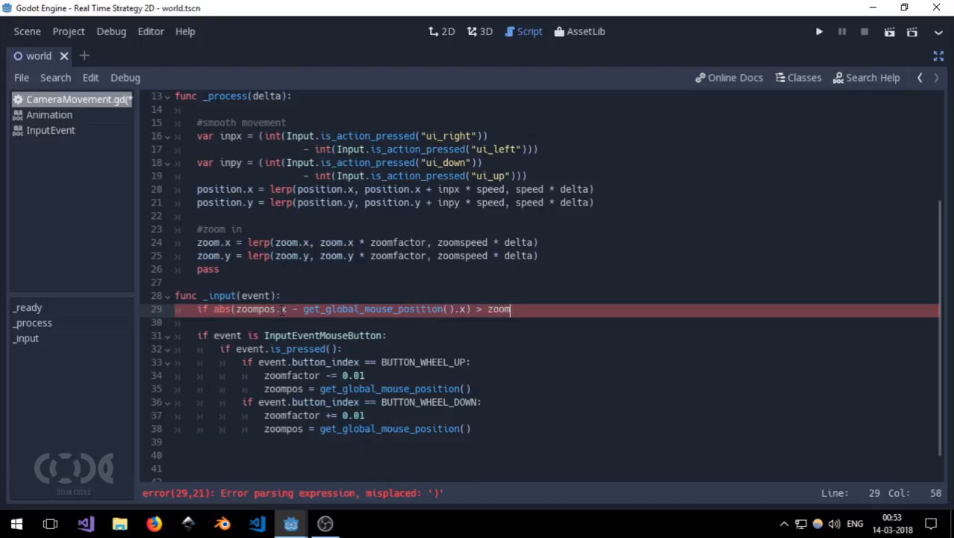
pyautogui.write('margin:')
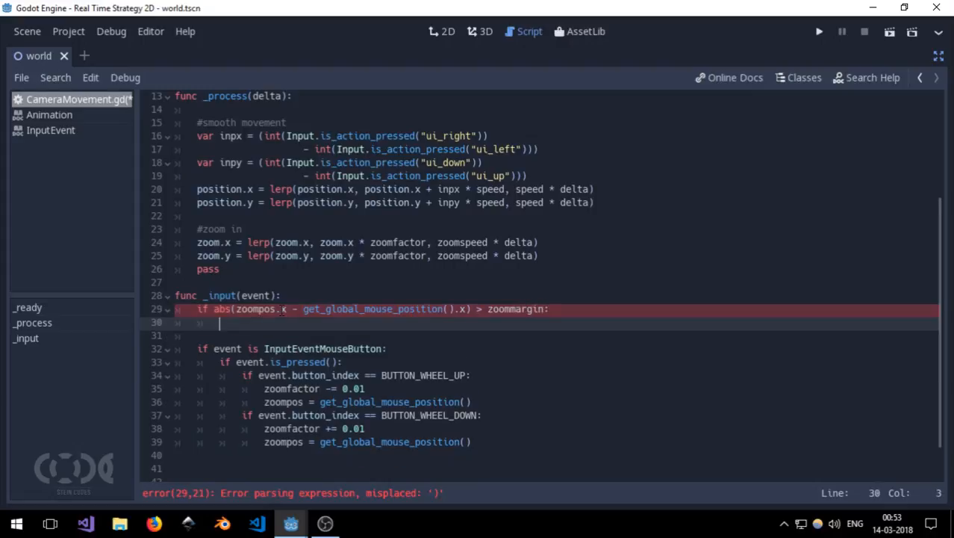
pyautogui.write('zoom')
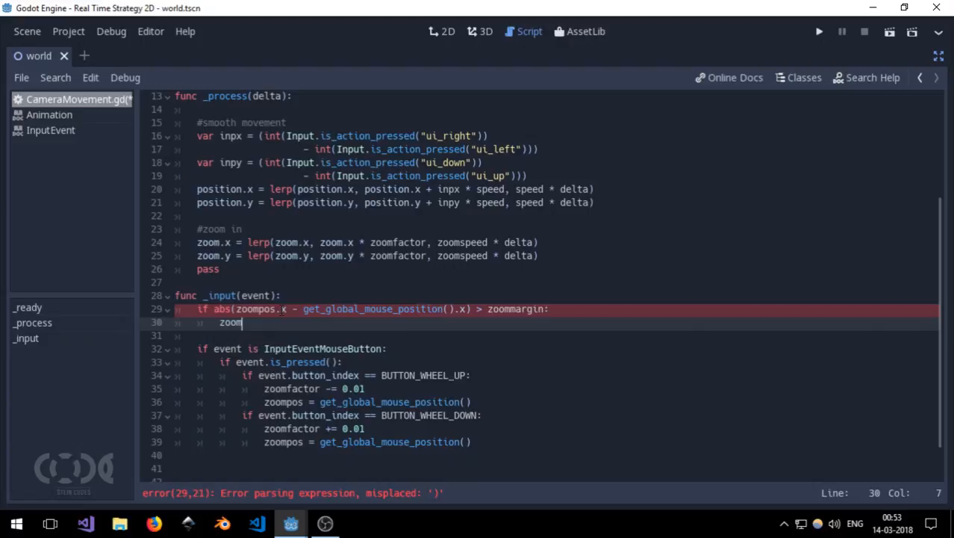
pyautogui.write('factor =')
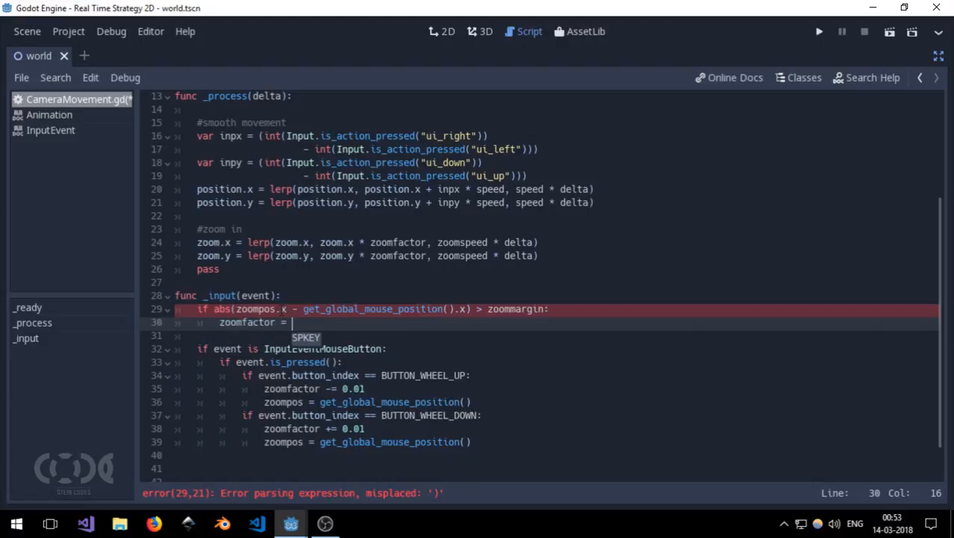
pyautogui.write('0.')
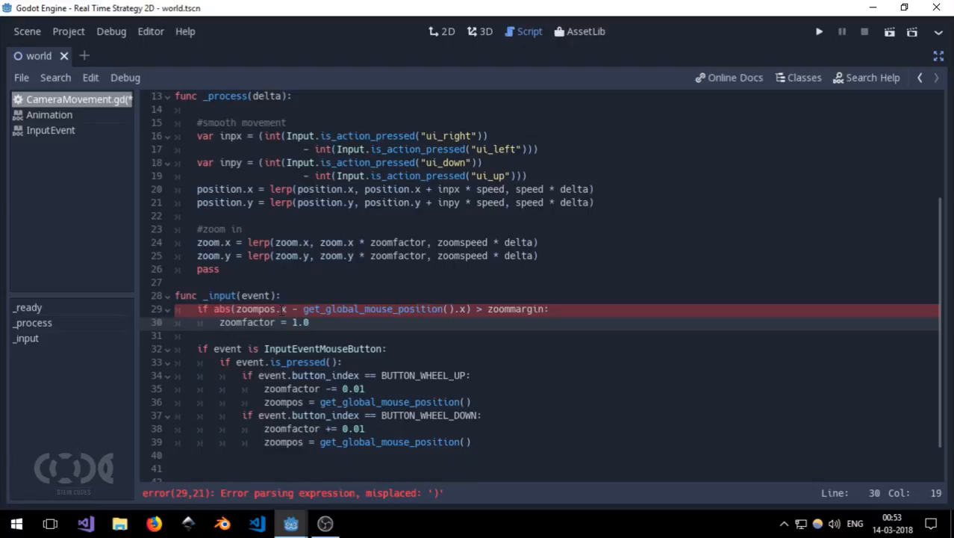
# - Add the matching zoompos.y check resetting zoomfactor to 1.0
pyautogui.click(209, 308)
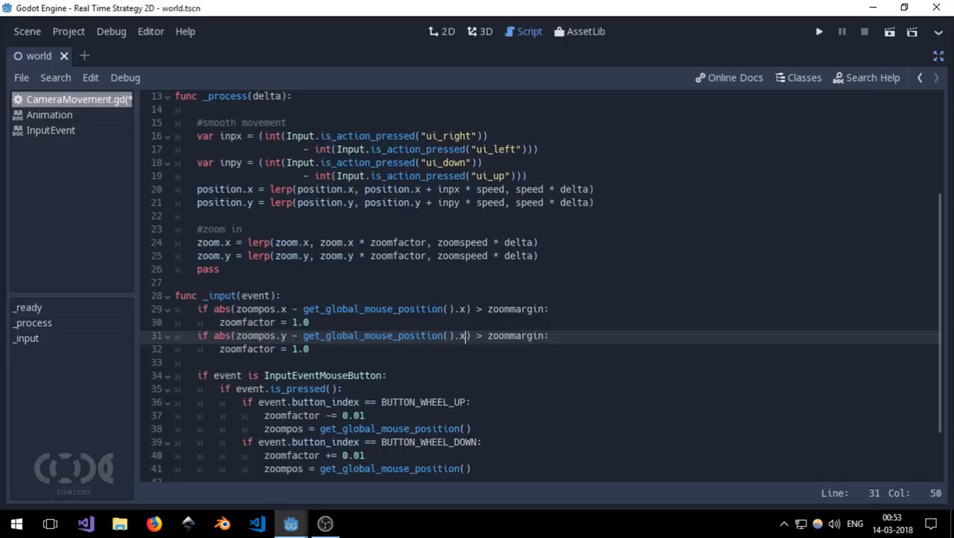
pyautogui.write('y')
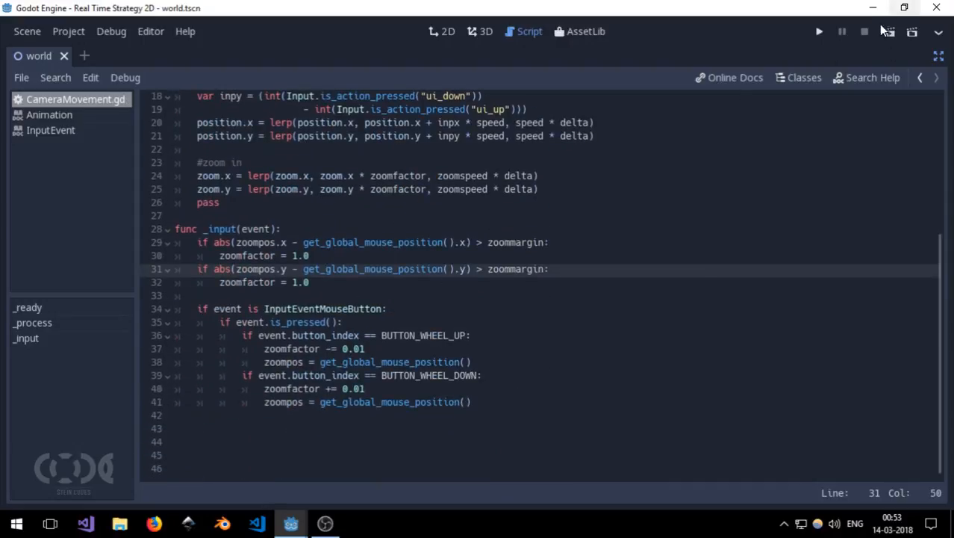
pyautogui.click(819, 31)
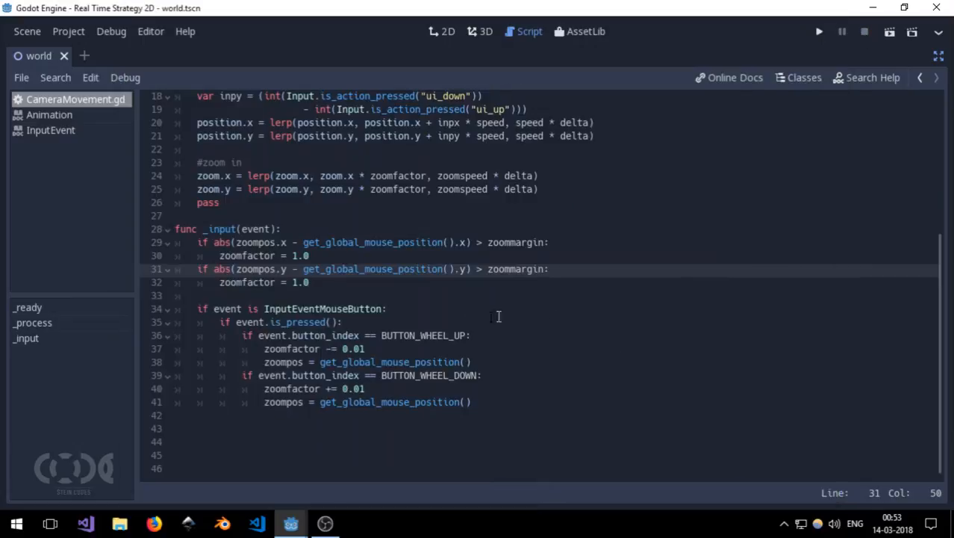
pyautogui.moveTo(891, 36)
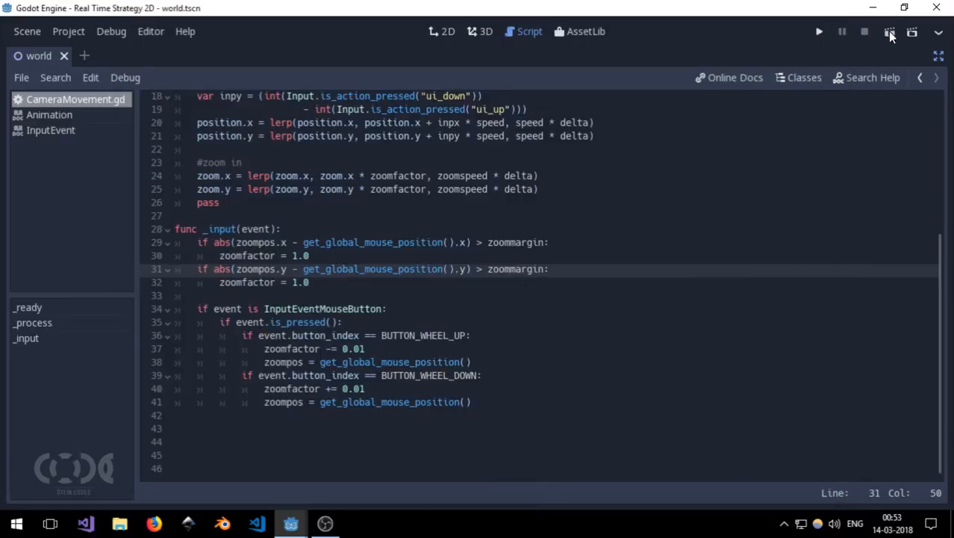
pyautogui.click(819, 31)
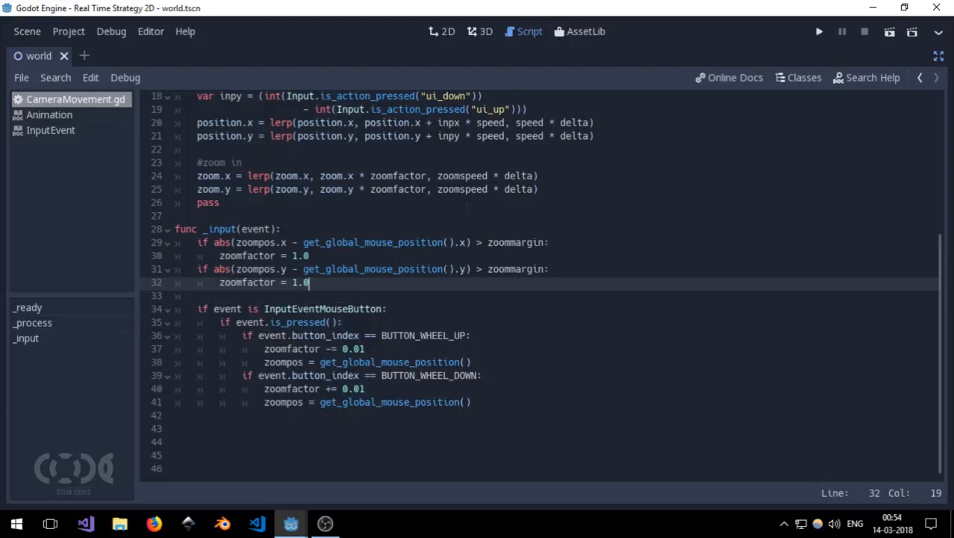
pyautogui.click(818, 31)
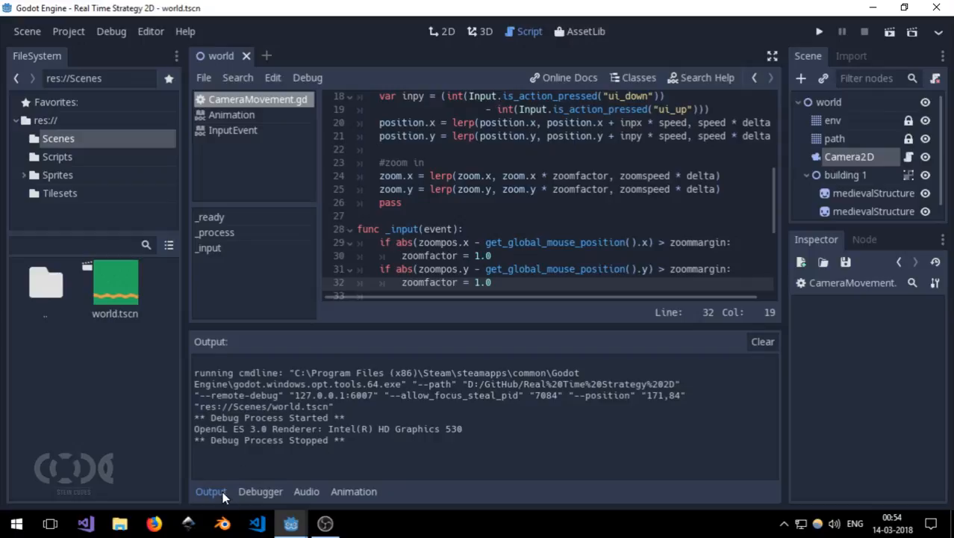
# - In the 2D view, set Camera2D's Anchor Mode to Drag Center in the Inspector
pyautogui.click(448, 32)
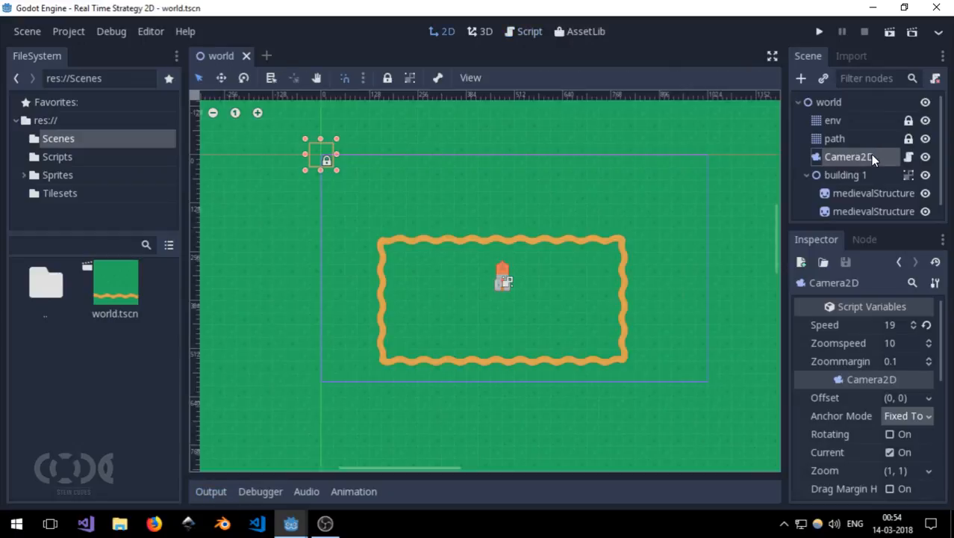
pyautogui.click(907, 415)
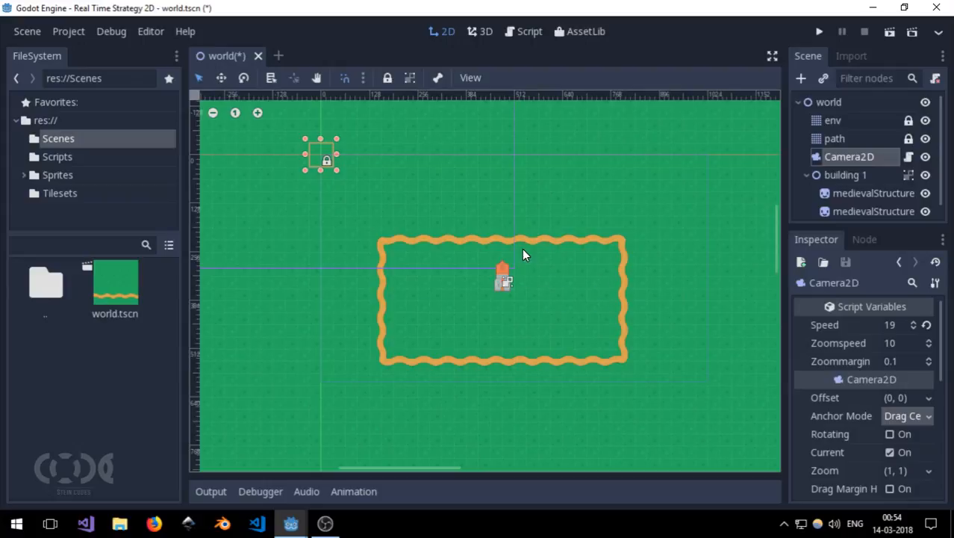
pyautogui.click(907, 415)
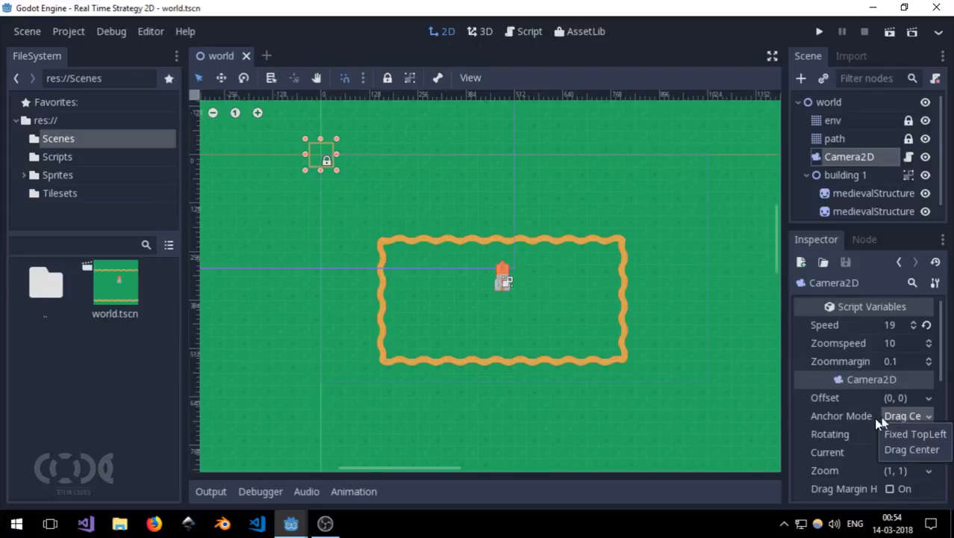
pyautogui.click(890, 451)
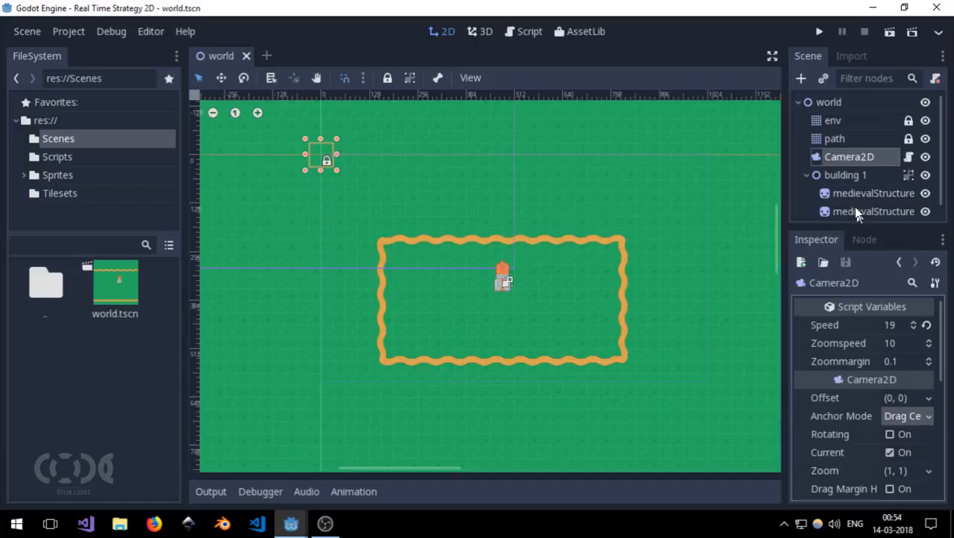
pyautogui.click(818, 31)
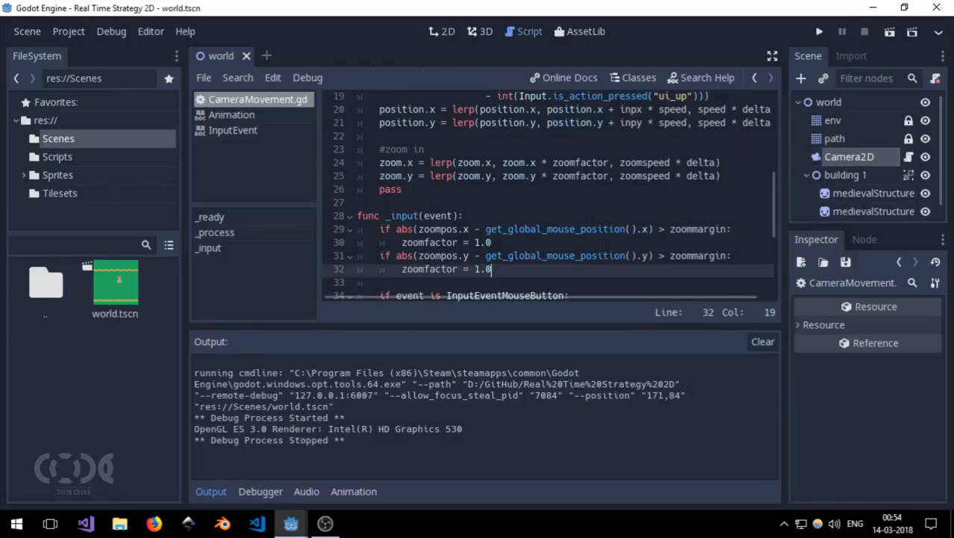
# - Hide the output log, add a blank line before the mouse-button check, and run the scene
pyautogui.scroll(-3)
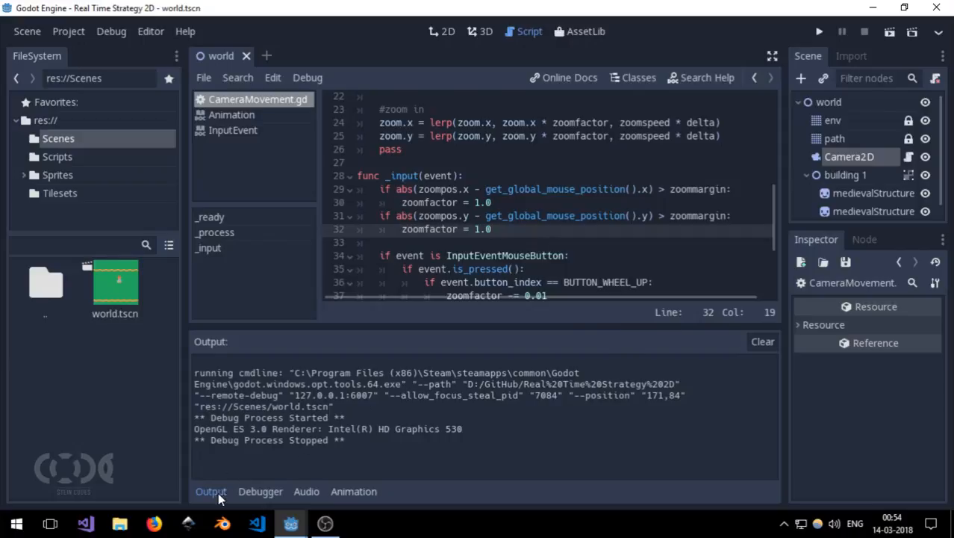
pyautogui.click(210, 490)
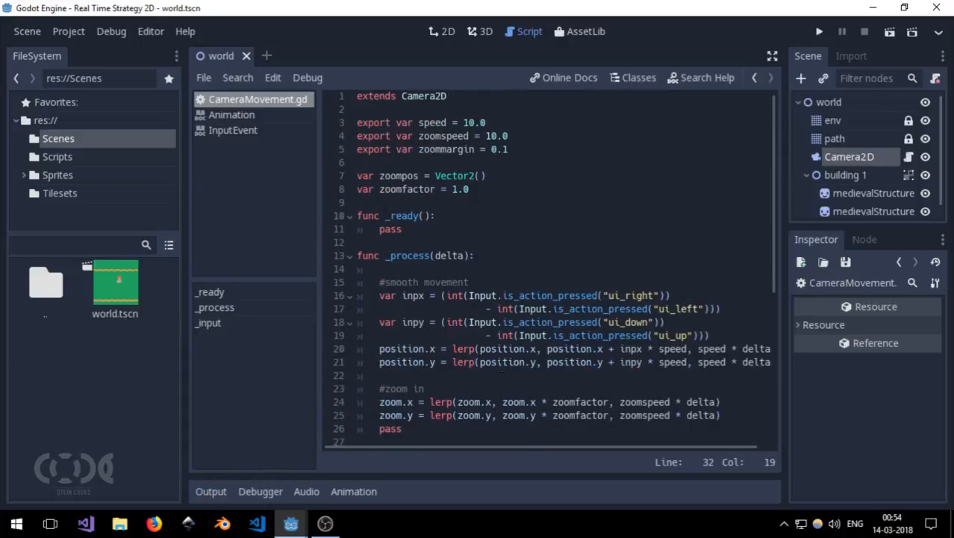
pyautogui.scroll(-3)
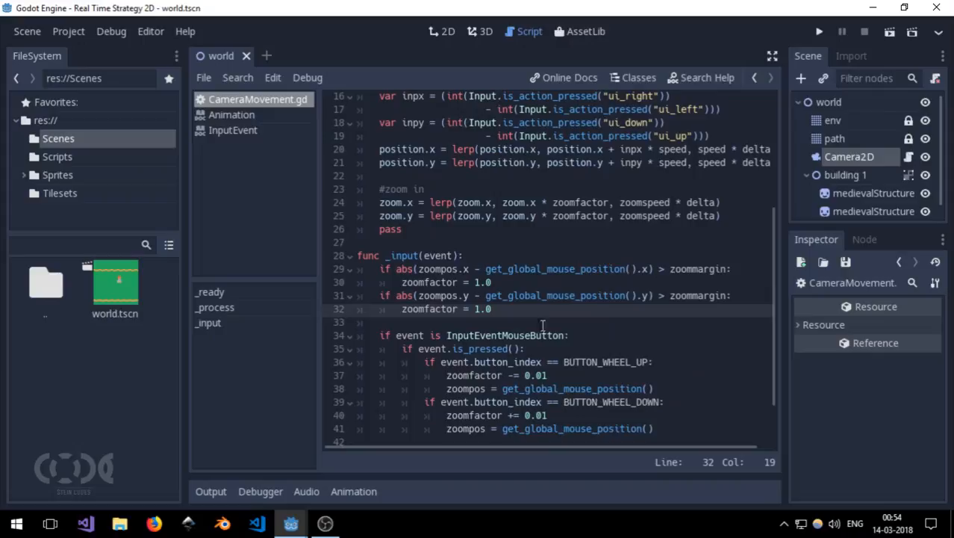
pyautogui.press('enter')
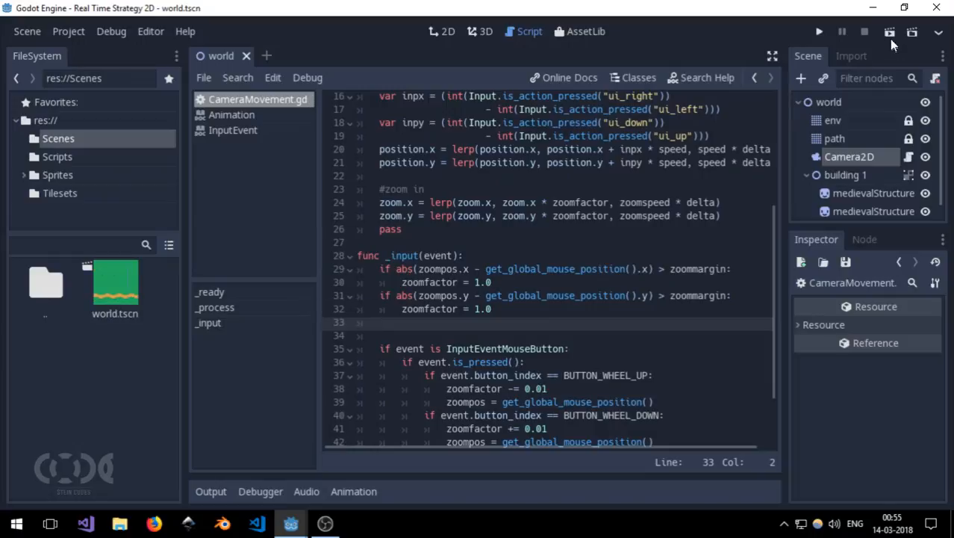
pyautogui.click(819, 31)
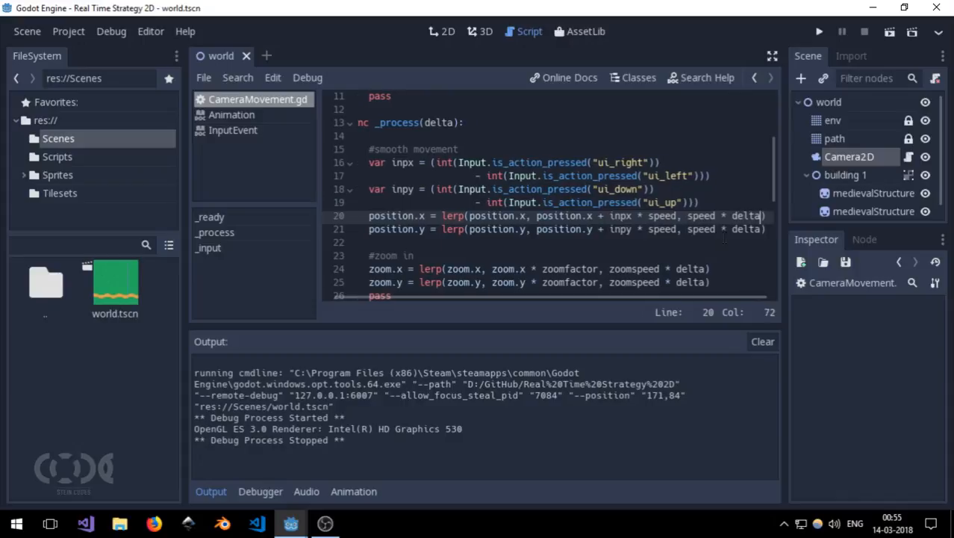
# - Scale the lerp targets by zoom.x and zoom.y (inpx * speed * zoom.x, inpy * speed * zoom.y) and rerun the scene
pyautogui.click(679, 215)
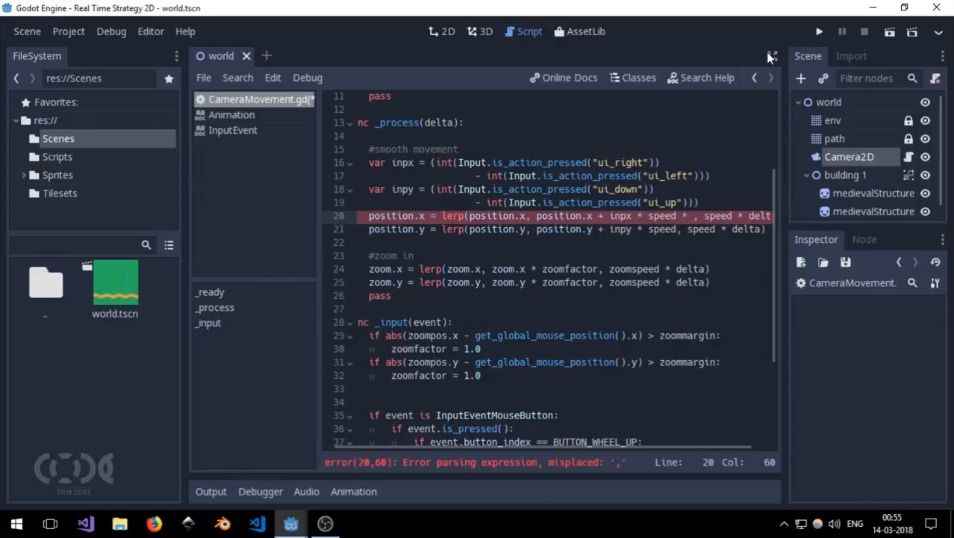
pyautogui.click(771, 57)
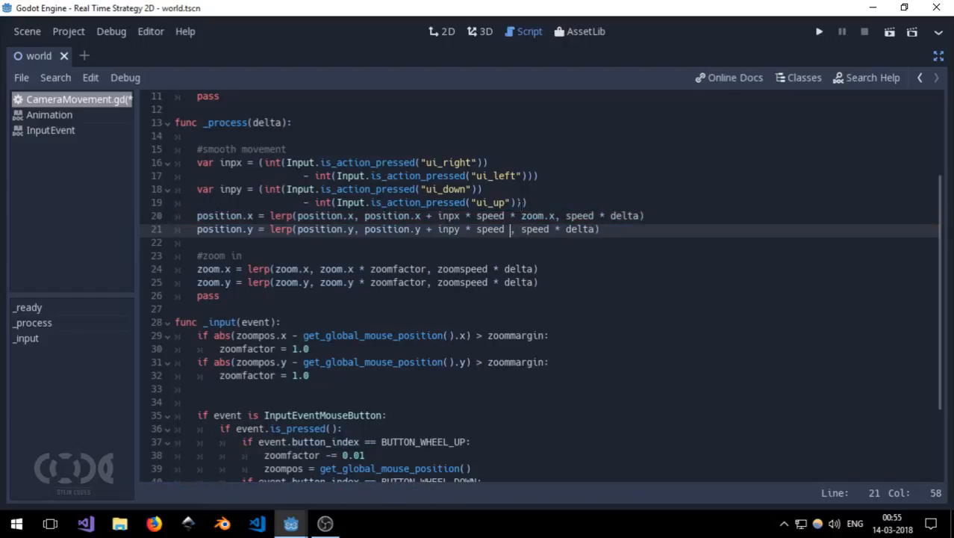
pyautogui.write('zoom.y')
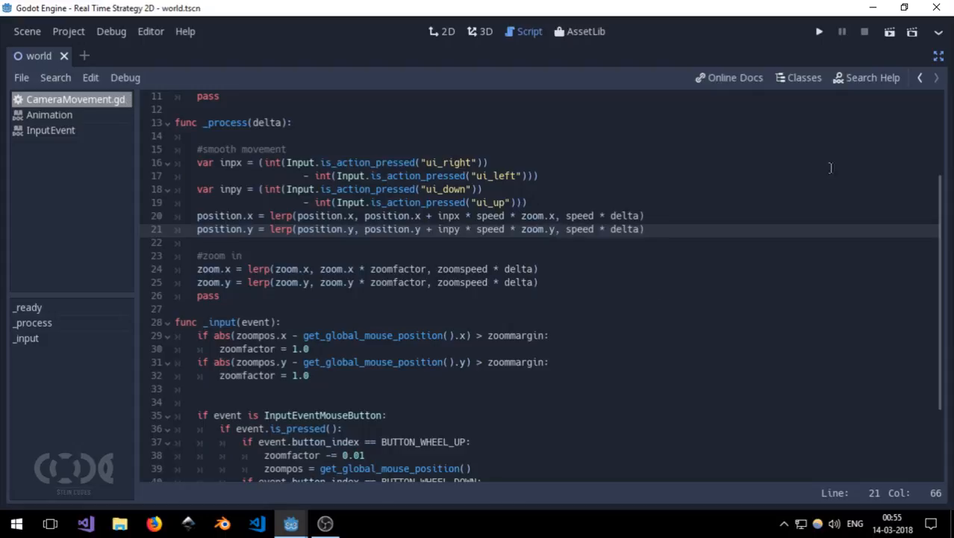
pyautogui.click(819, 32)
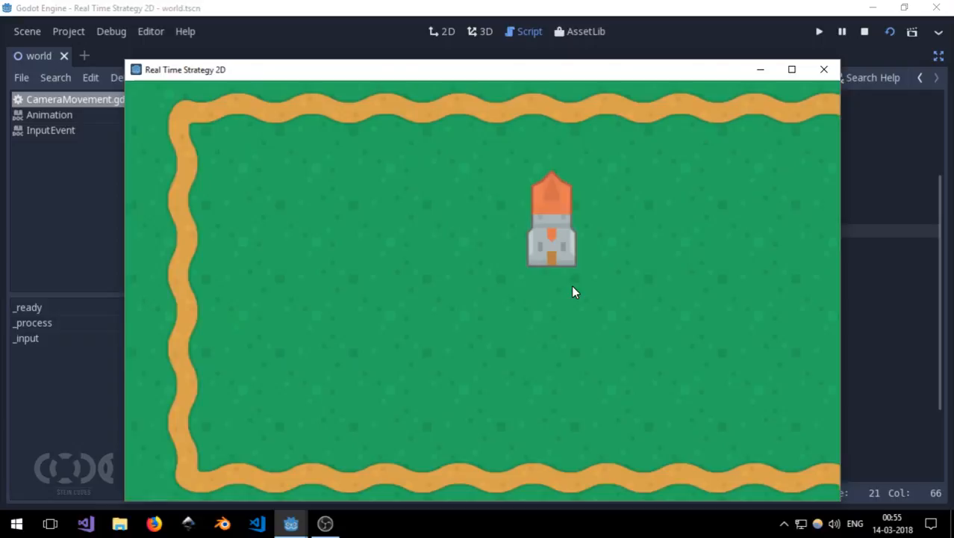
pyautogui.click(864, 32)
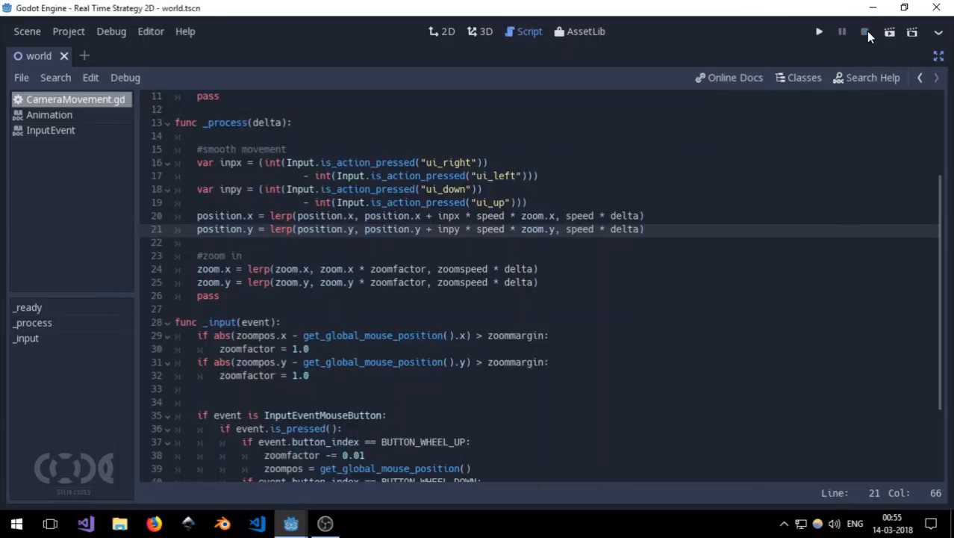
pyautogui.click(819, 32)
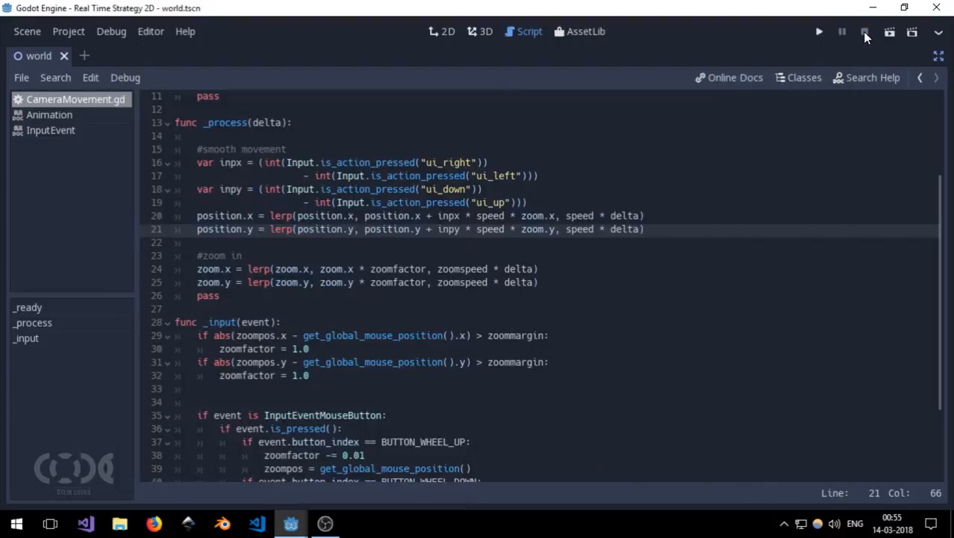
pyautogui.click(818, 31)
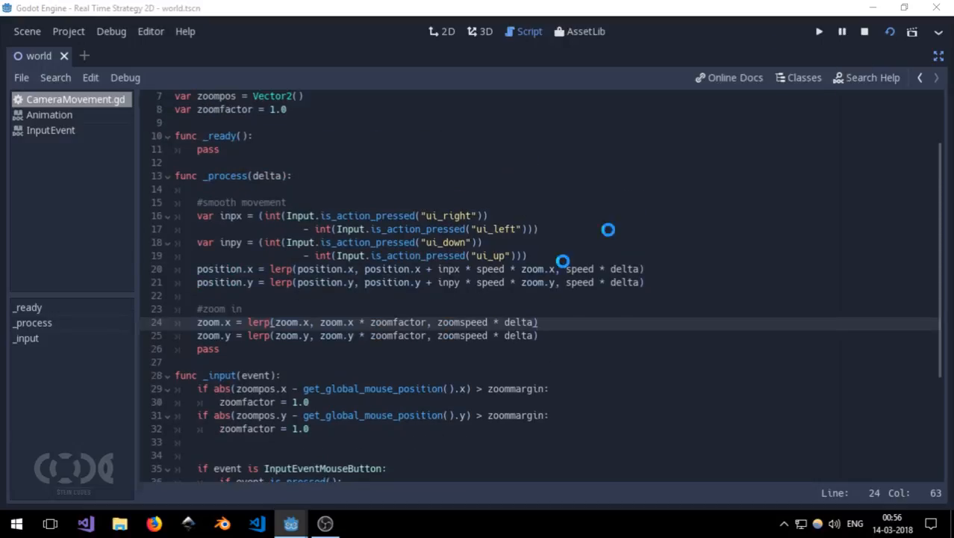
pyautogui.click(818, 32)
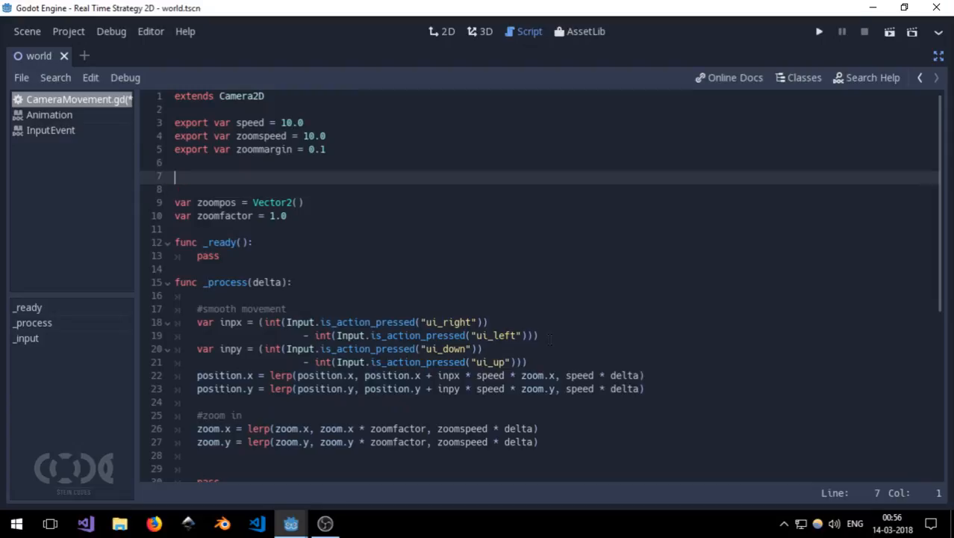
# - Add 'export var zoomMin = 0.25' below the existing export vars in CameraMovement.gd
pyautogui.write('export var')
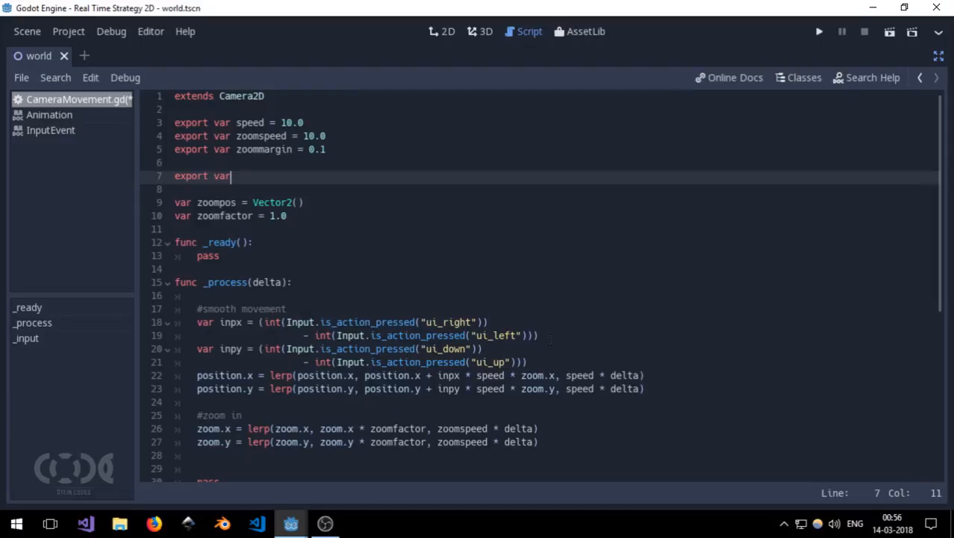
pyautogui.write('Zoo')
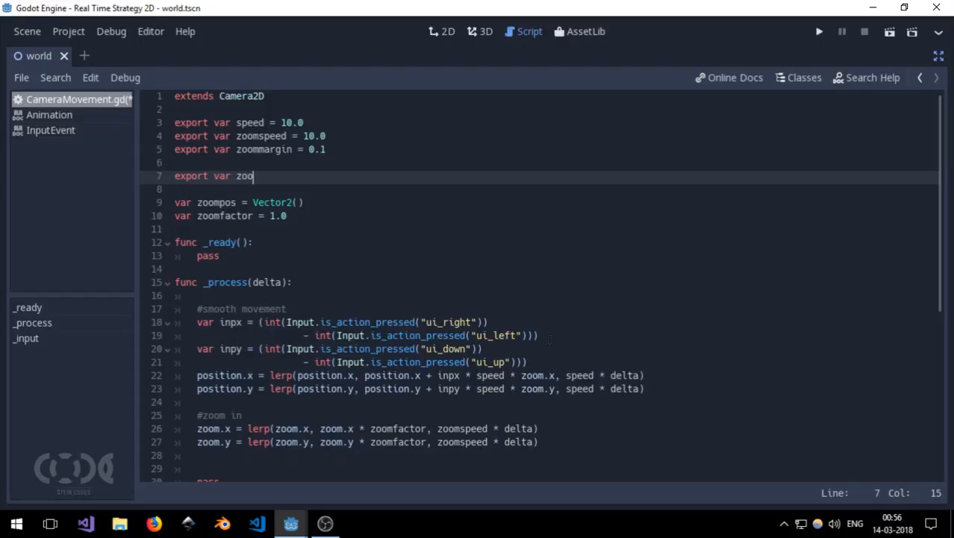
pyautogui.write('mMon')
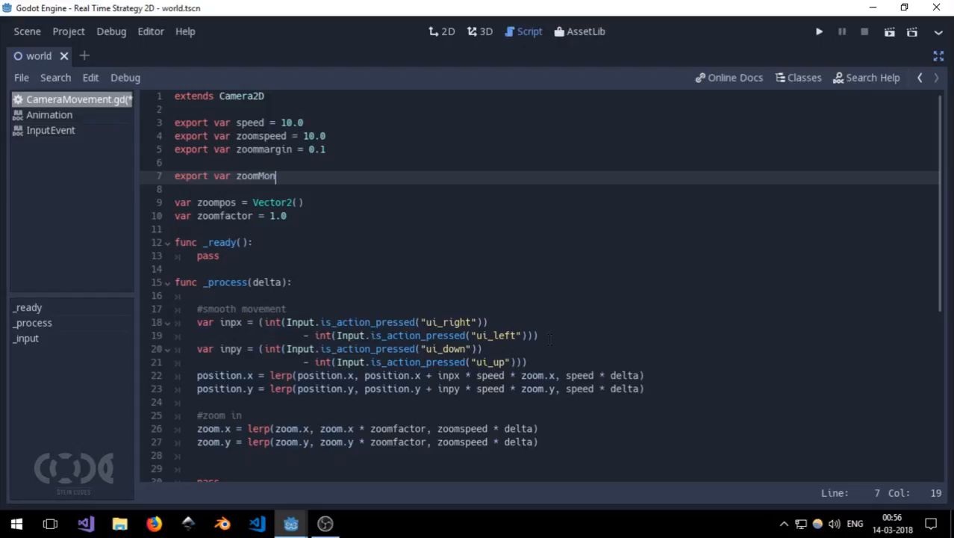
pyautogui.write('in =')
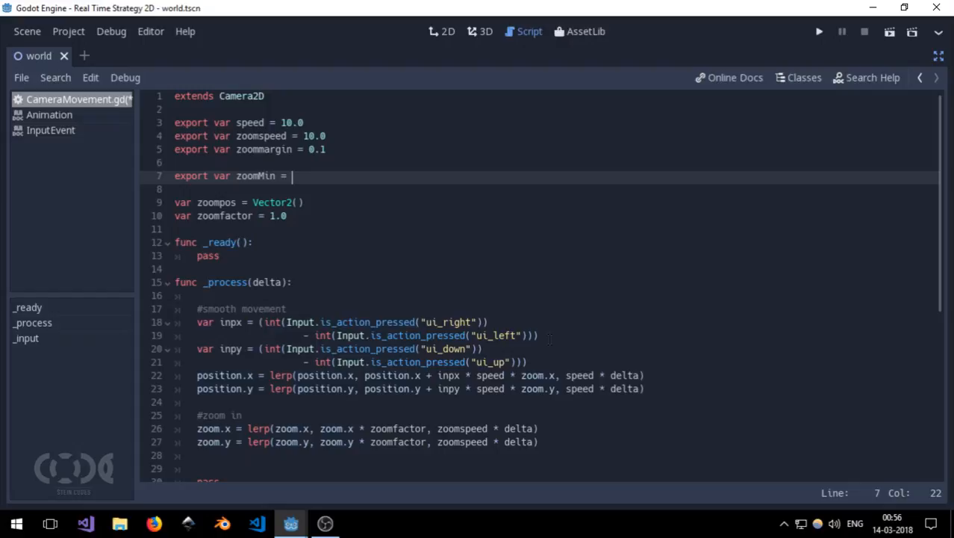
pyautogui.write('0.')
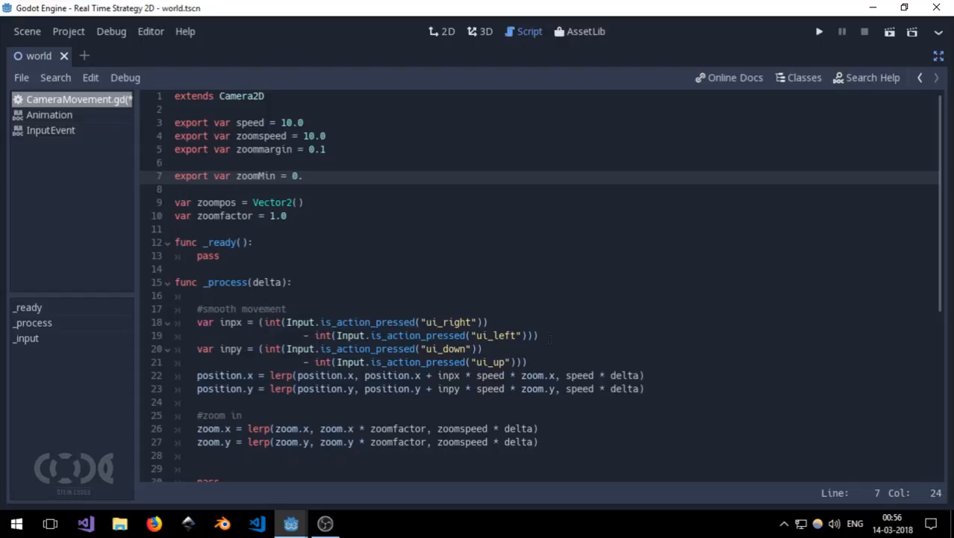
pyautogui.write('2')
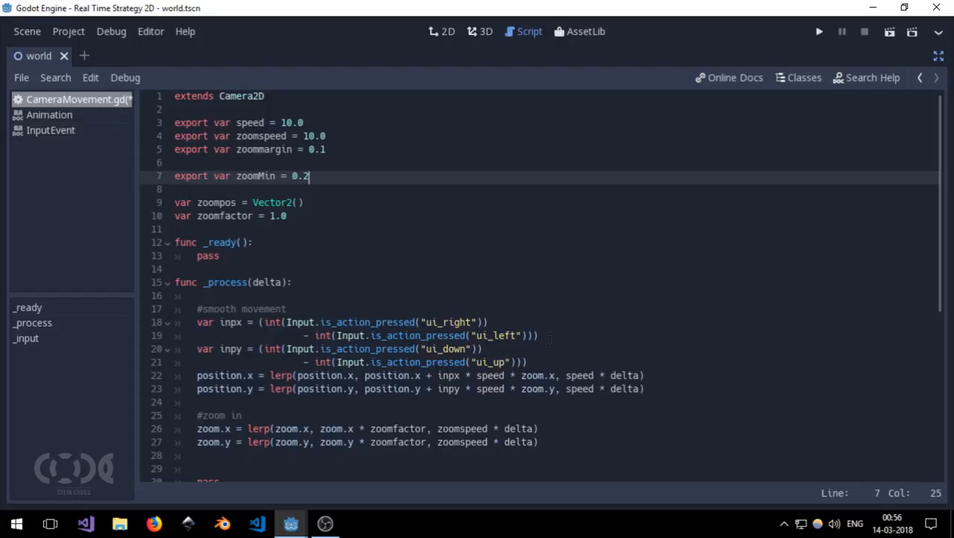
pyautogui.write('5')
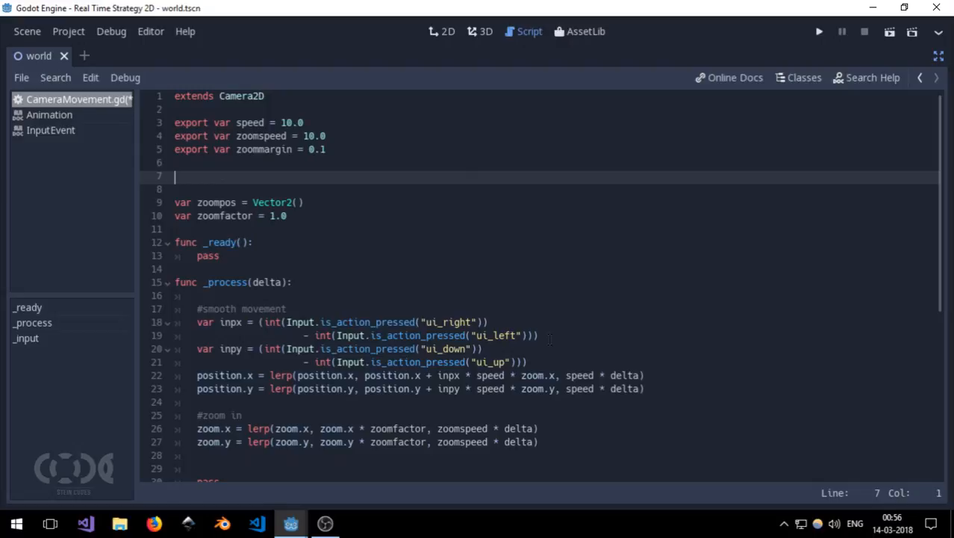
# - Add 'export var zoomMax = 3.0', correcting the pasted 0.25 value to 3.0
pyautogui.write('export var zoomMin = 0.25')
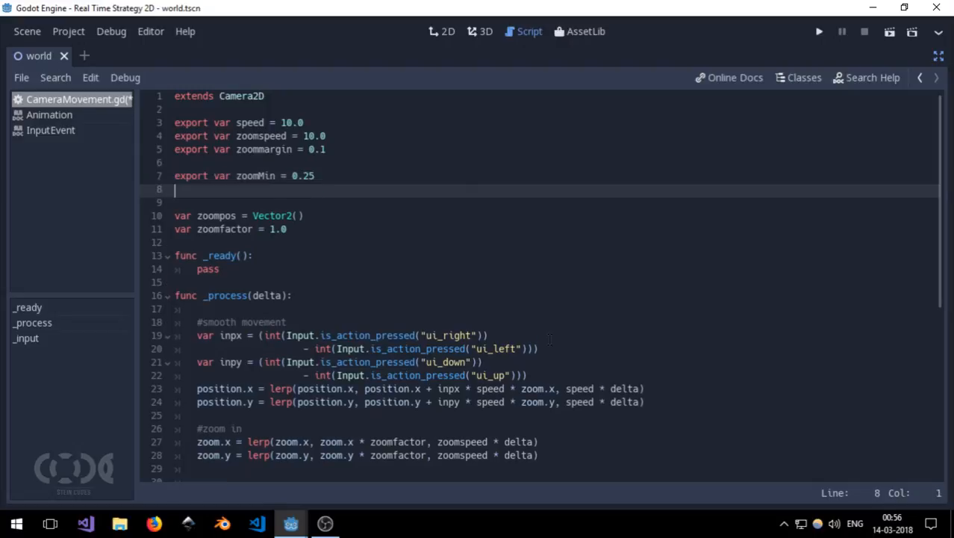
pyautogui.write('export var zoomMin = 0.25')
pyautogui.write('export var zoomMax = 1')
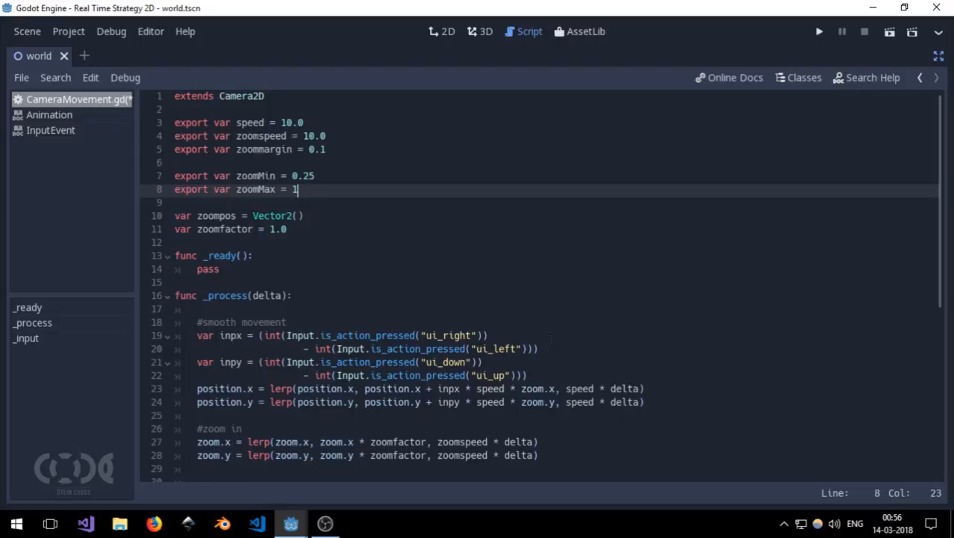
pyautogui.press('Backspace')
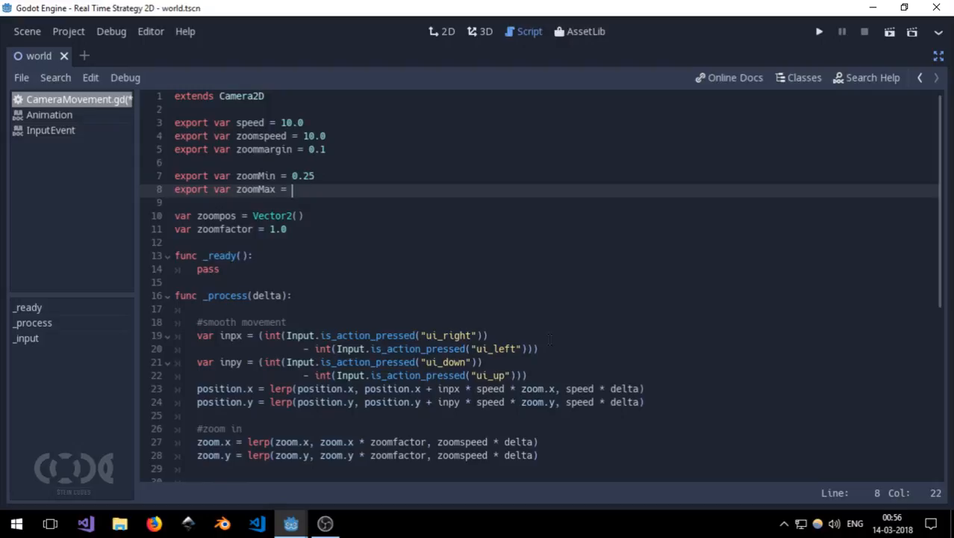
pyautogui.write('3.')
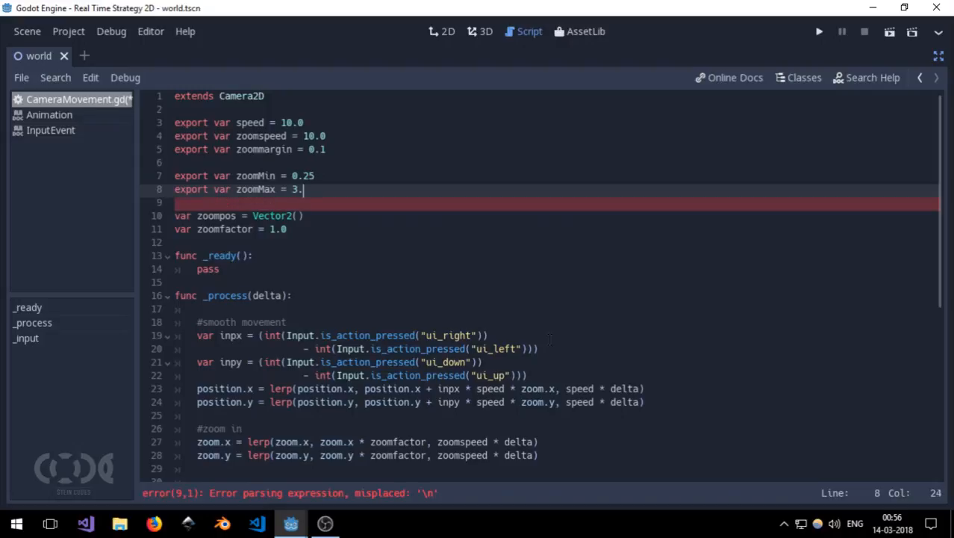
pyautogui.write('0')
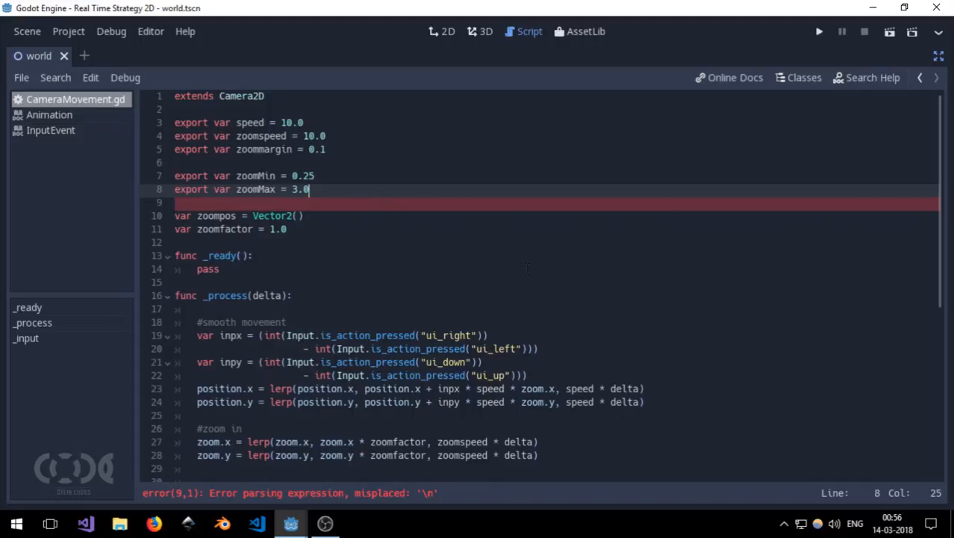
pyautogui.scroll(-3)
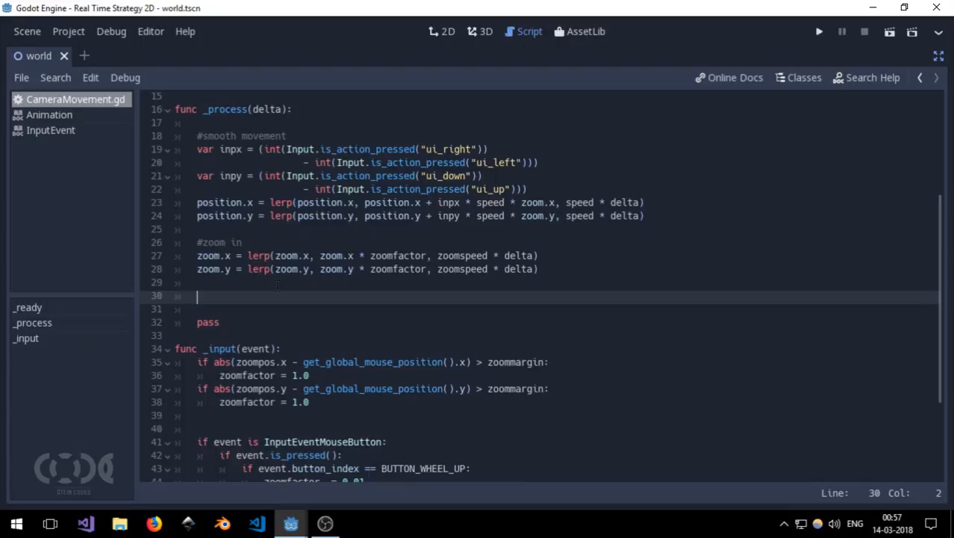
# - Add zoom.x = clamp(zoom.x, zoomMin, zoomMax) and the matching zoom.y line in _process, then run the scene
pyautogui.write('clam')
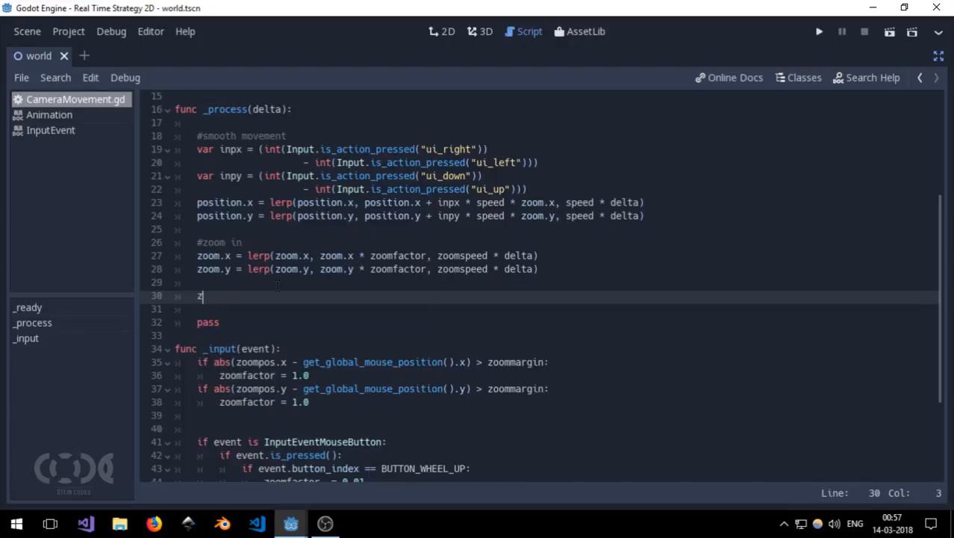
pyautogui.write('oom.x =')
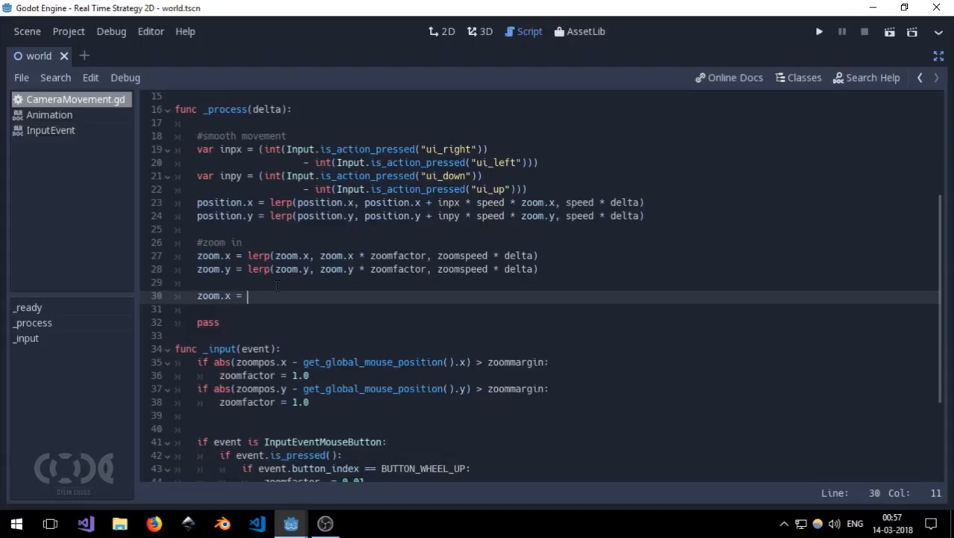
pyautogui.write('clamp(')
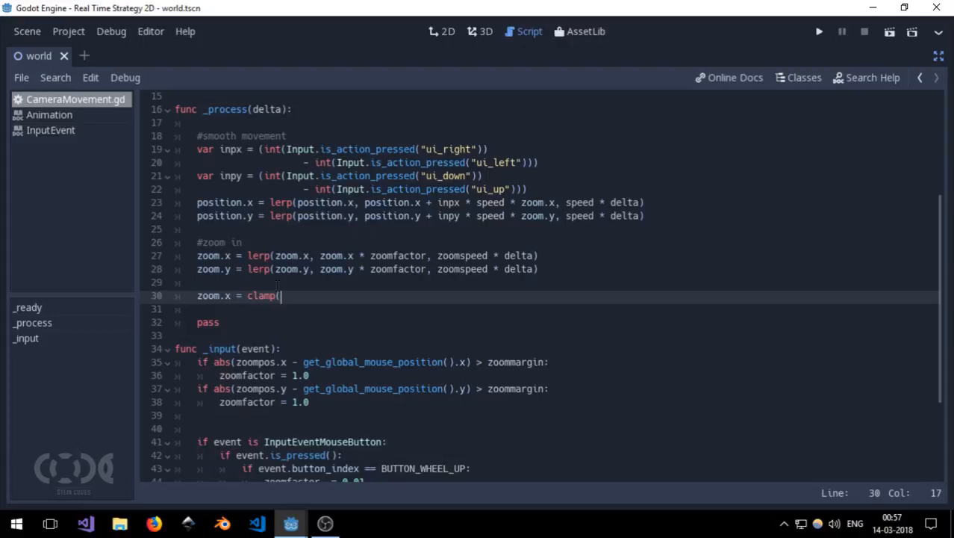
pyautogui.write('z')
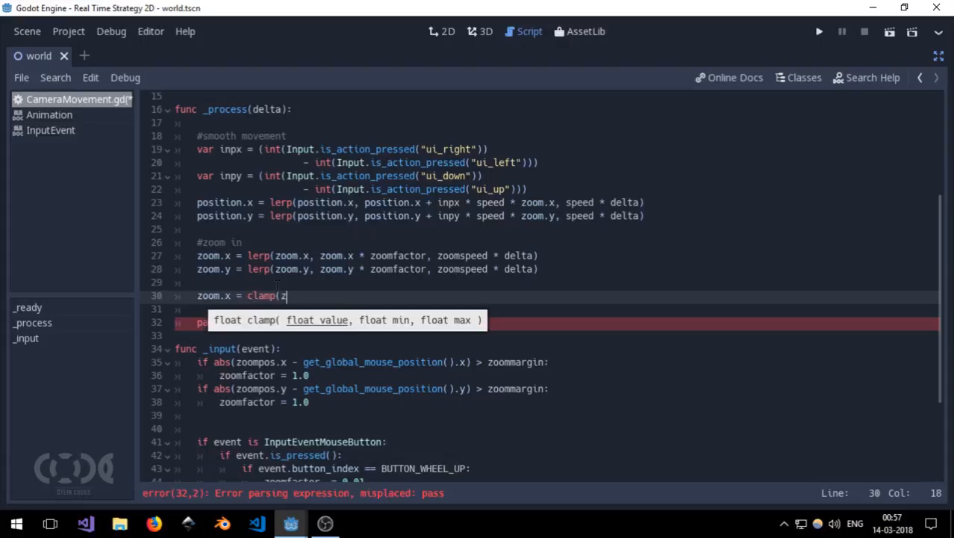
pyautogui.write('oom.x')
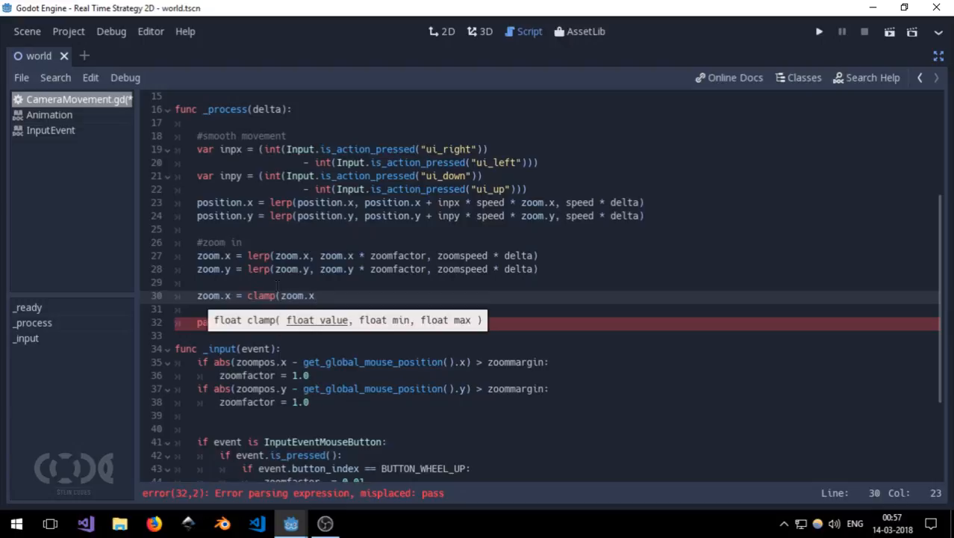
pyautogui.write(',')
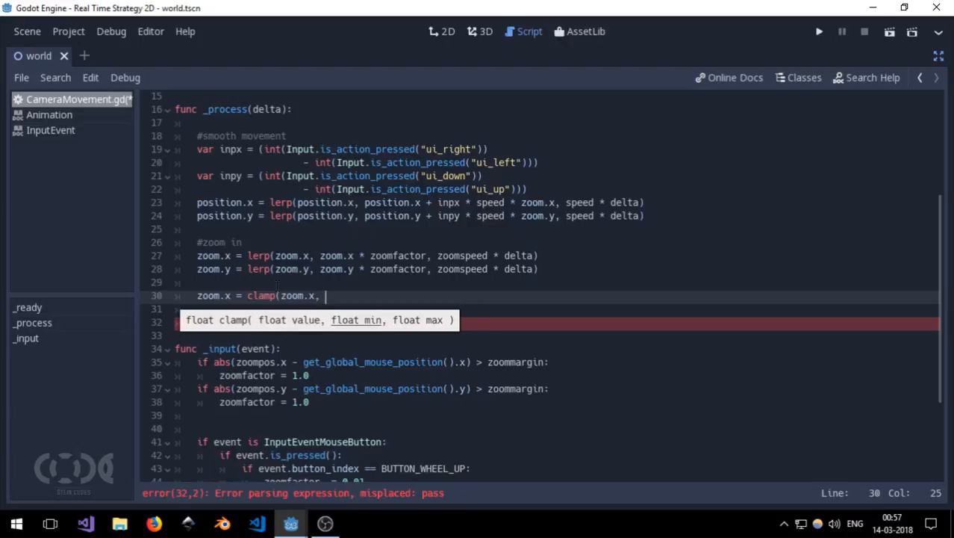
pyautogui.write('zoomMi')
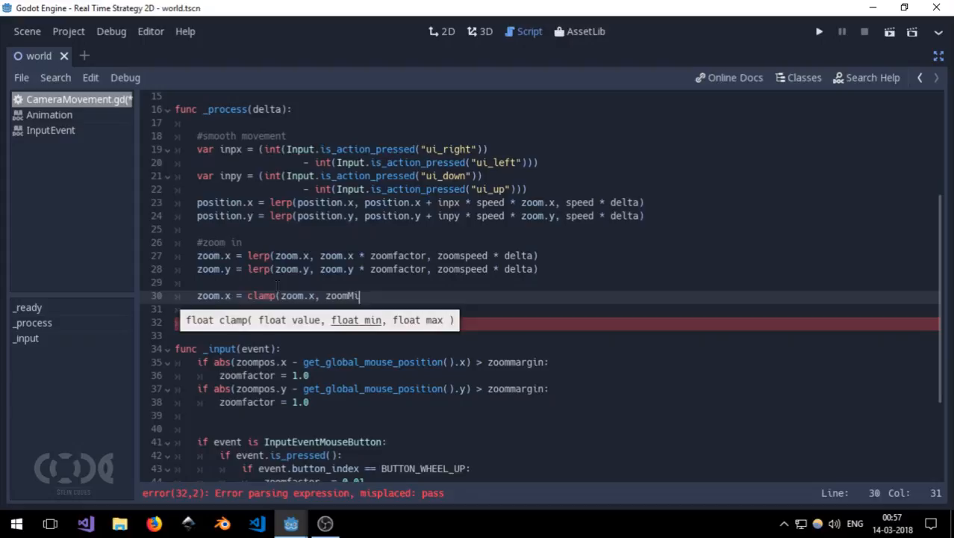
pyautogui.write('n, z')
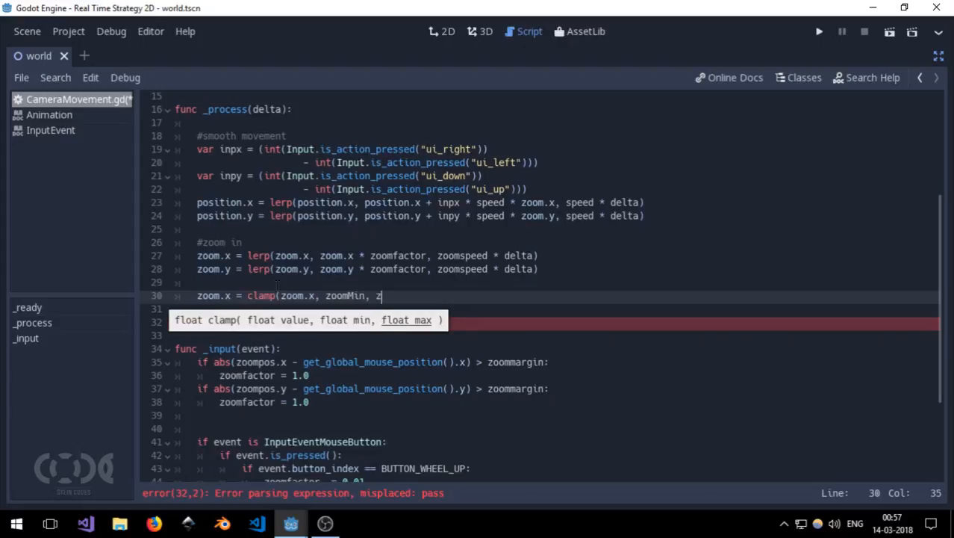
pyautogui.write('oomMax')
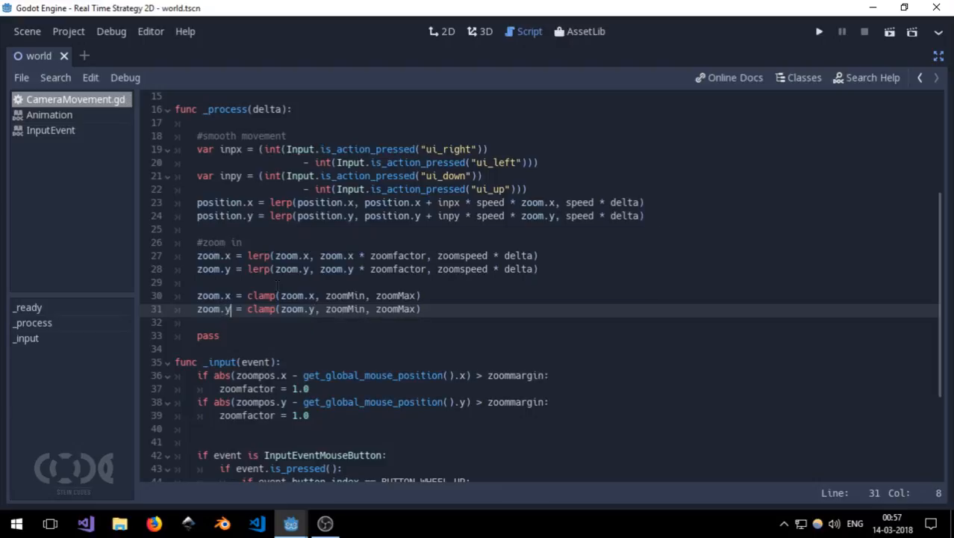
pyautogui.click(819, 31)
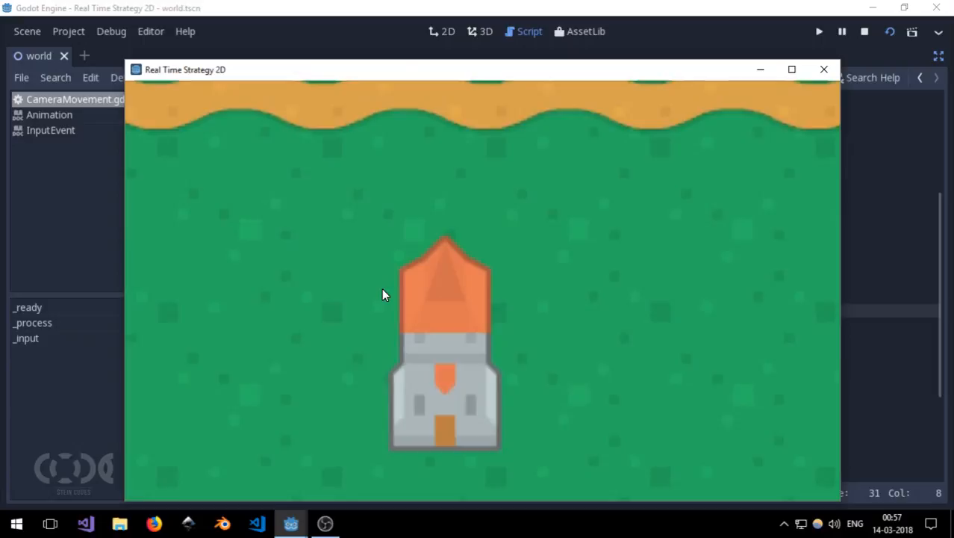
# - End the zoom-limit test run by closing the running game
pyautogui.click(864, 31)
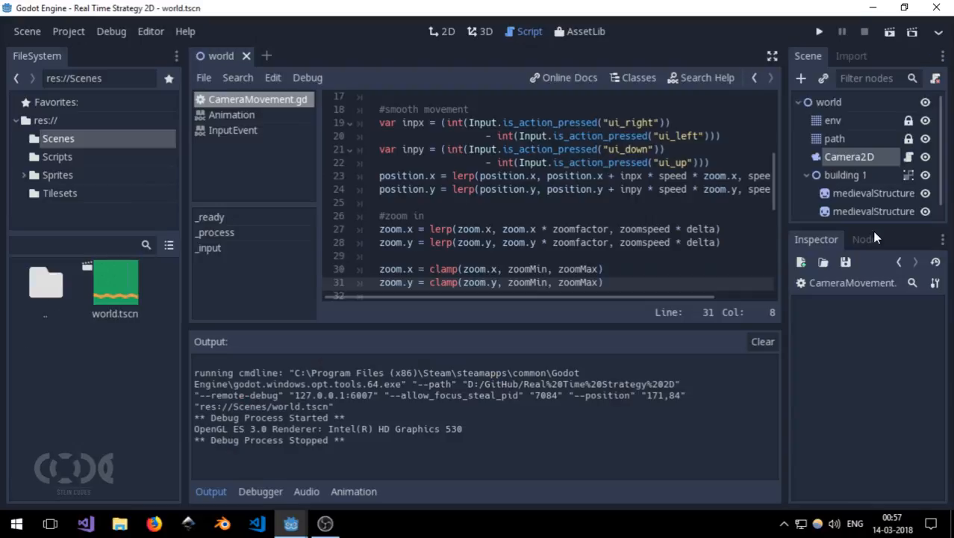
# - Set Camera2D's Zoom Min script variable to 0.5 in the Inspector and run the game again
pyautogui.click(448, 31)
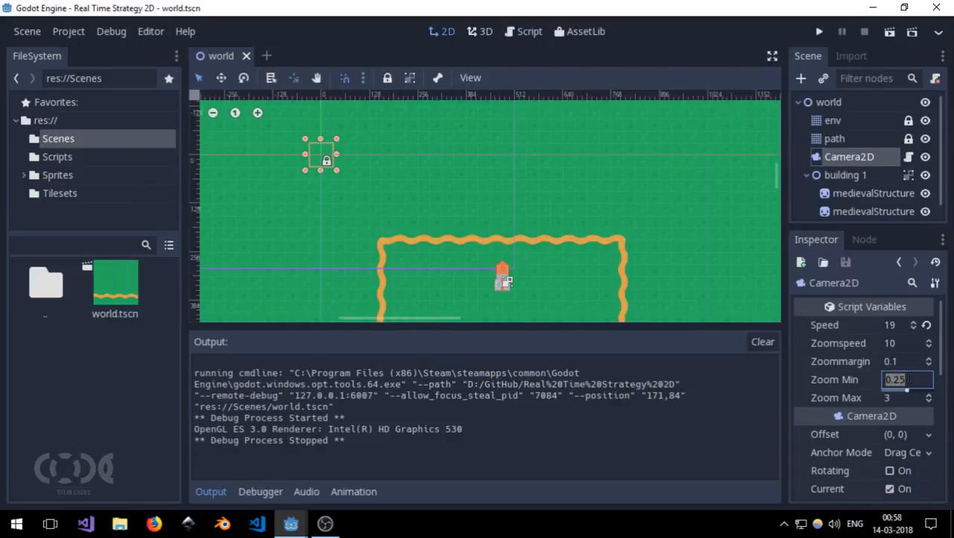
pyautogui.write('0.5')
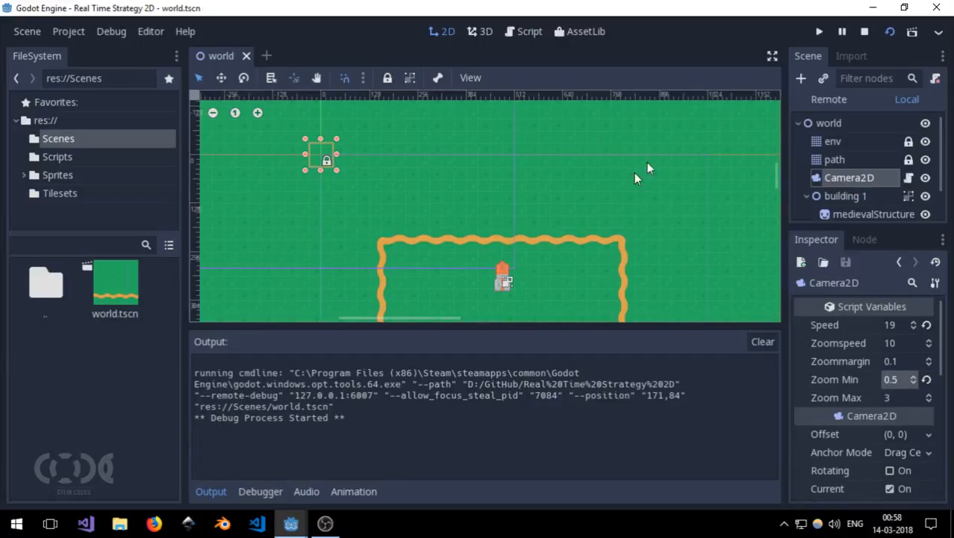
pyautogui.click(818, 32)
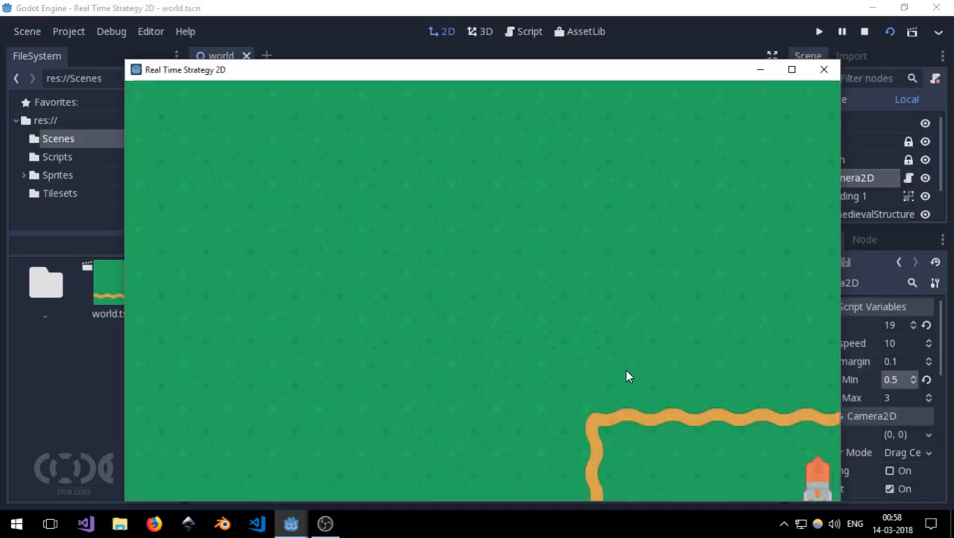